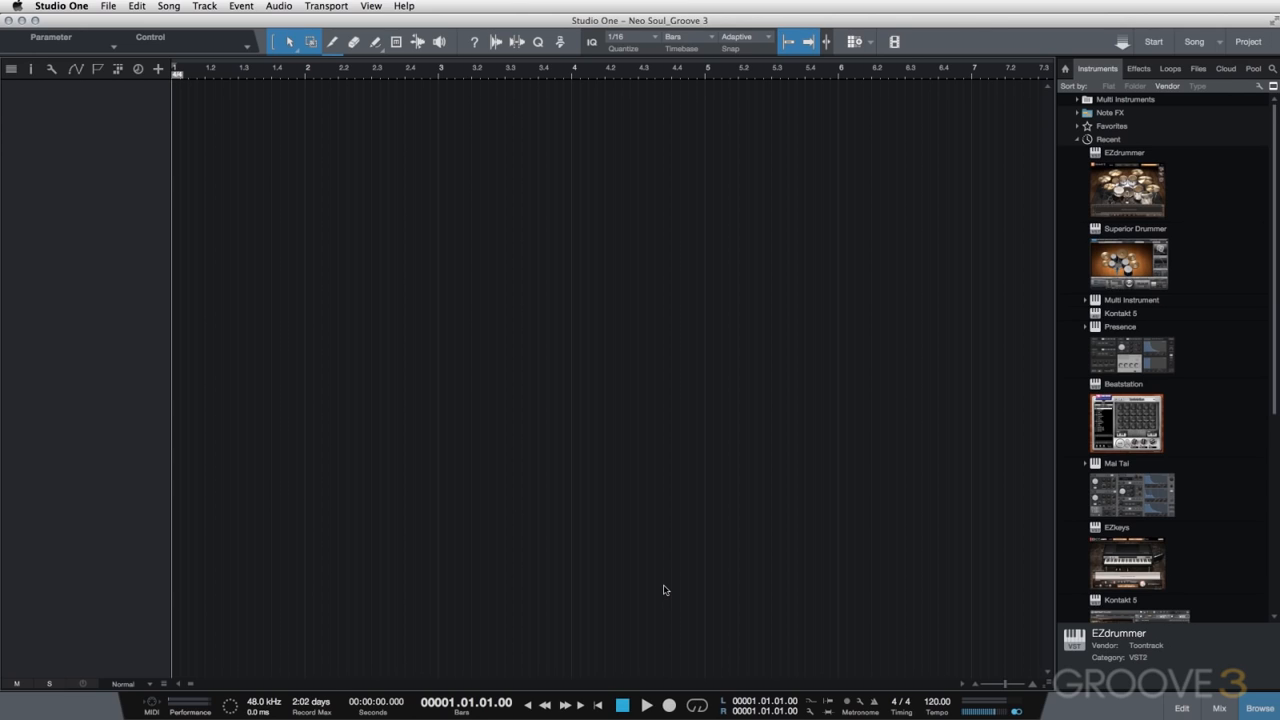
pyautogui.moveTo(942, 350)
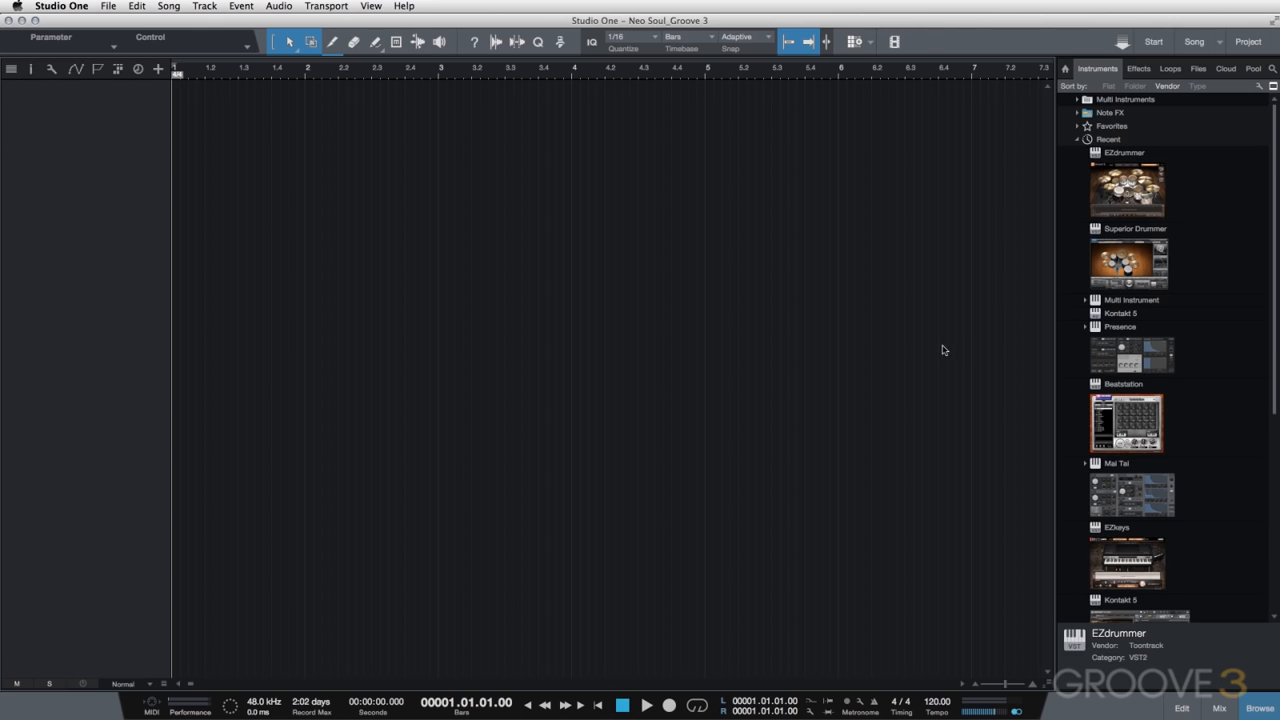
pyautogui.moveTo(1147, 246)
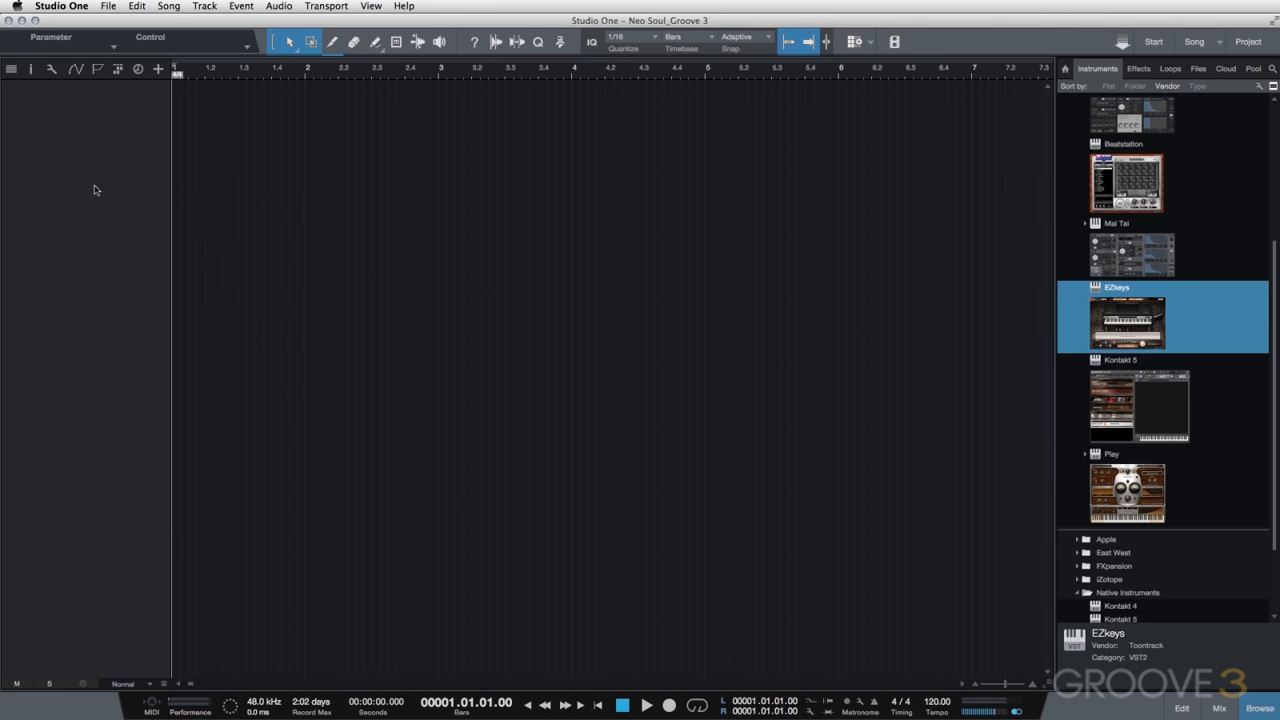
# - Load EZkeys on a track and change its library from Electric 200A to Electric MK I
pyautogui.doubleClick(1127, 320)
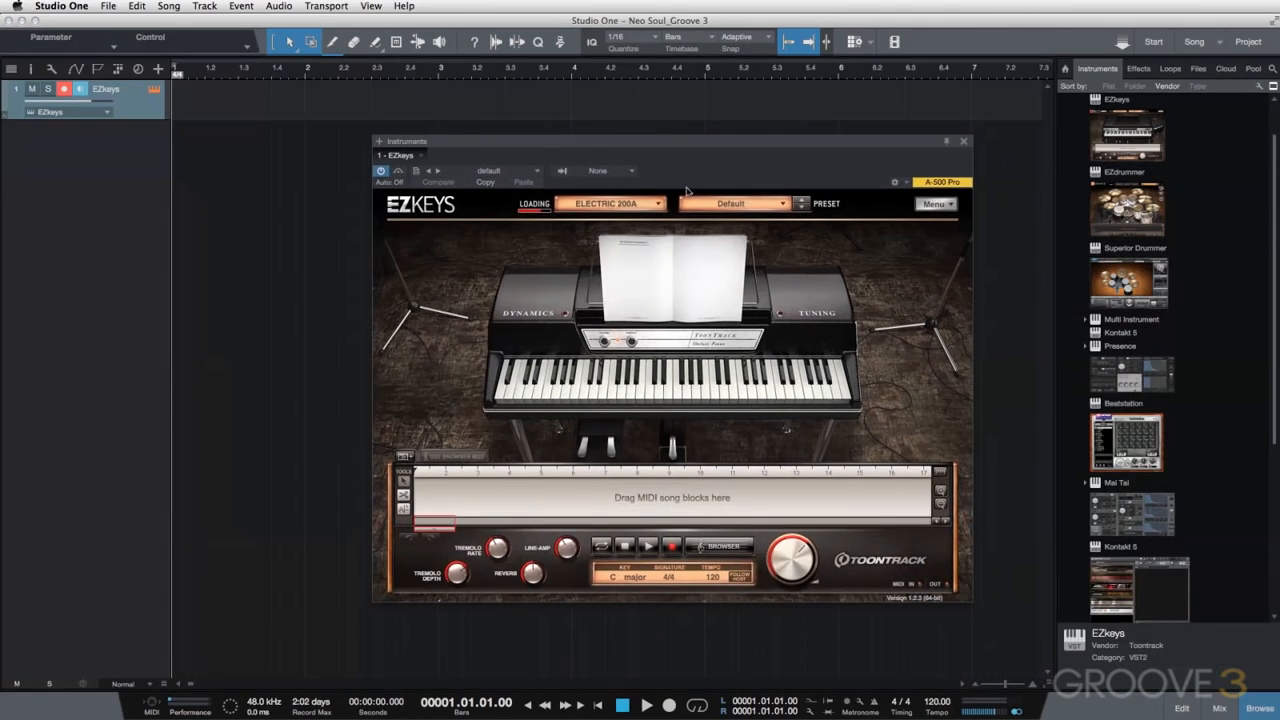
pyautogui.click(610, 203)
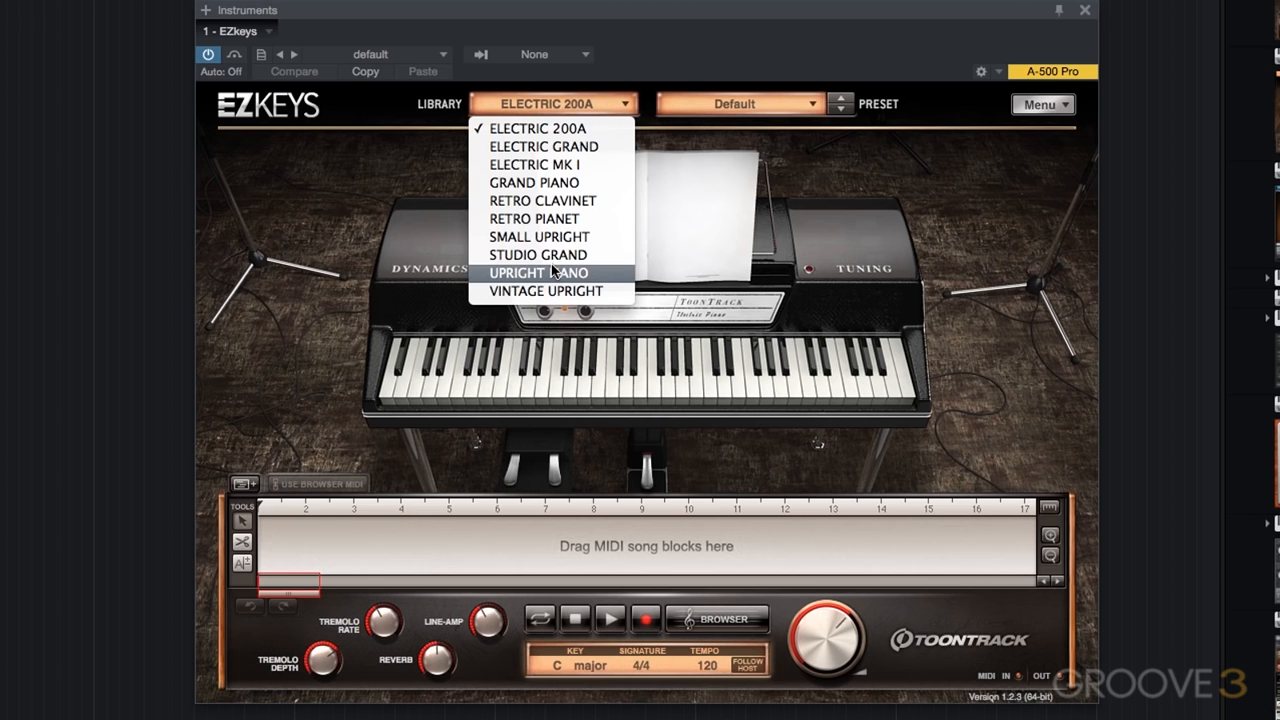
pyautogui.moveTo(538, 254)
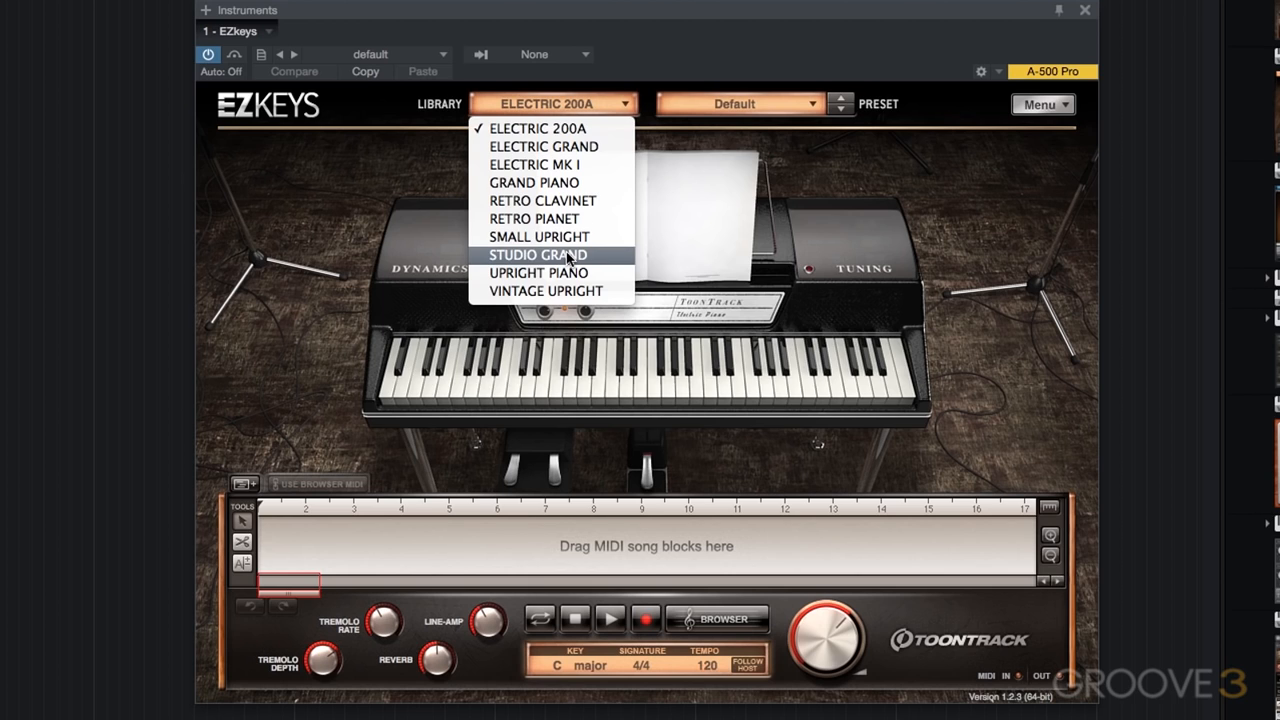
pyautogui.moveTo(604, 175)
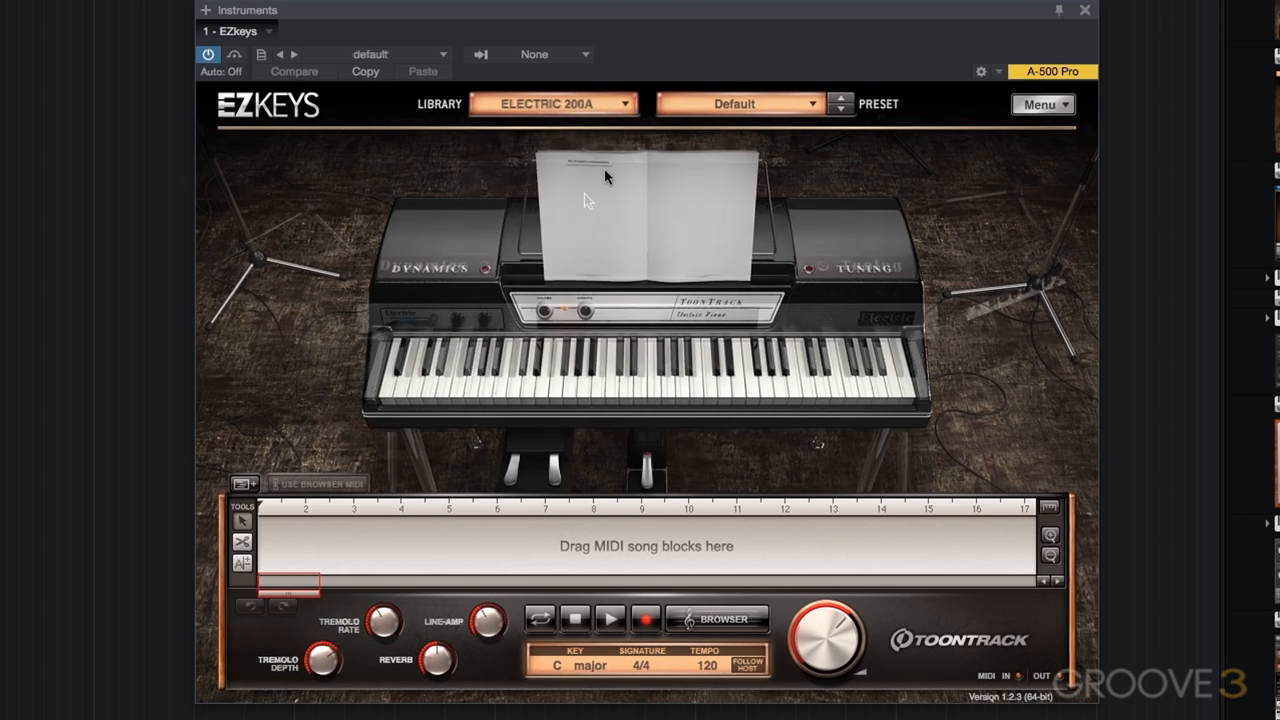
pyautogui.click(553, 103)
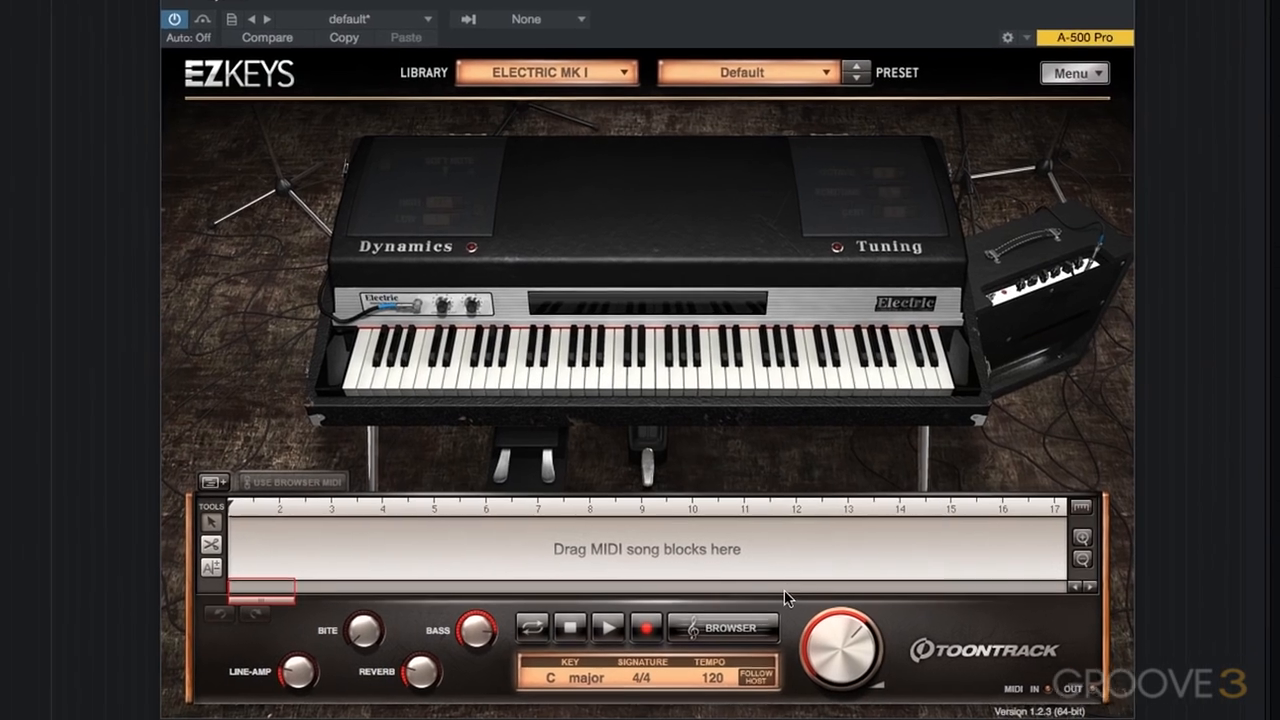
# - Open the MIDI browser to Neo Soul > Straight 4/4 > Hamilton 68 BPM > Intro
pyautogui.click(722, 627)
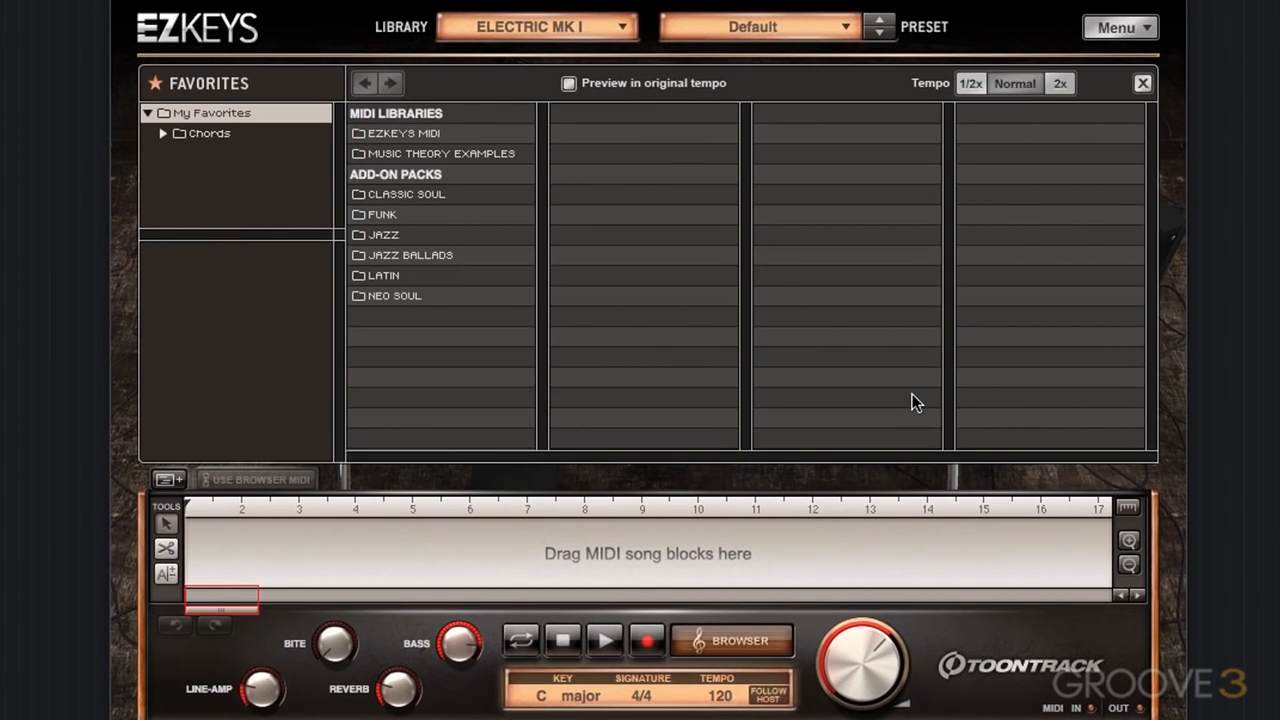
pyautogui.moveTo(598, 325)
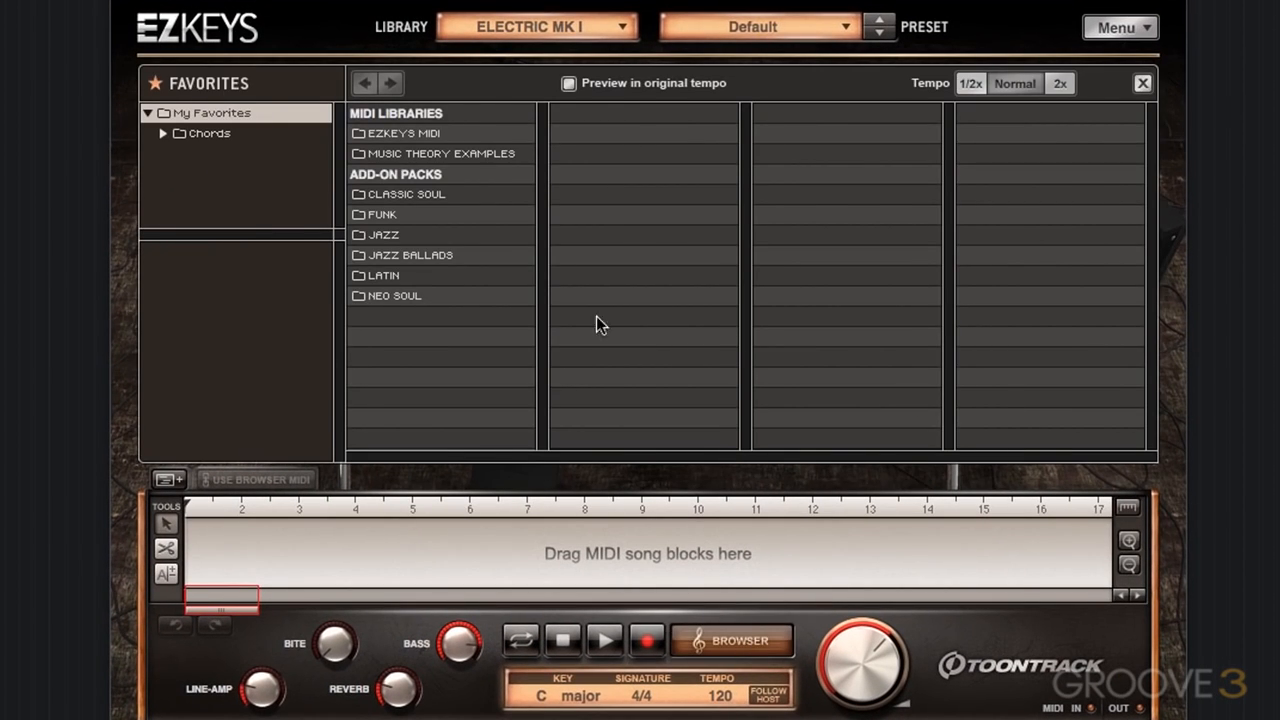
pyautogui.moveTo(400, 245)
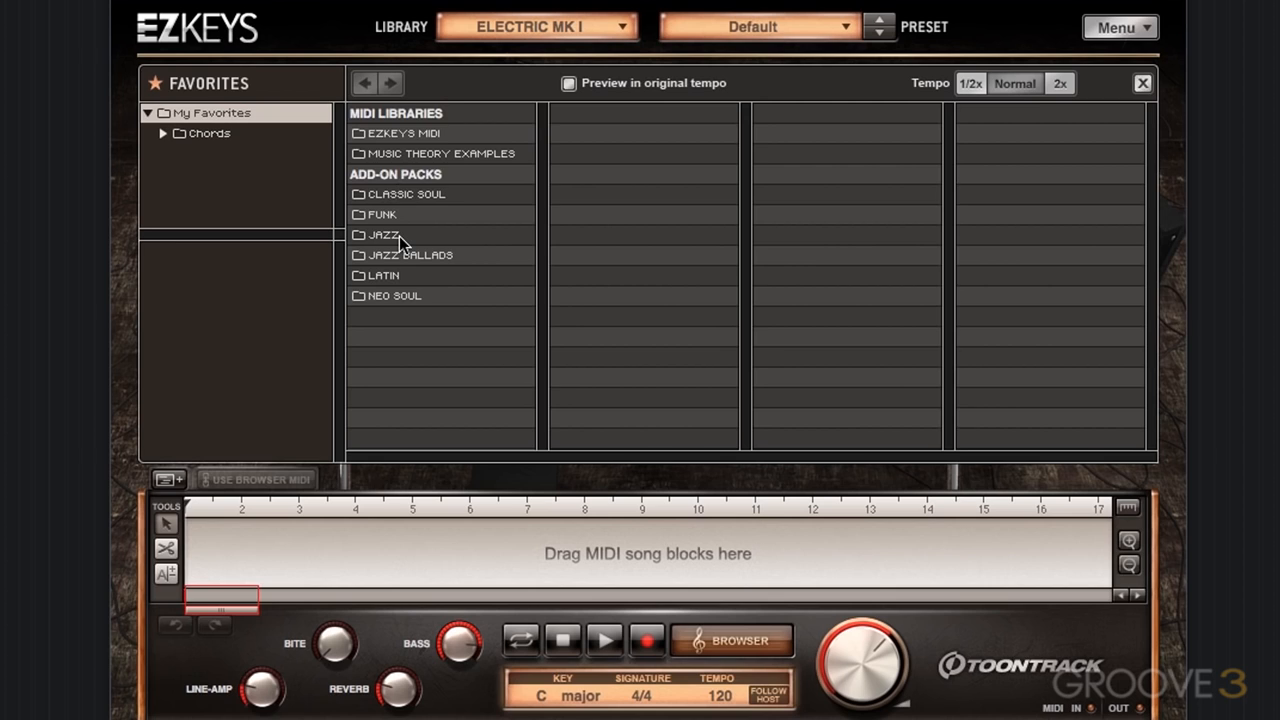
pyautogui.moveTo(383, 293)
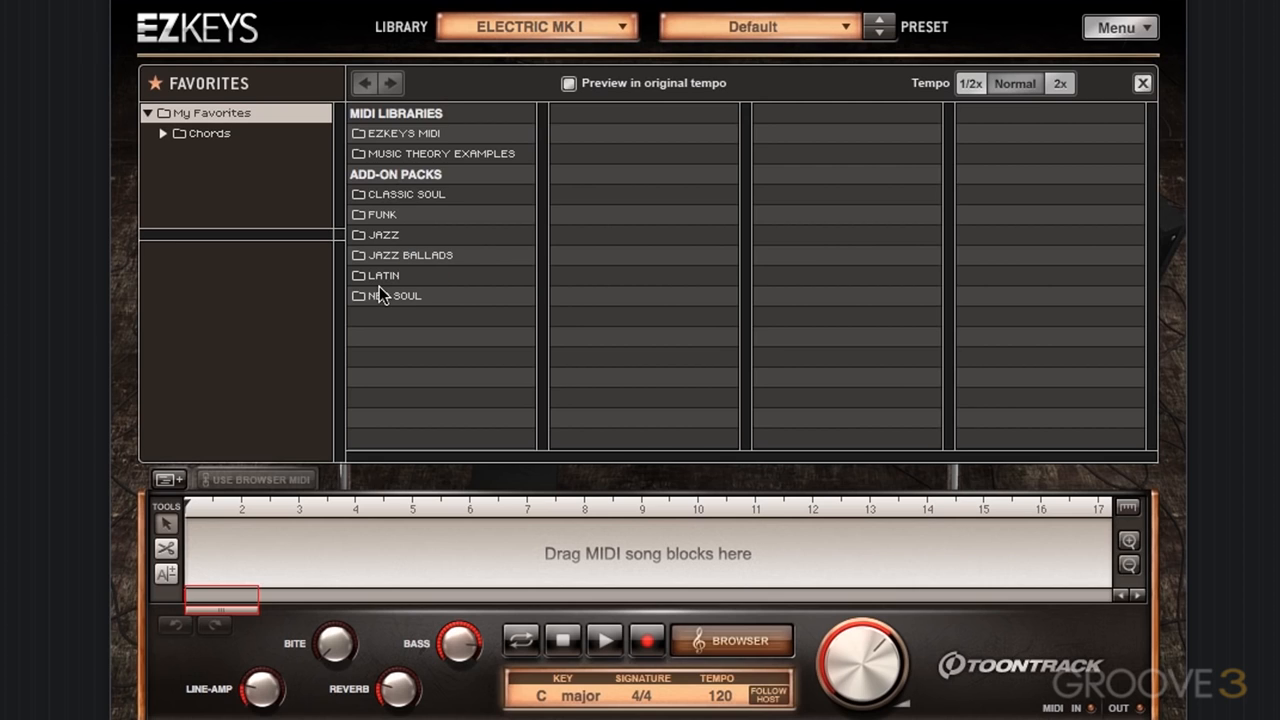
pyautogui.moveTo(447, 207)
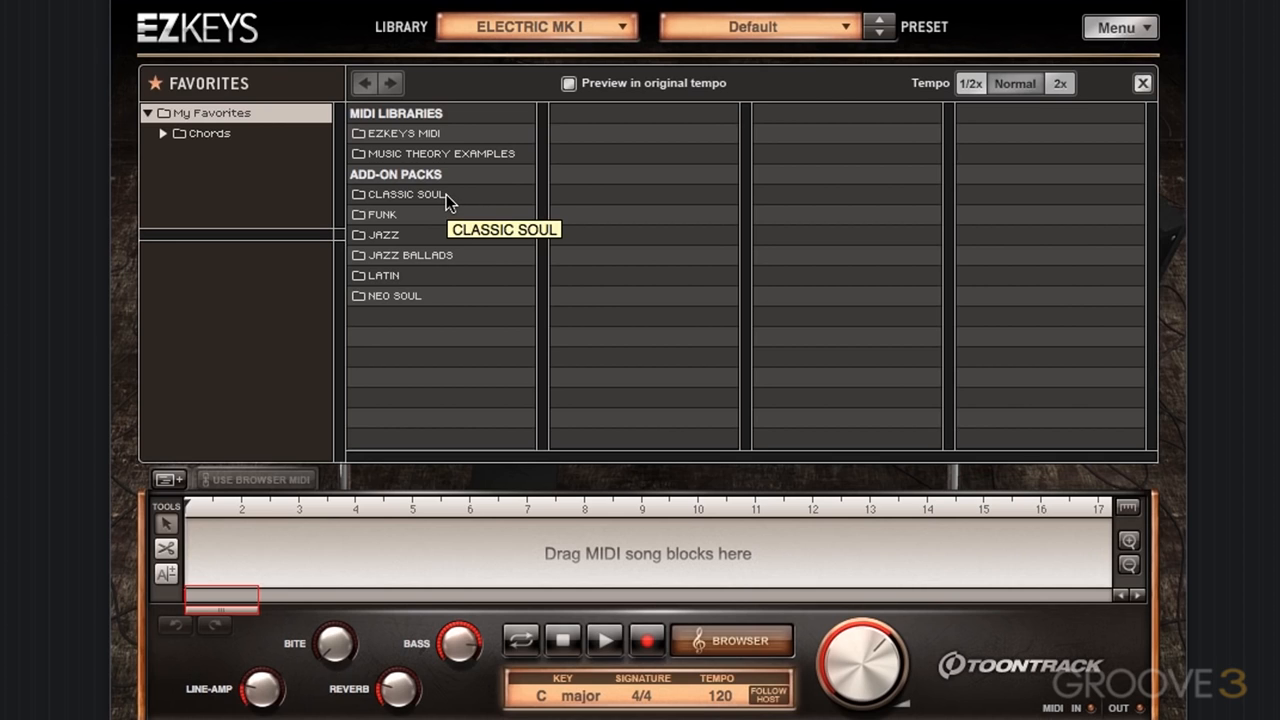
pyautogui.click(394, 295)
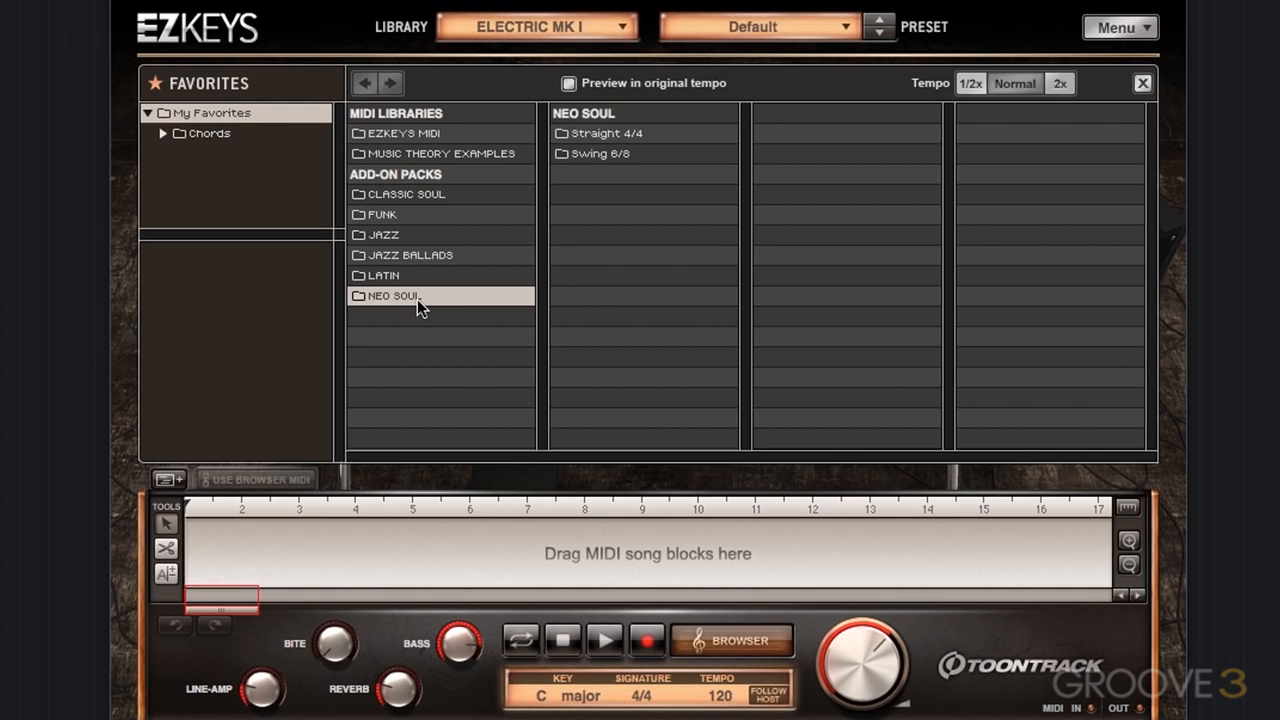
pyautogui.click(606, 133)
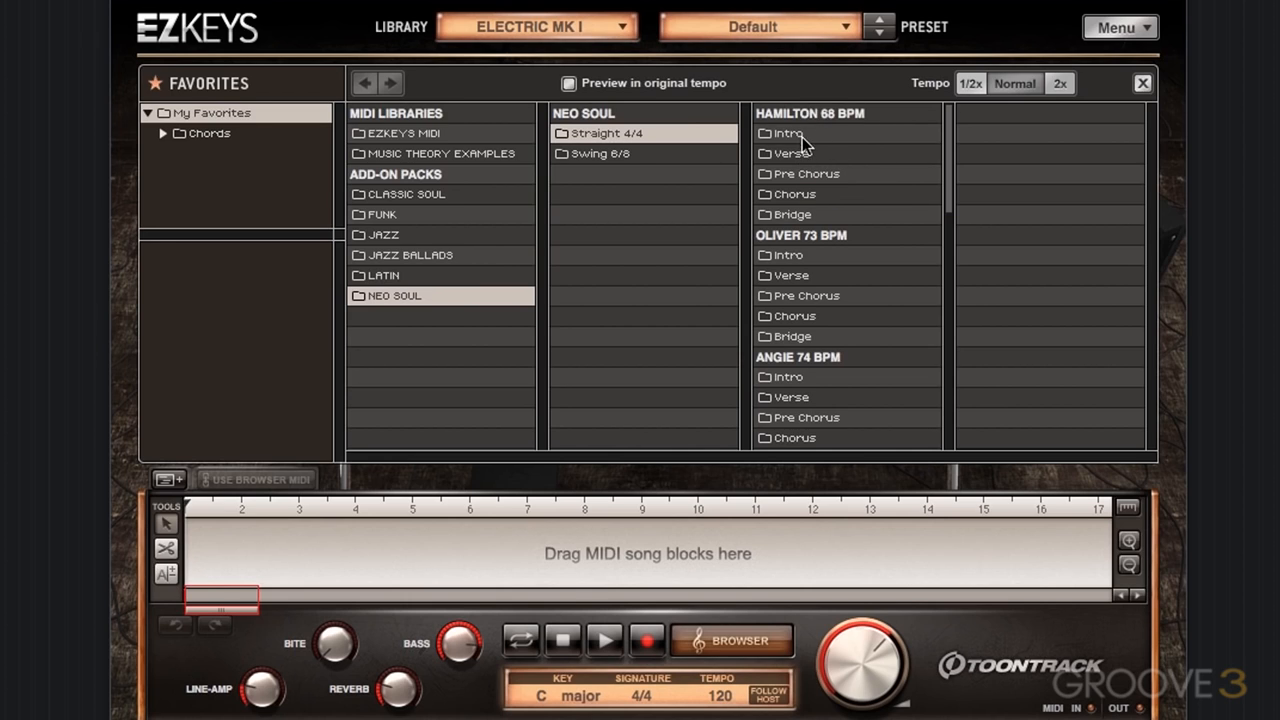
pyautogui.moveTo(800, 190)
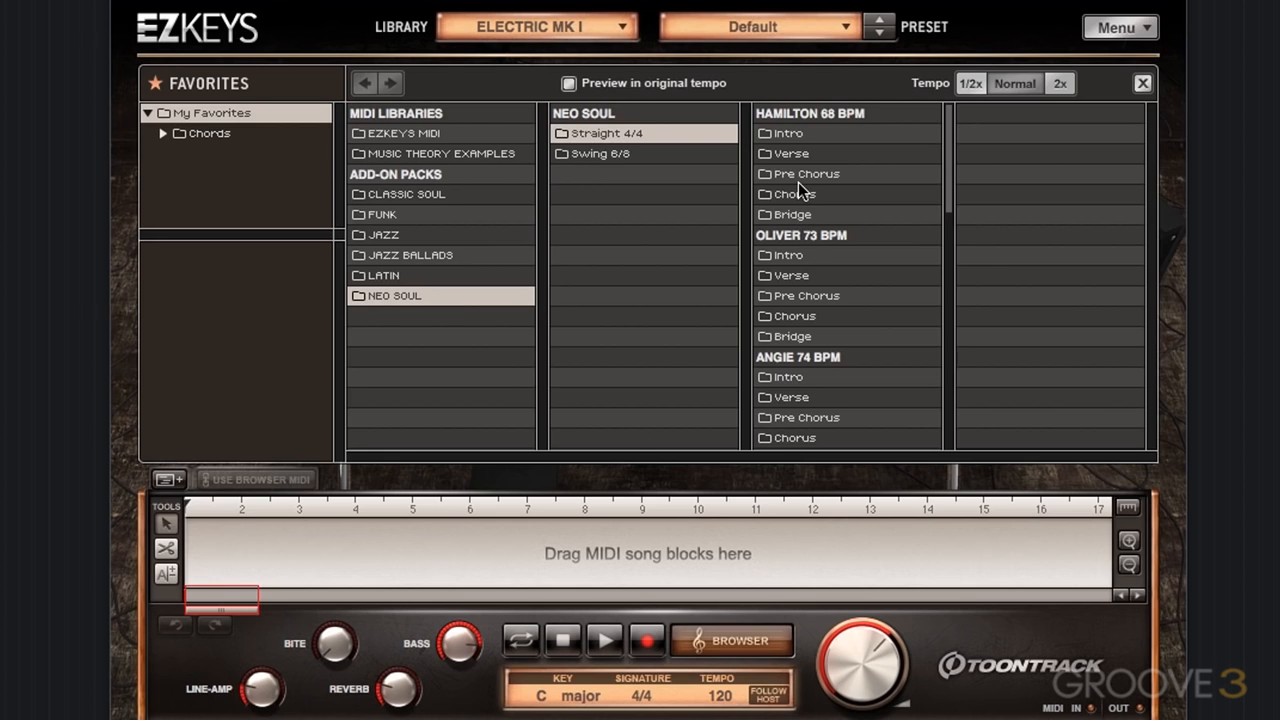
pyautogui.moveTo(795, 194)
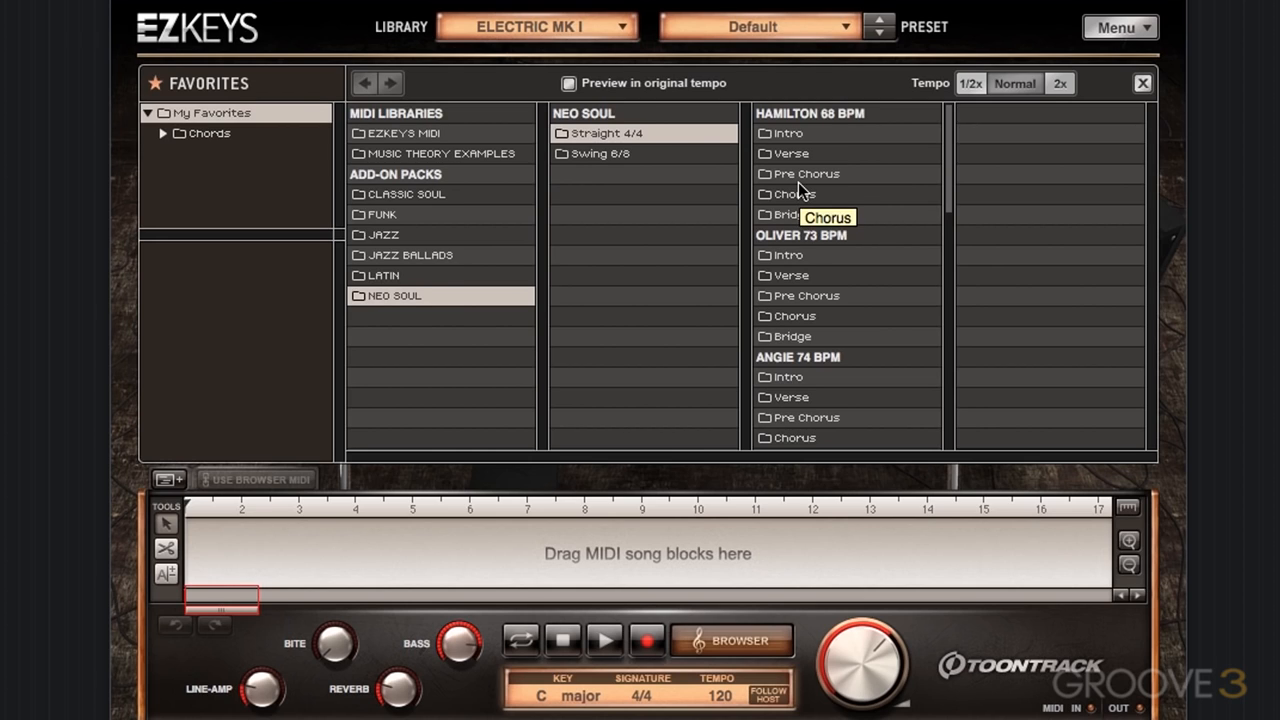
pyautogui.click(788, 133)
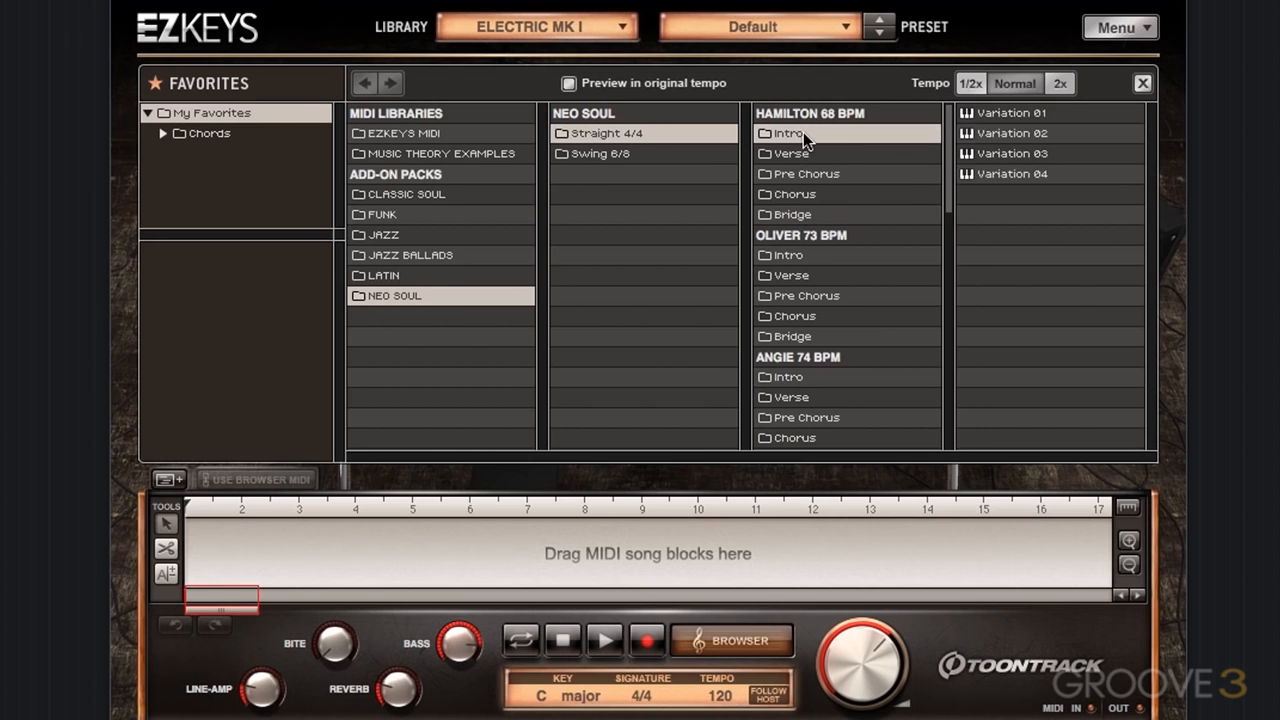
# - Pick Variation 01 in the Hamilton Intro folder to hear its preview
pyautogui.click(1012, 112)
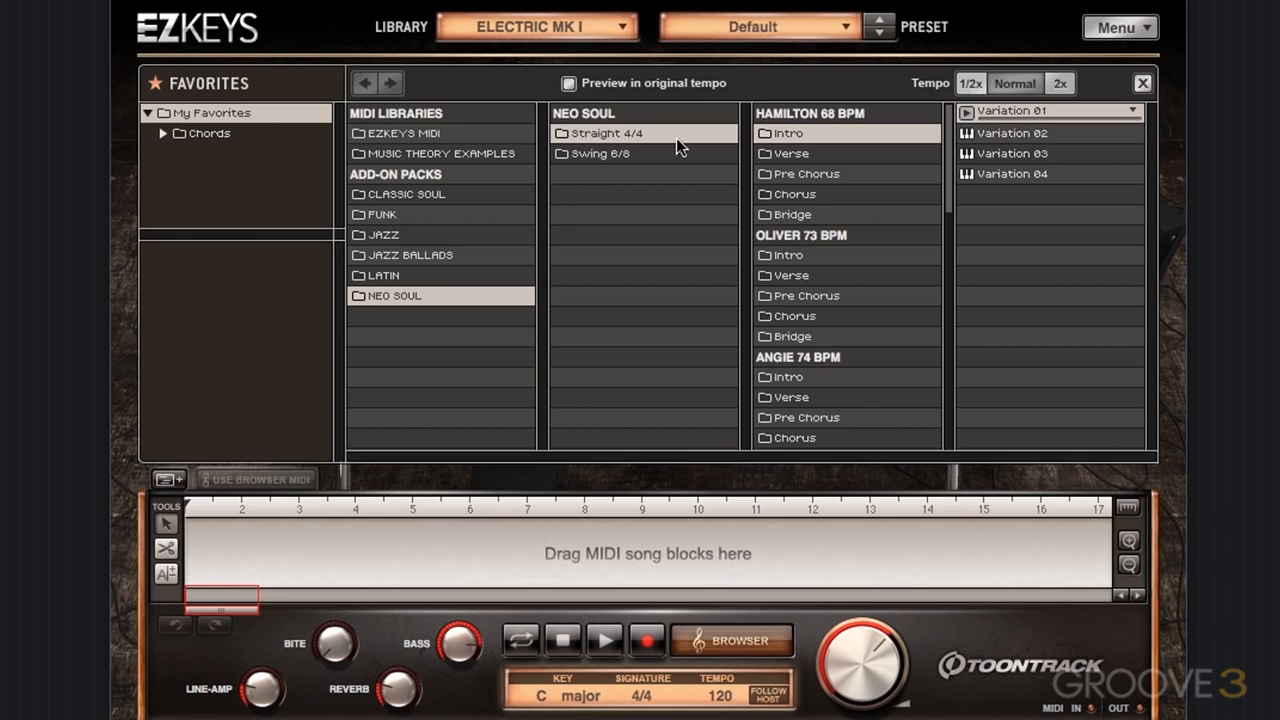
pyautogui.moveTo(837, 261)
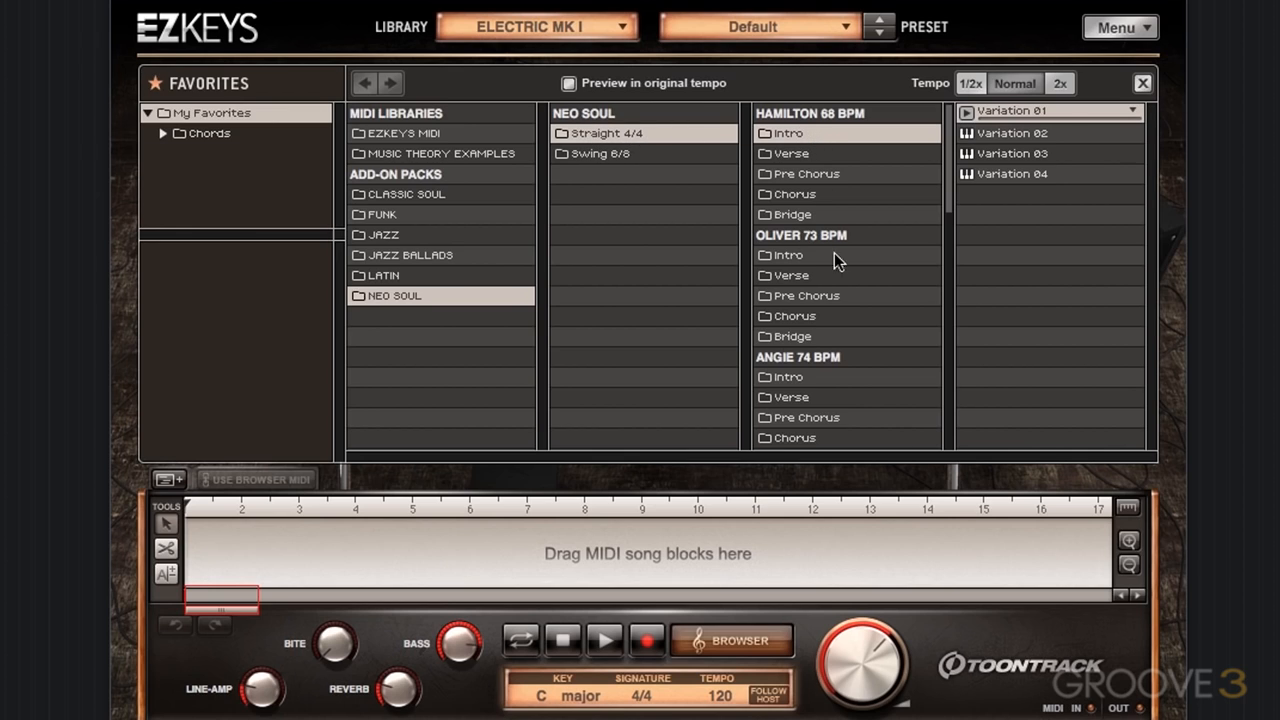
pyautogui.moveTo(1043, 487)
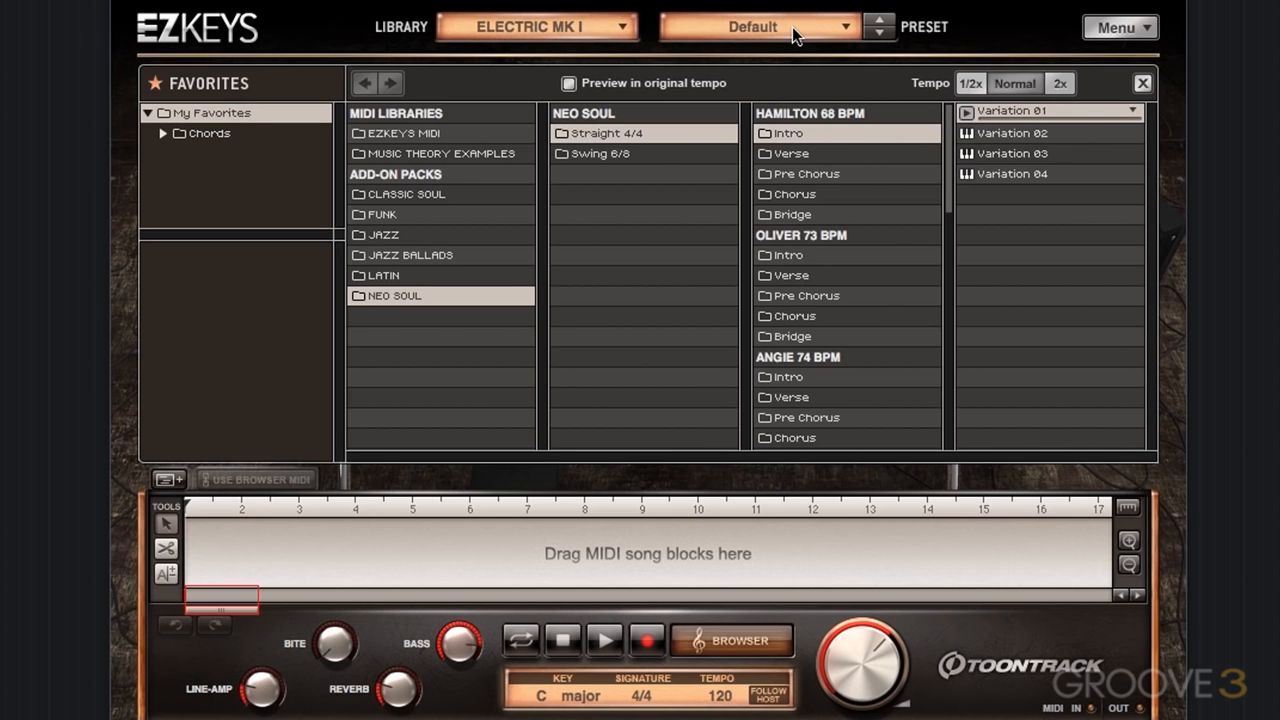
# - Close the MIDI browser and change the Electric MK I preset from Default to DI
pyautogui.click(757, 26)
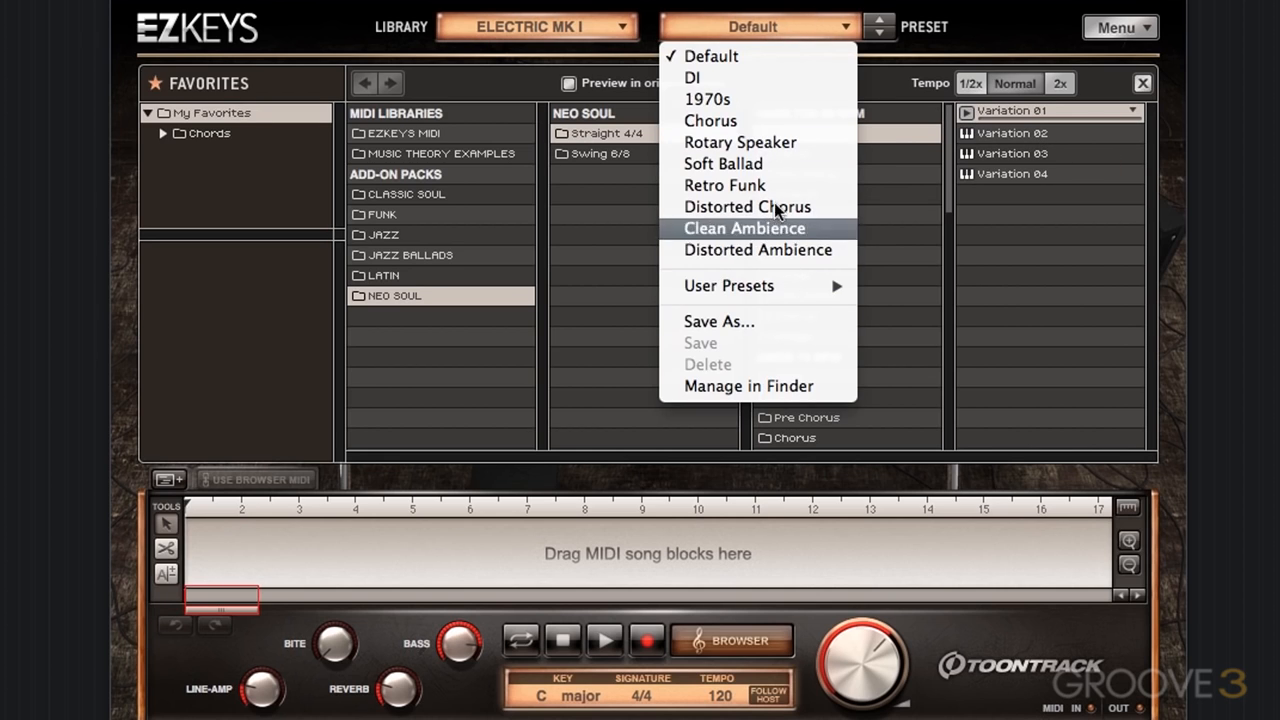
pyautogui.moveTo(775, 207)
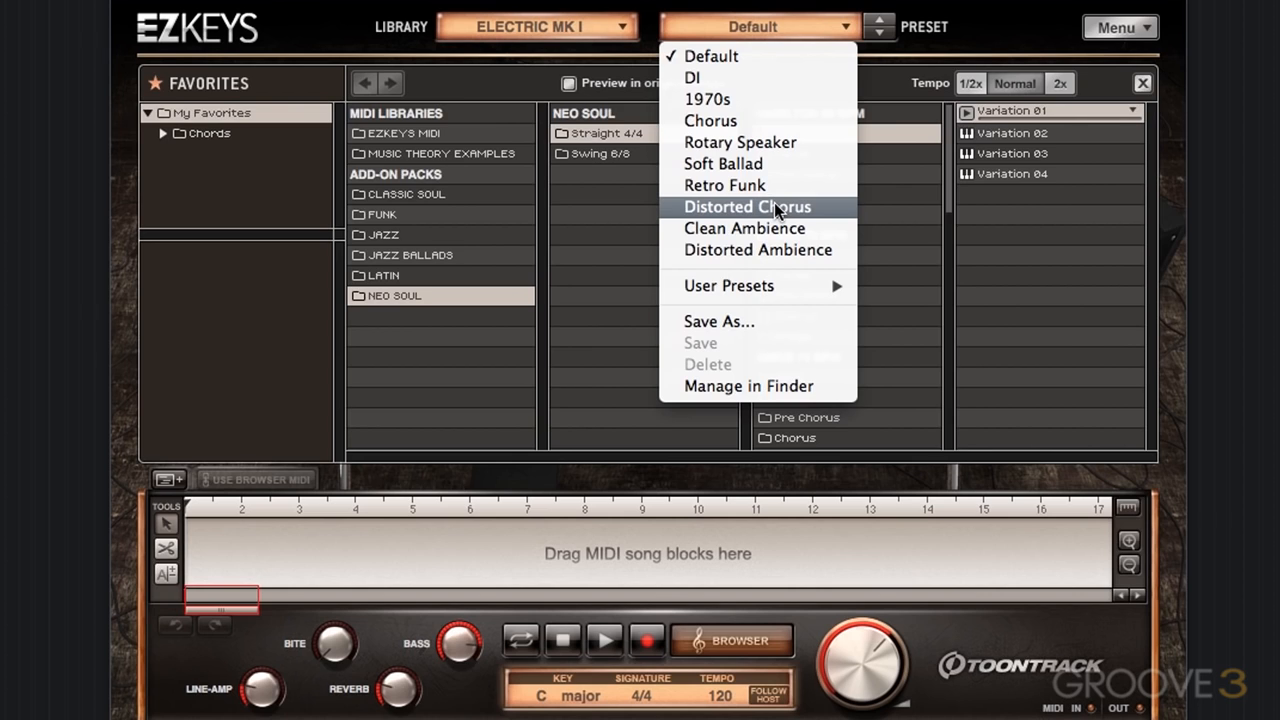
pyautogui.moveTo(782, 202)
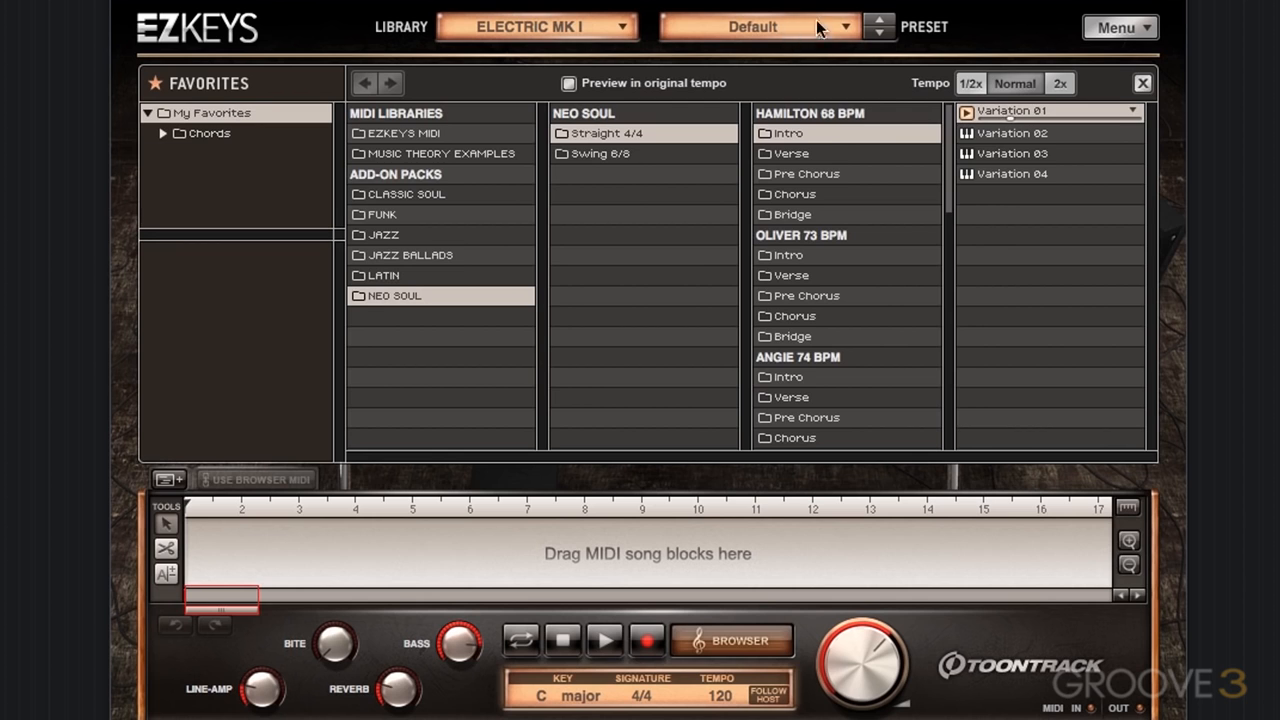
pyautogui.click(731, 640)
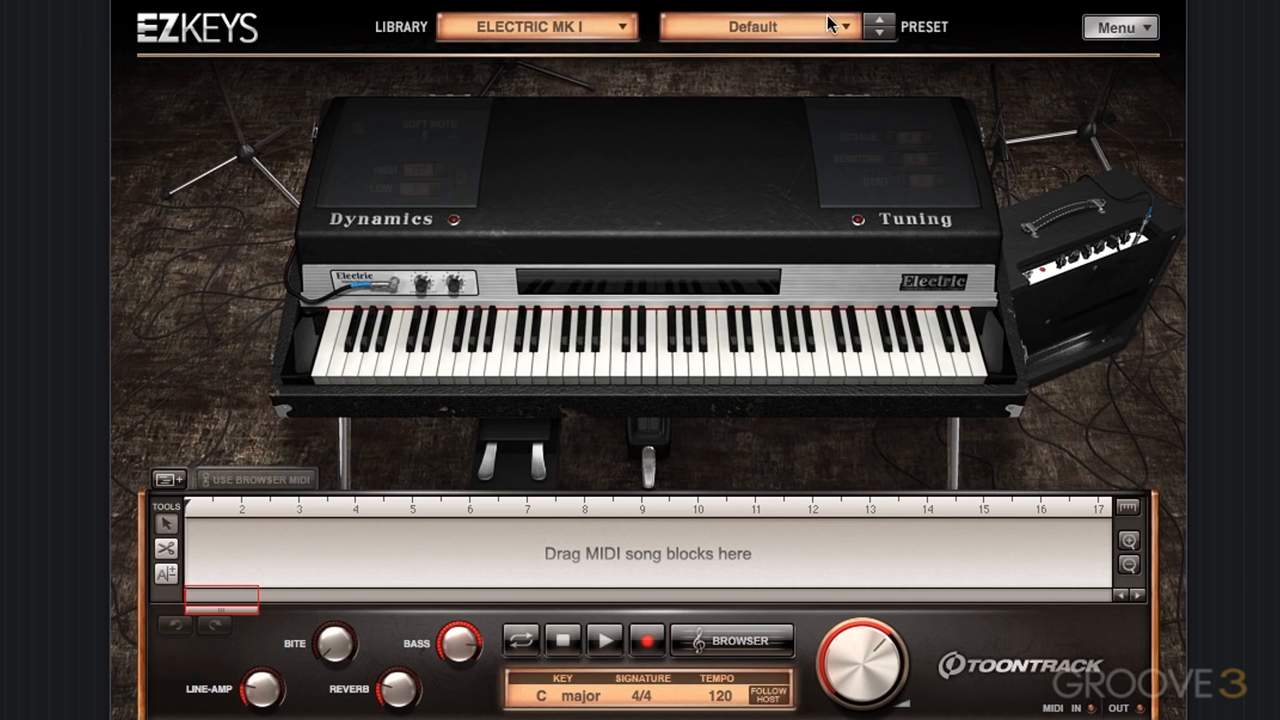
pyautogui.click(758, 26)
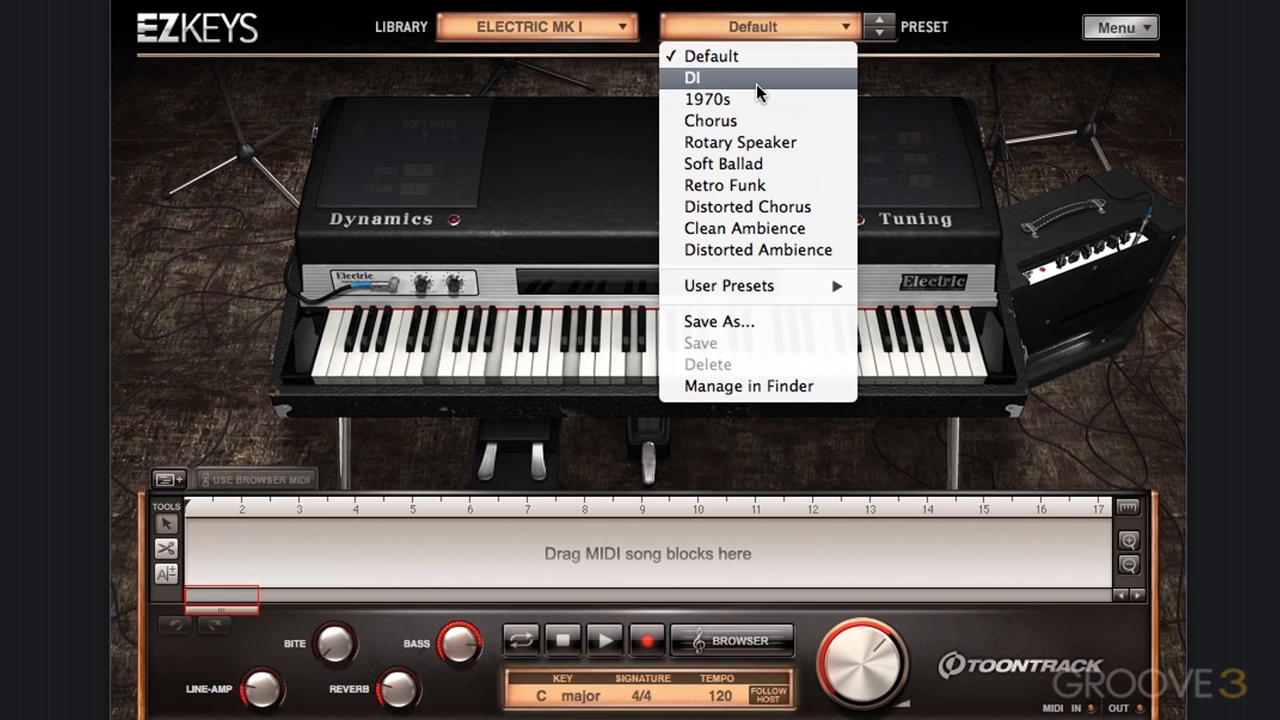
pyautogui.click(692, 78)
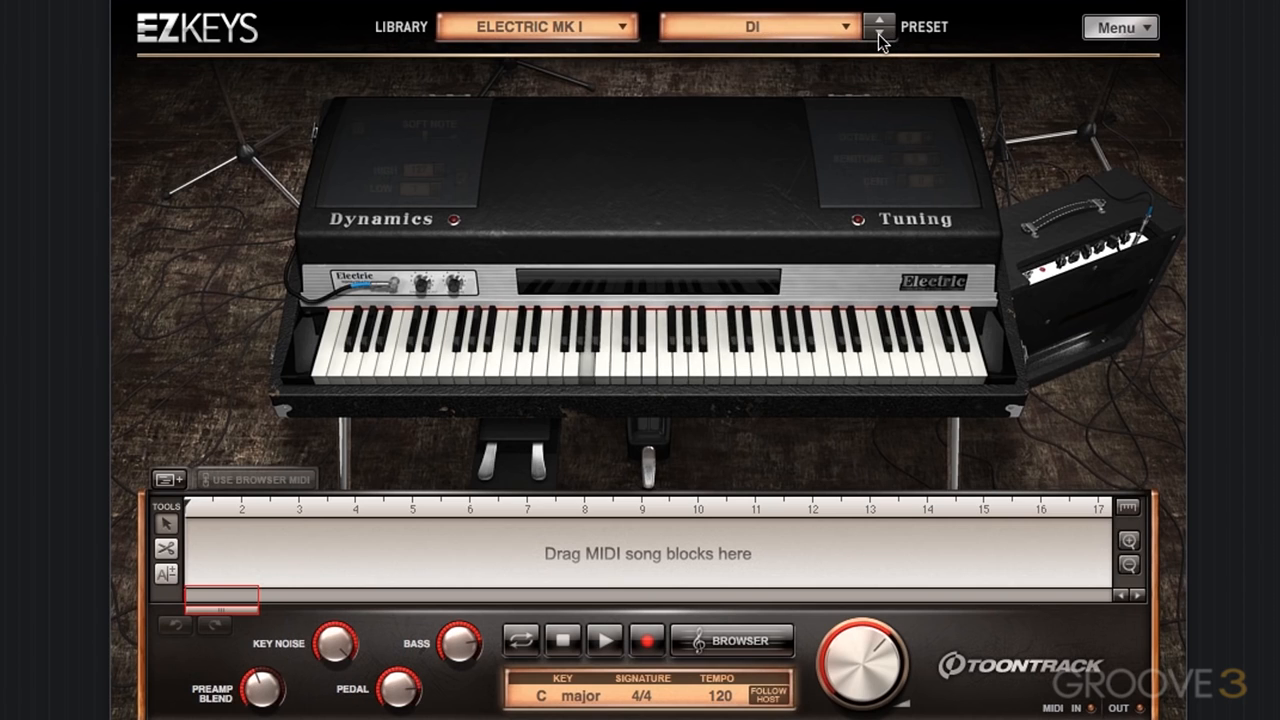
pyautogui.moveTo(878, 26)
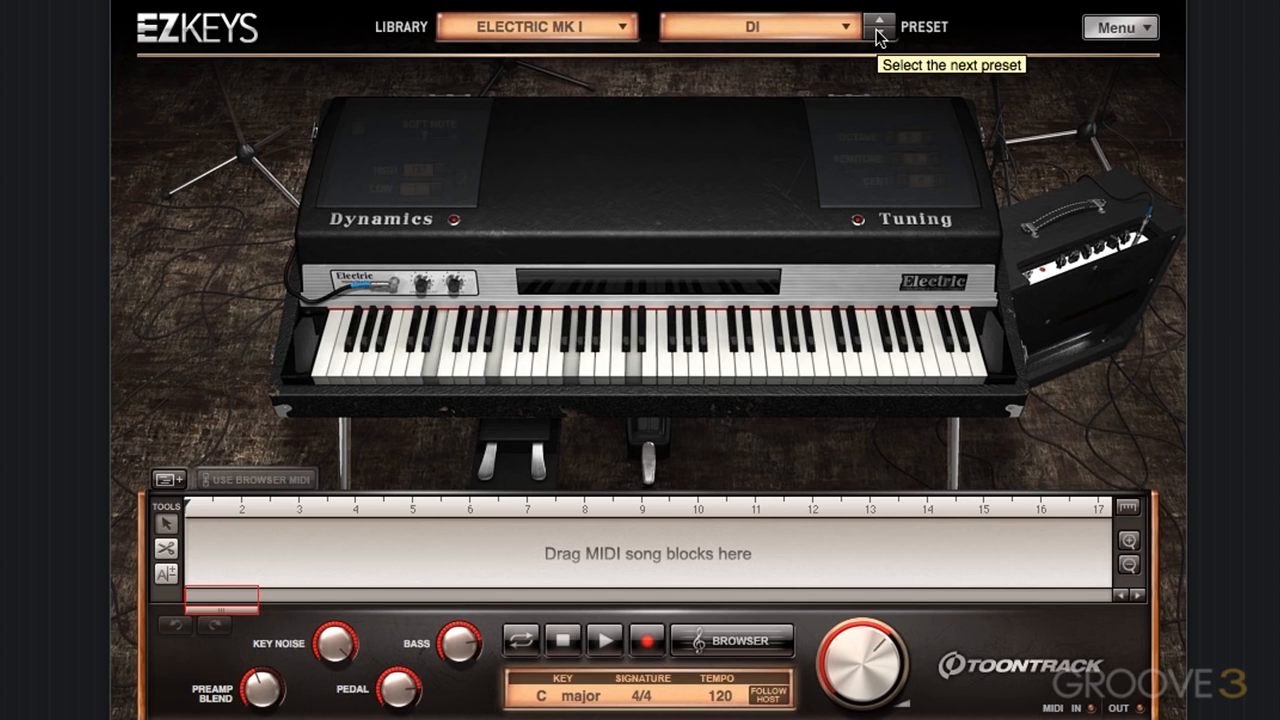
# - Step through the 1970s, Chorus and Rotary Speaker presets, stopping on Soft Ballad
pyautogui.click(879, 26)
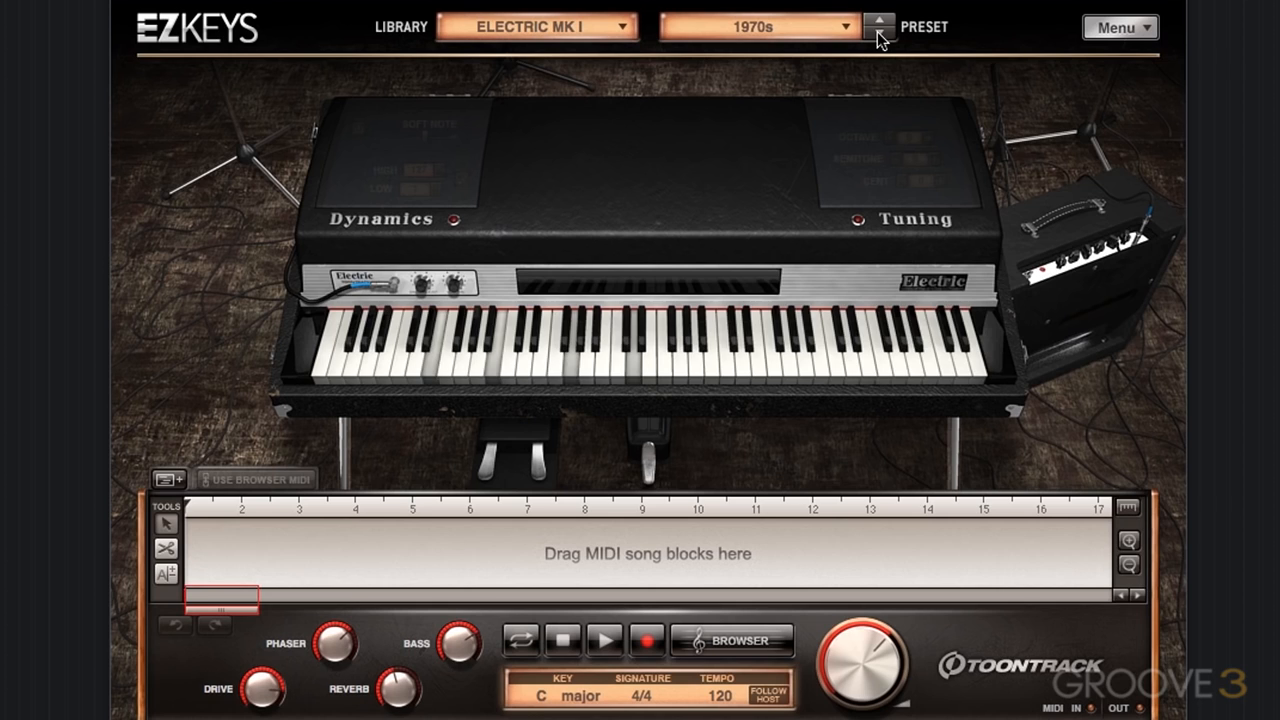
pyautogui.click(878, 20)
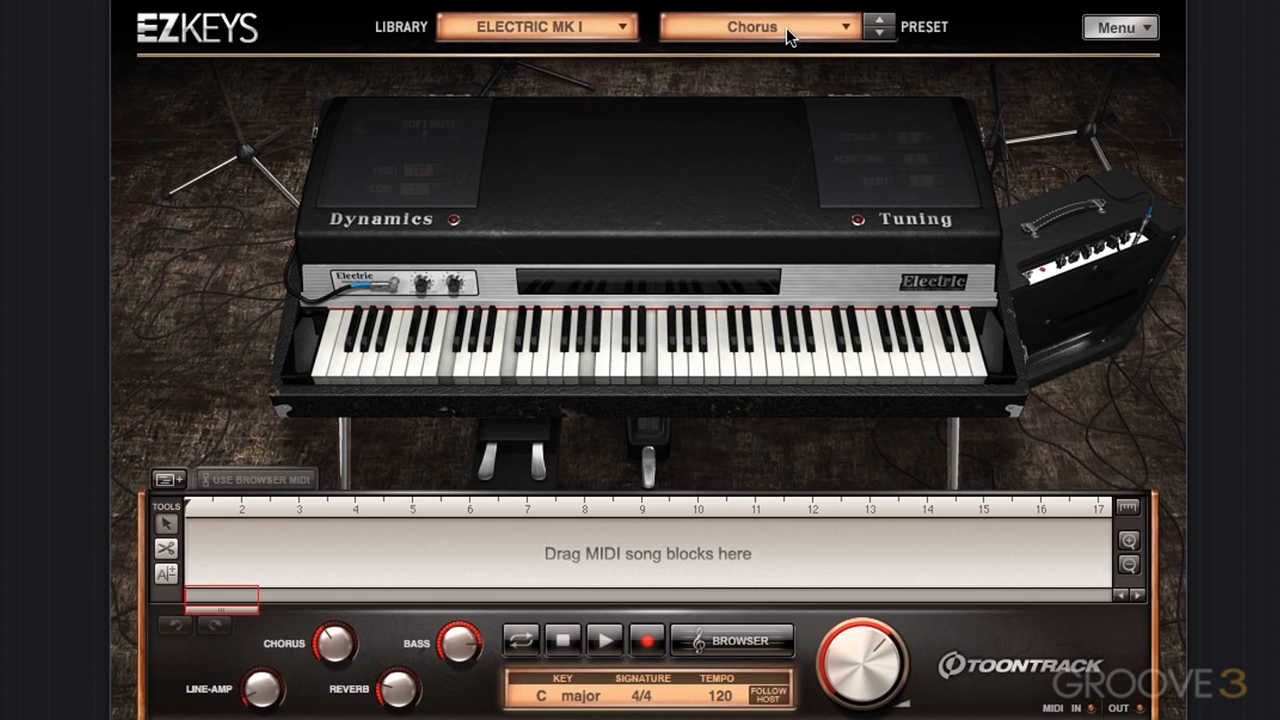
pyautogui.click(758, 26)
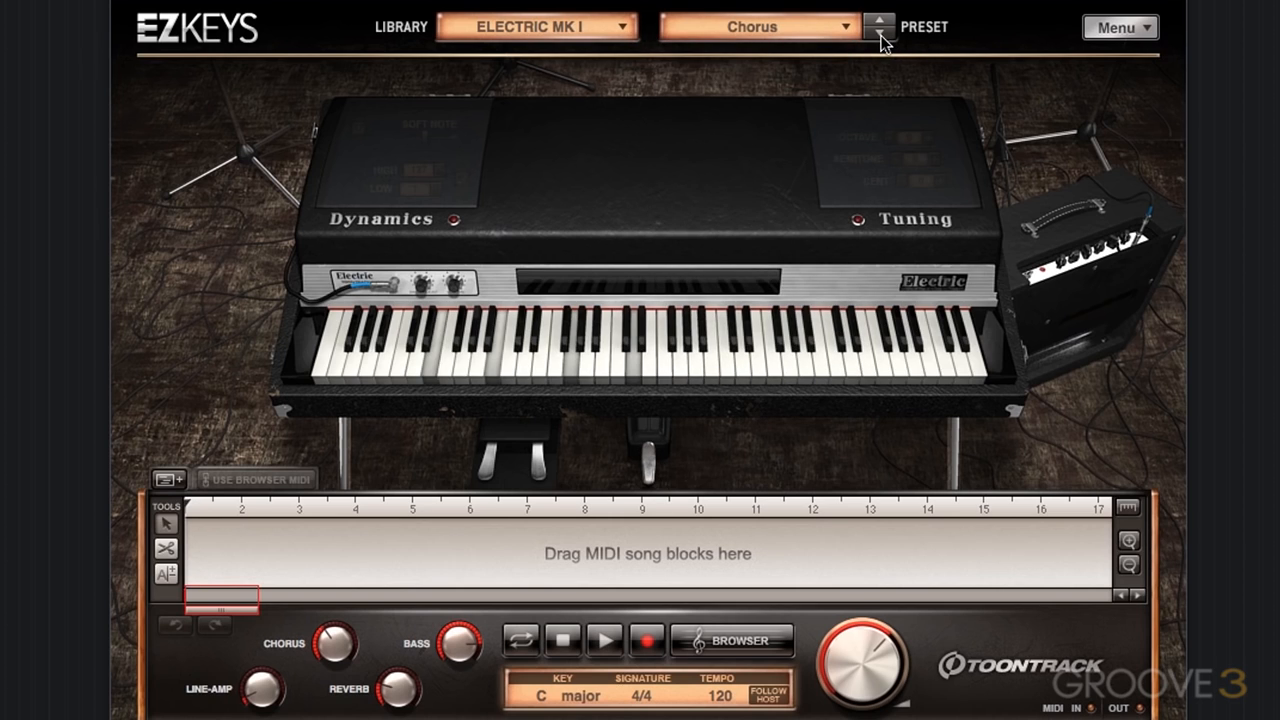
pyautogui.click(879, 22)
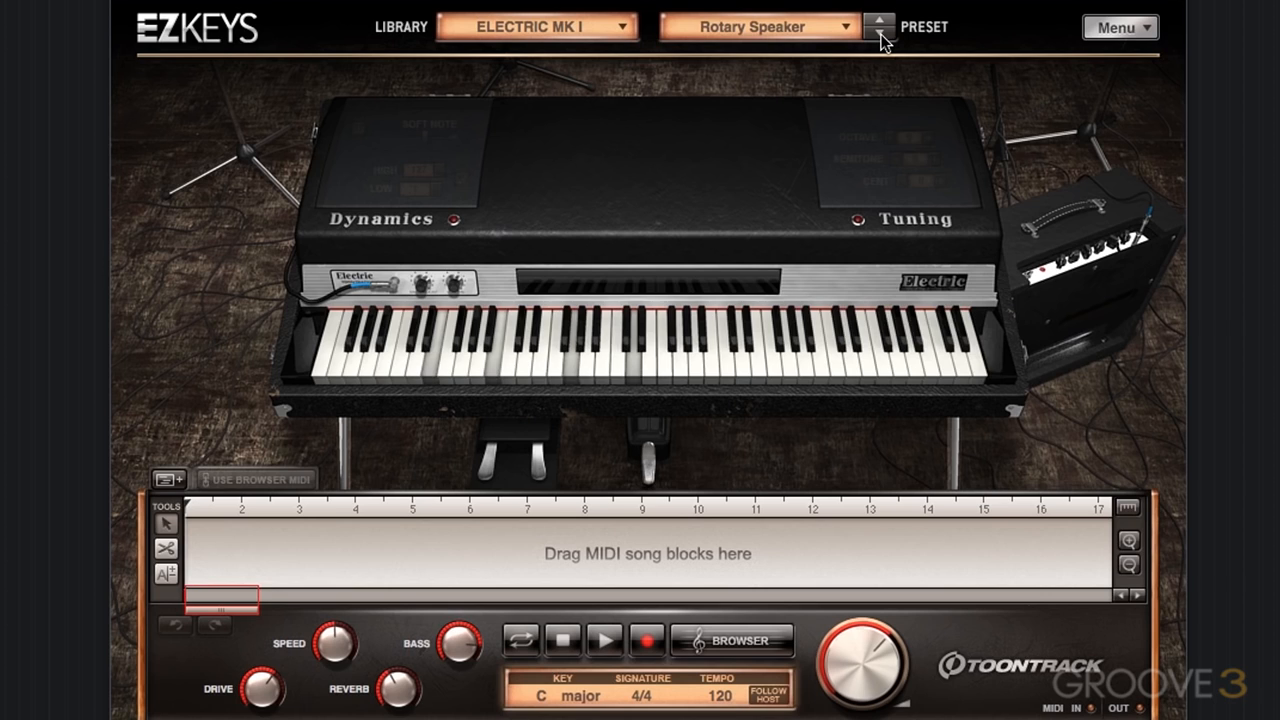
pyautogui.click(877, 20)
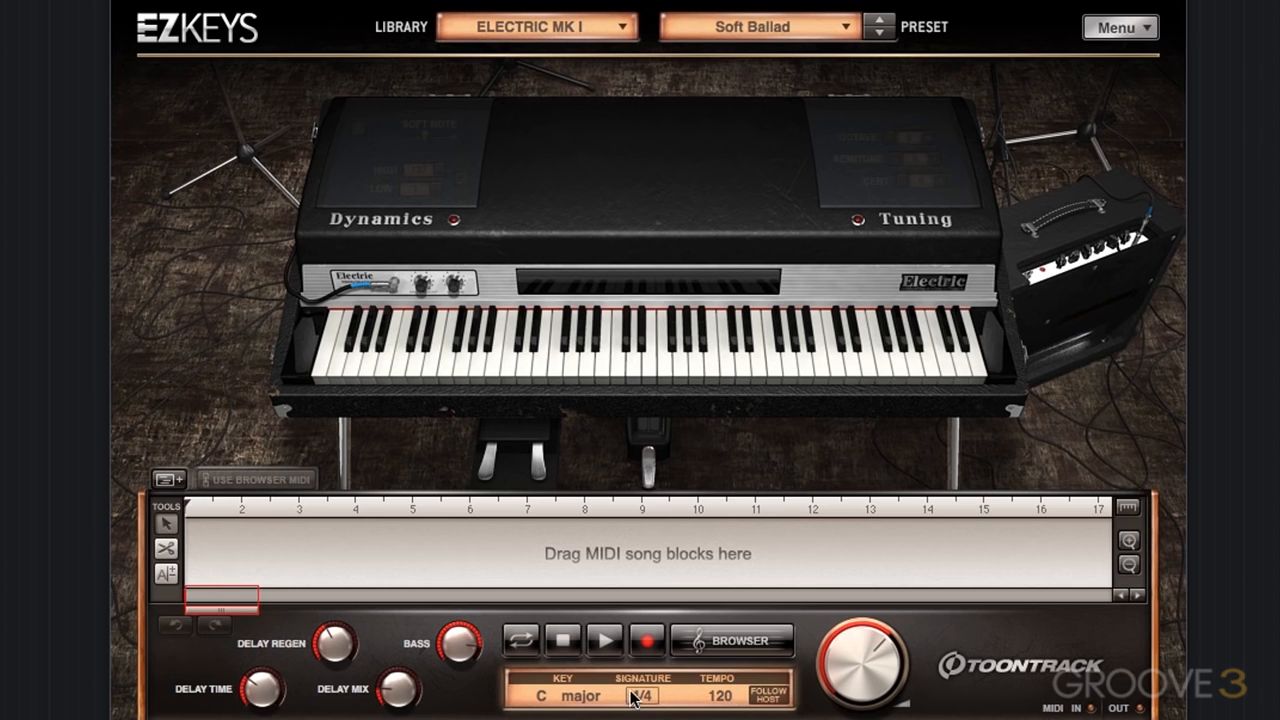
# - Reopen the MIDI browser and select Chorus from the Preset dropdown
pyautogui.click(733, 640)
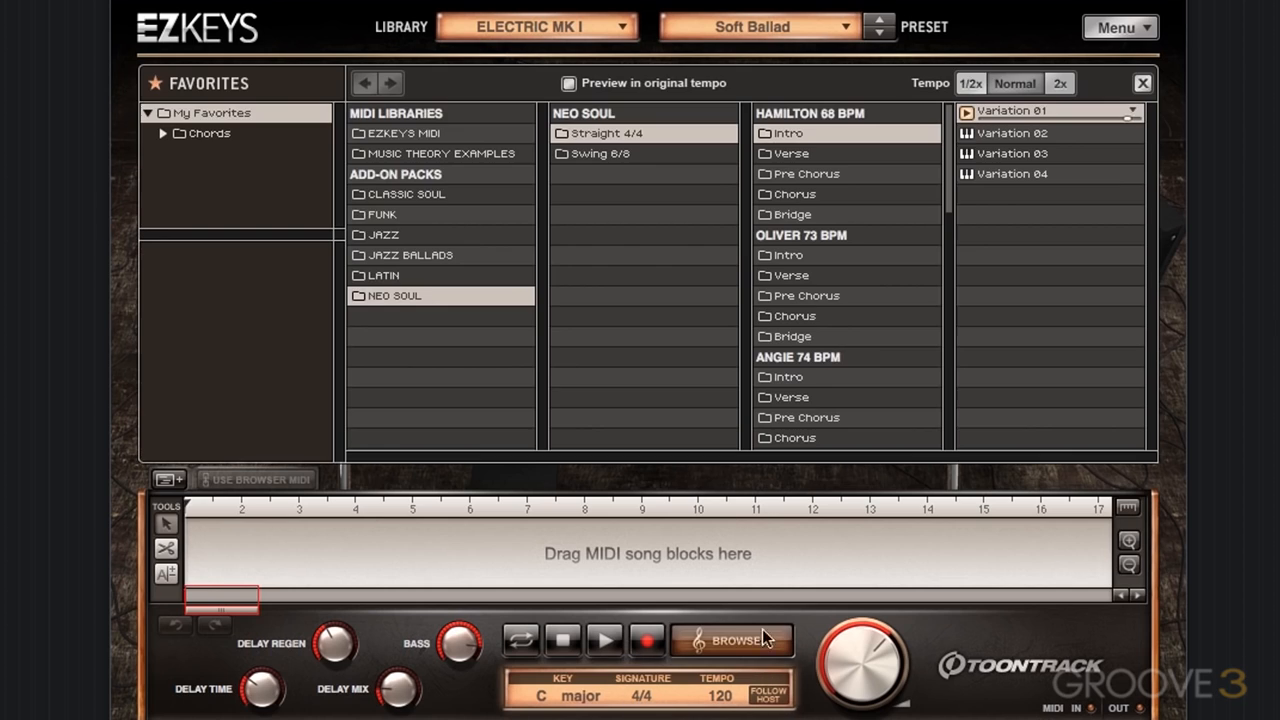
pyautogui.moveTo(947, 57)
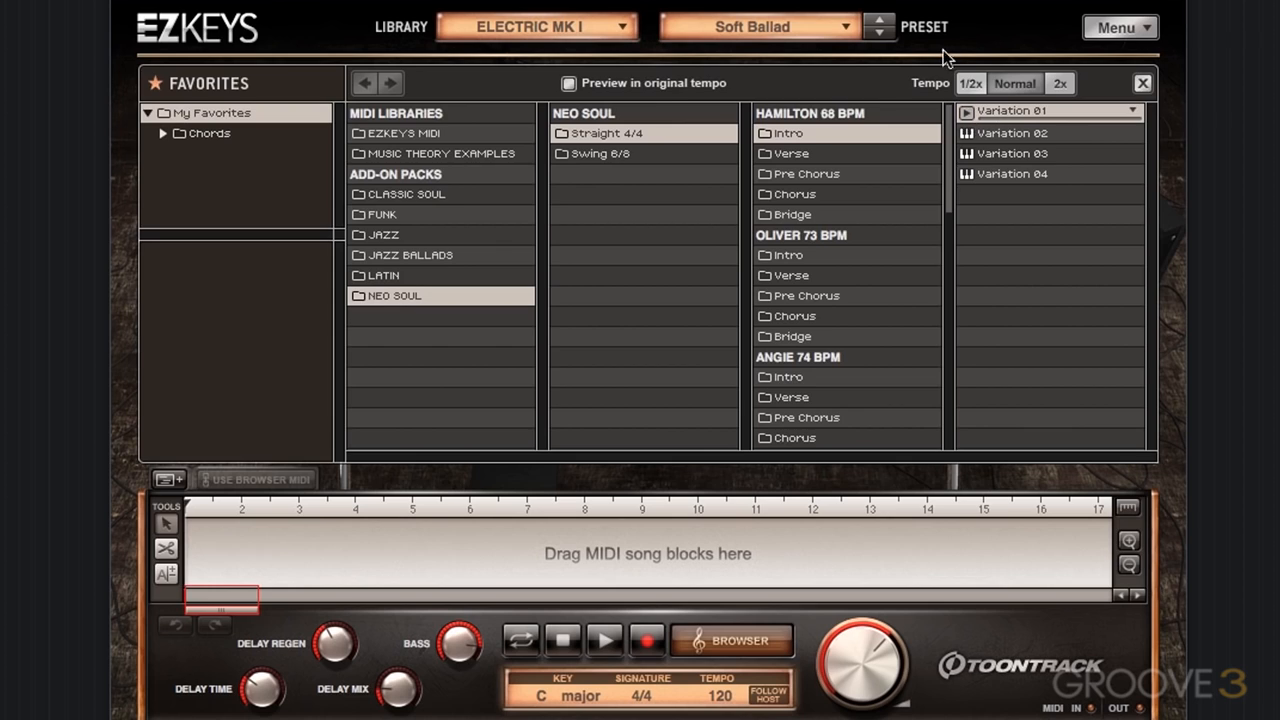
pyautogui.moveTo(905, 40)
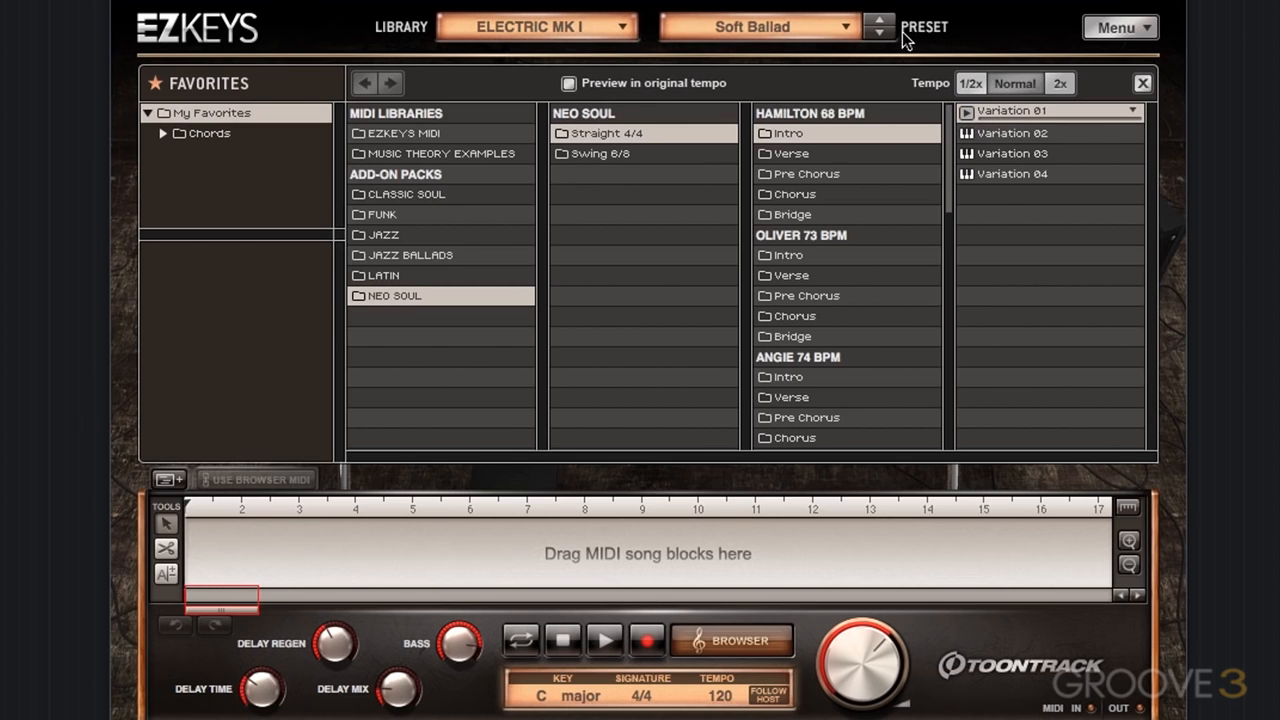
pyautogui.click(758, 27)
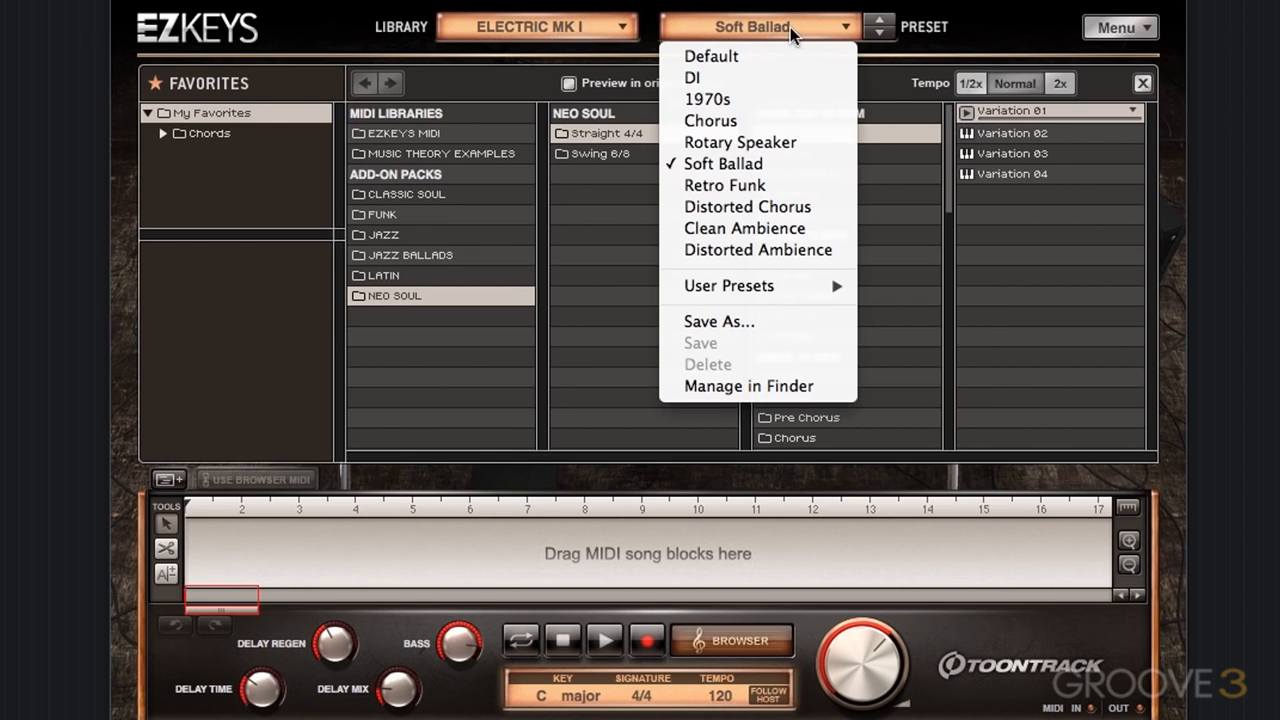
pyautogui.click(710, 120)
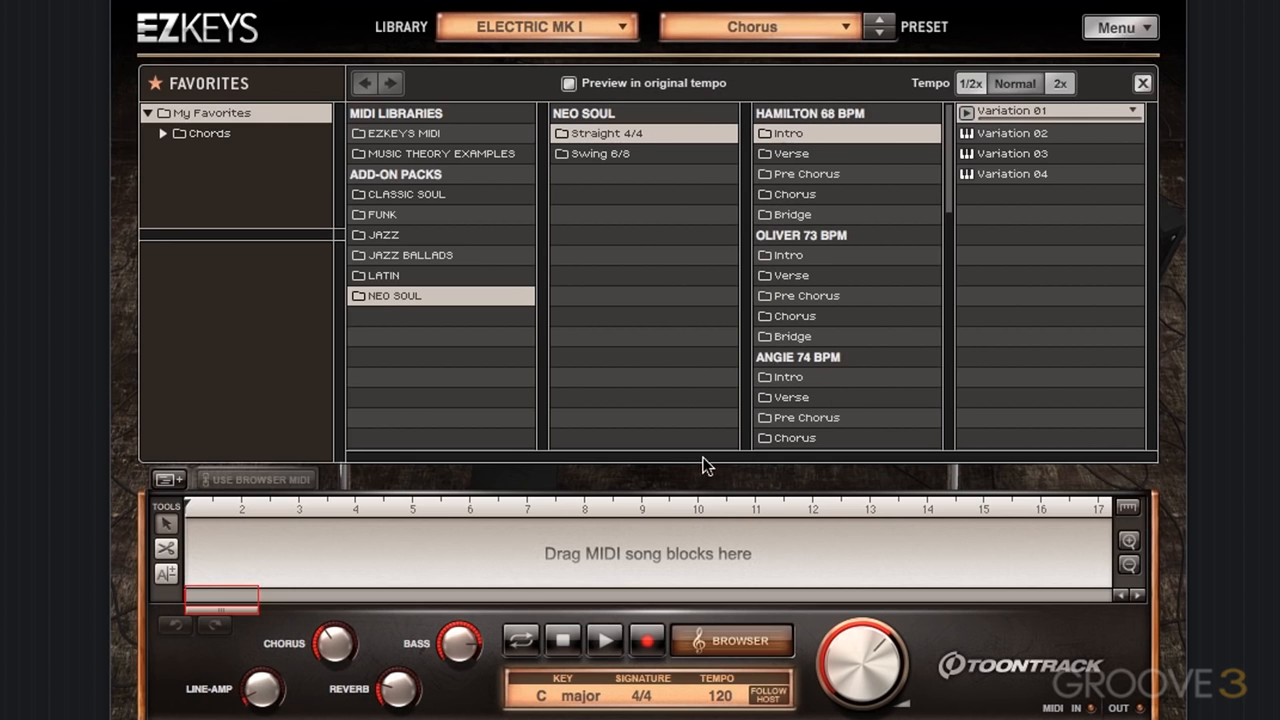
pyautogui.moveTo(630, 530)
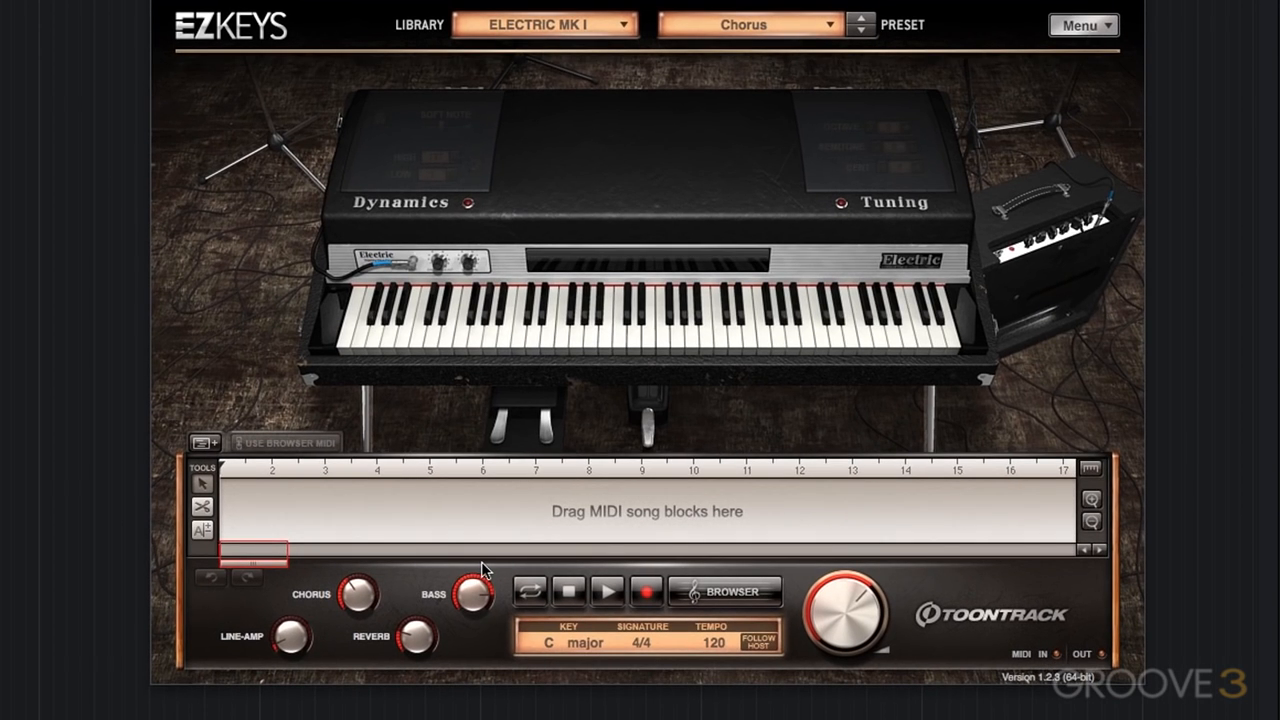
pyautogui.moveTo(275, 662)
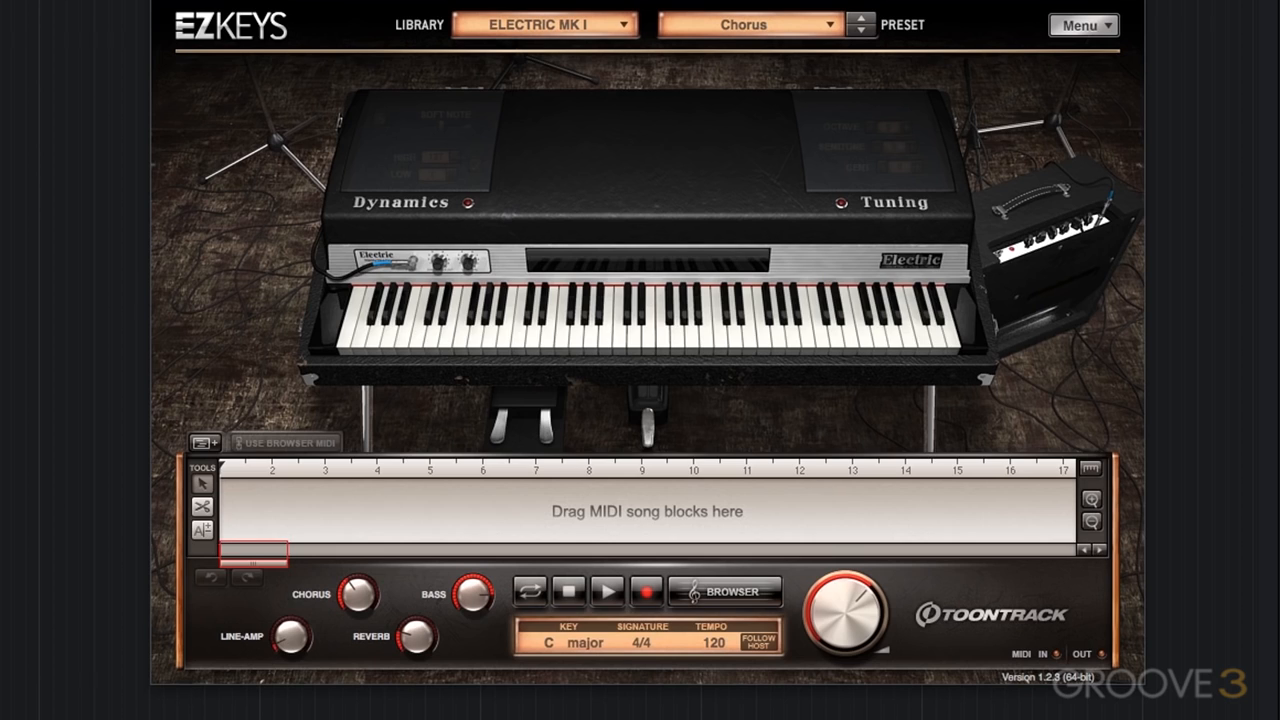
pyautogui.click(859, 18)
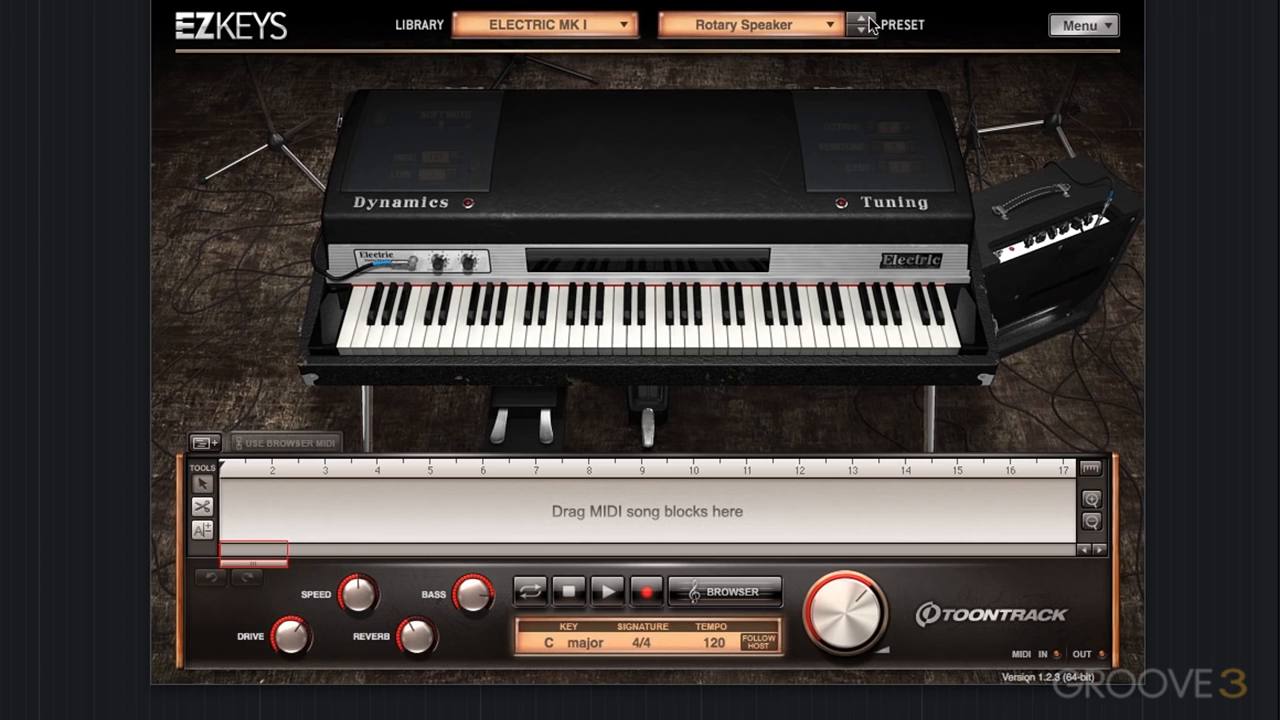
pyautogui.click(861, 18)
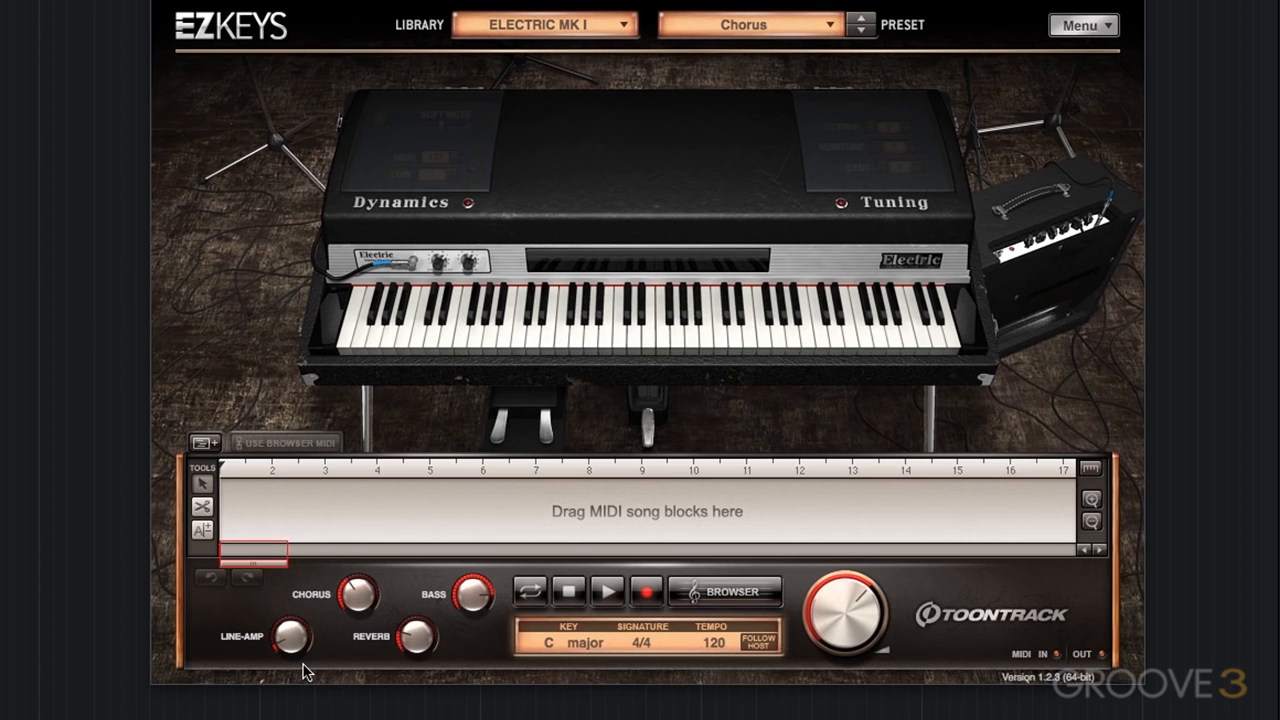
pyautogui.moveTo(750, 52)
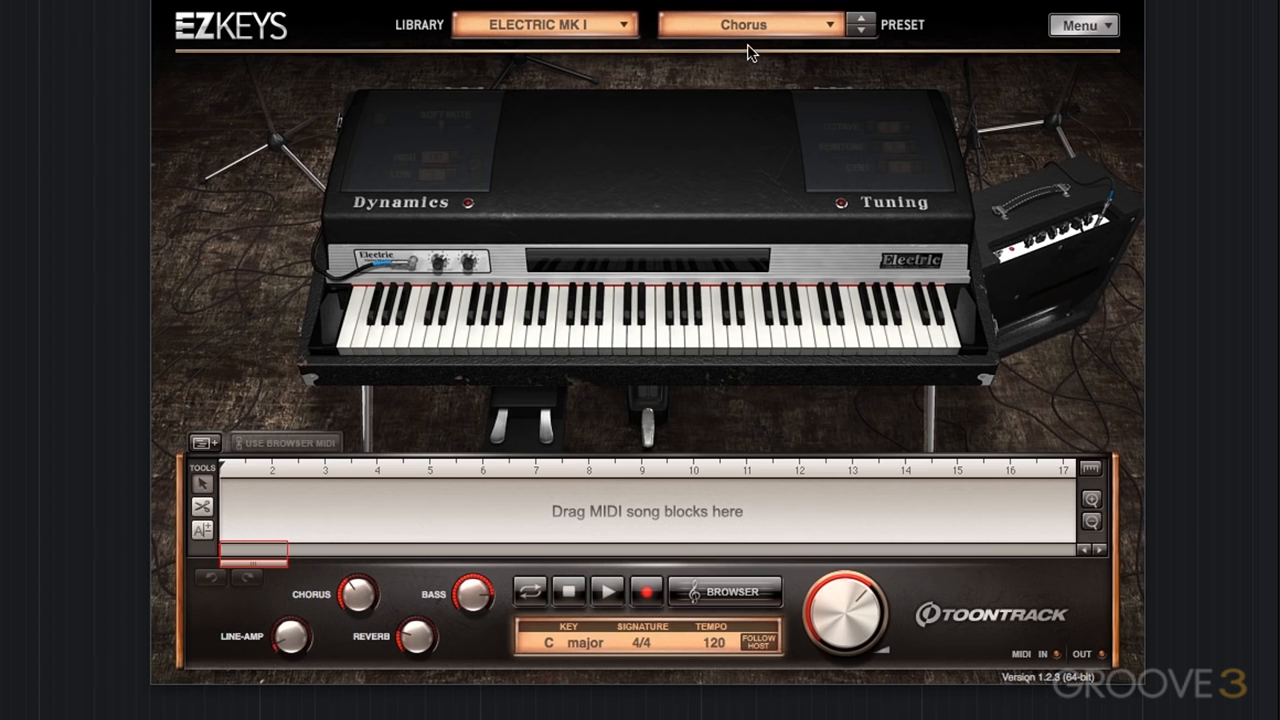
pyautogui.moveTo(473, 638)
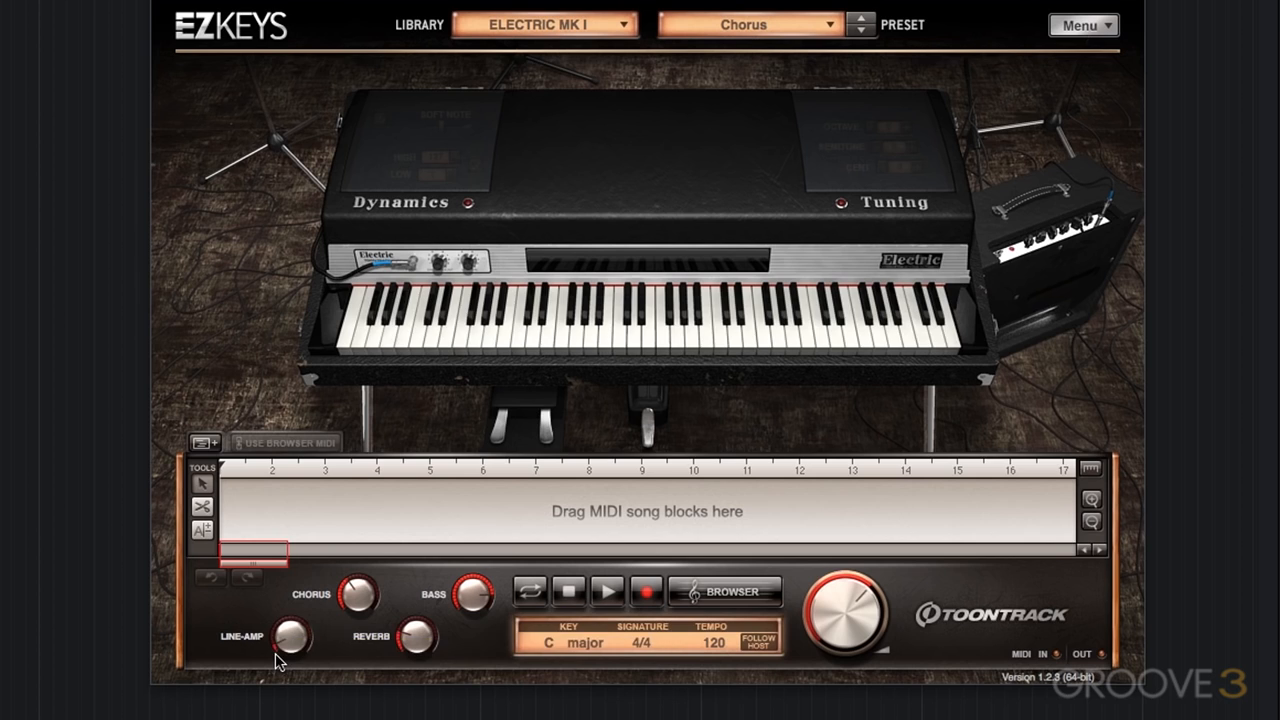
pyautogui.click(724, 591)
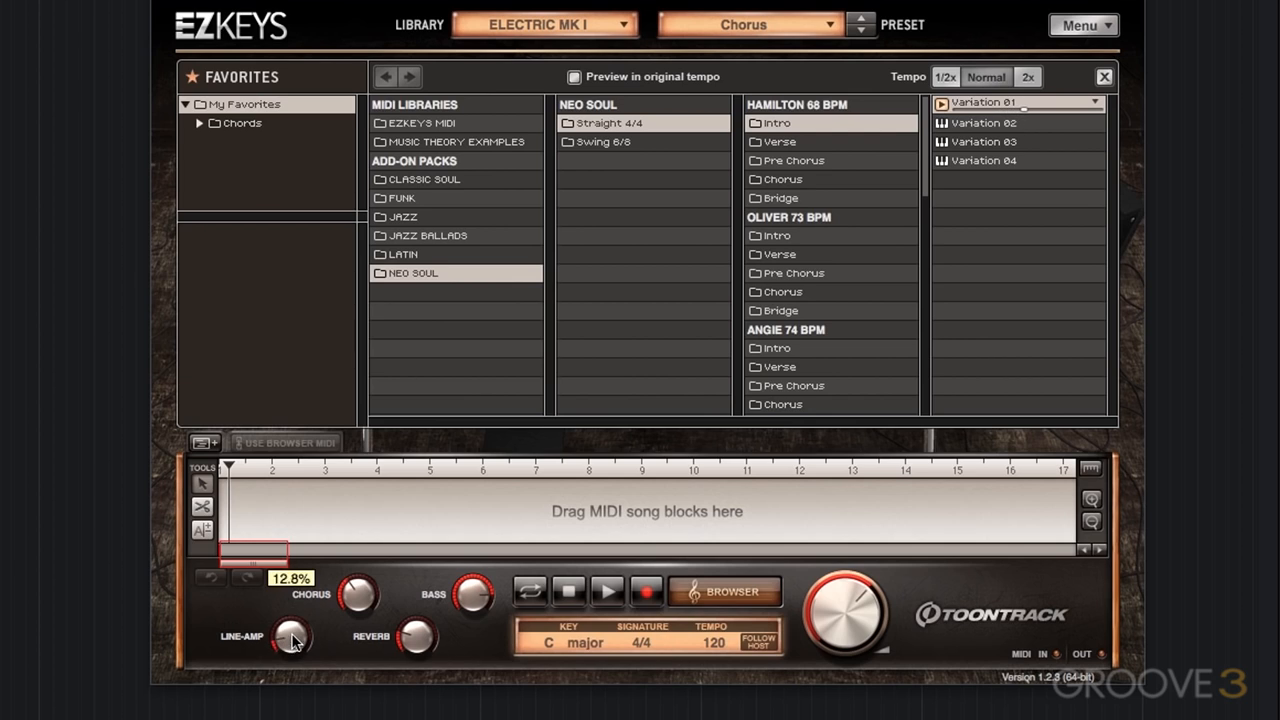
# - Raise the Line-Amp and Chorus knobs and set the bass amount to about 39%
pyautogui.moveTo(291, 635); pyautogui.dragTo(291, 420)
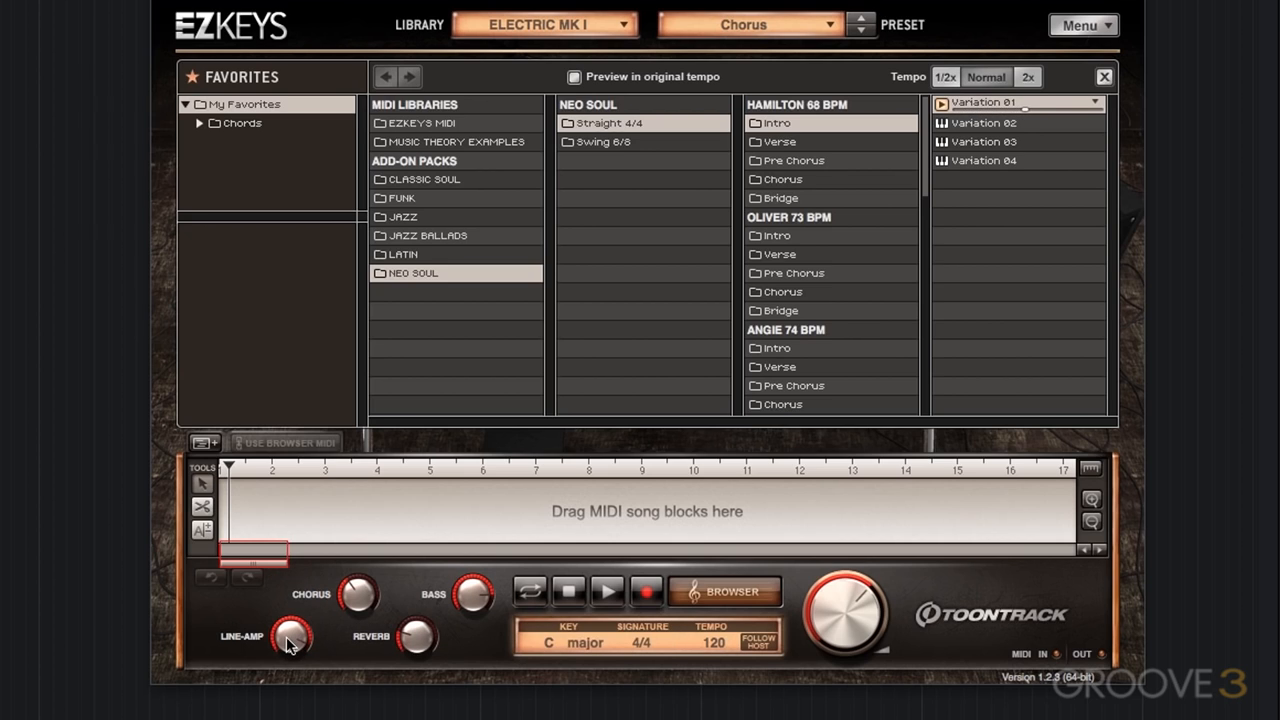
pyautogui.moveTo(291, 637)
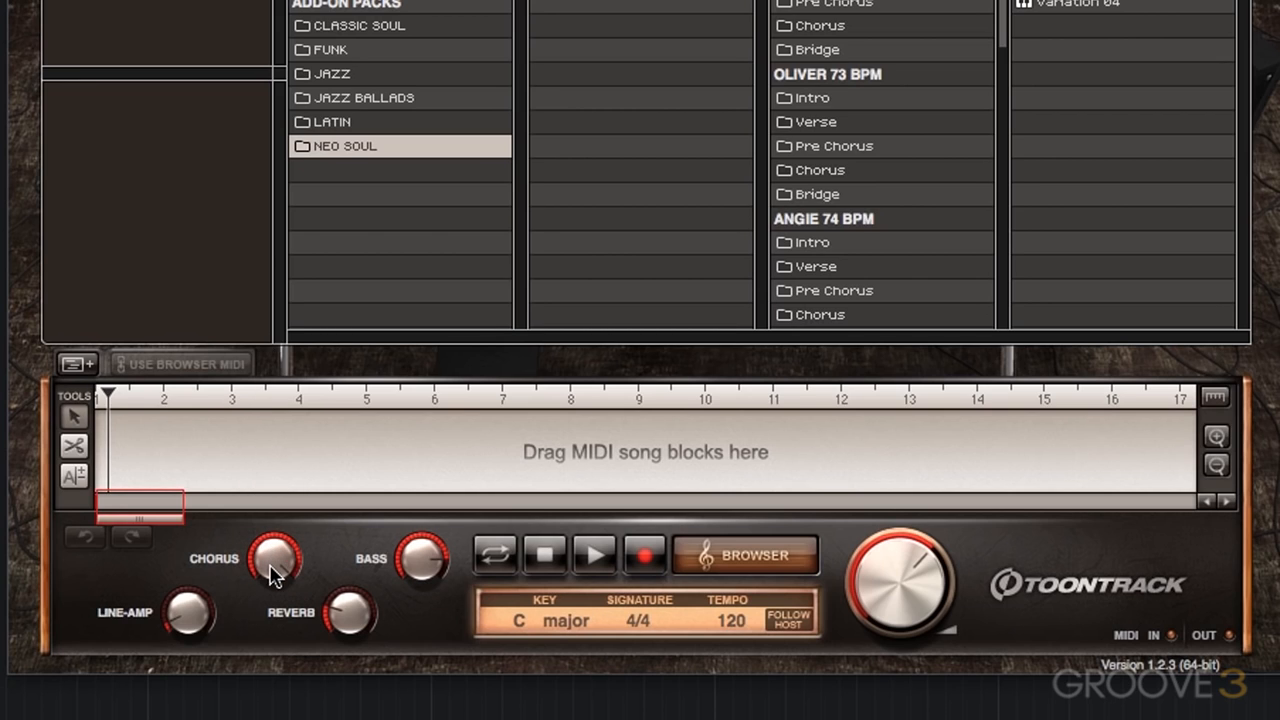
pyautogui.moveTo(273, 557); pyautogui.dragTo(362, 660)
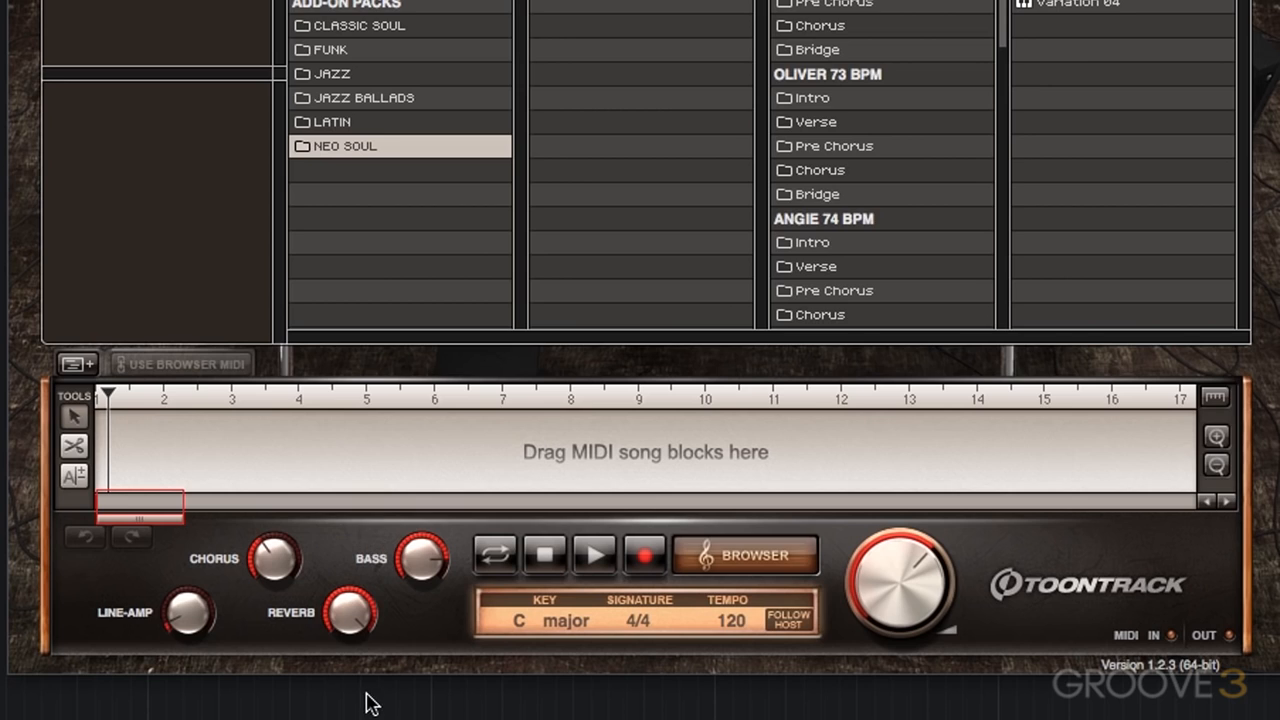
pyautogui.moveTo(345, 640)
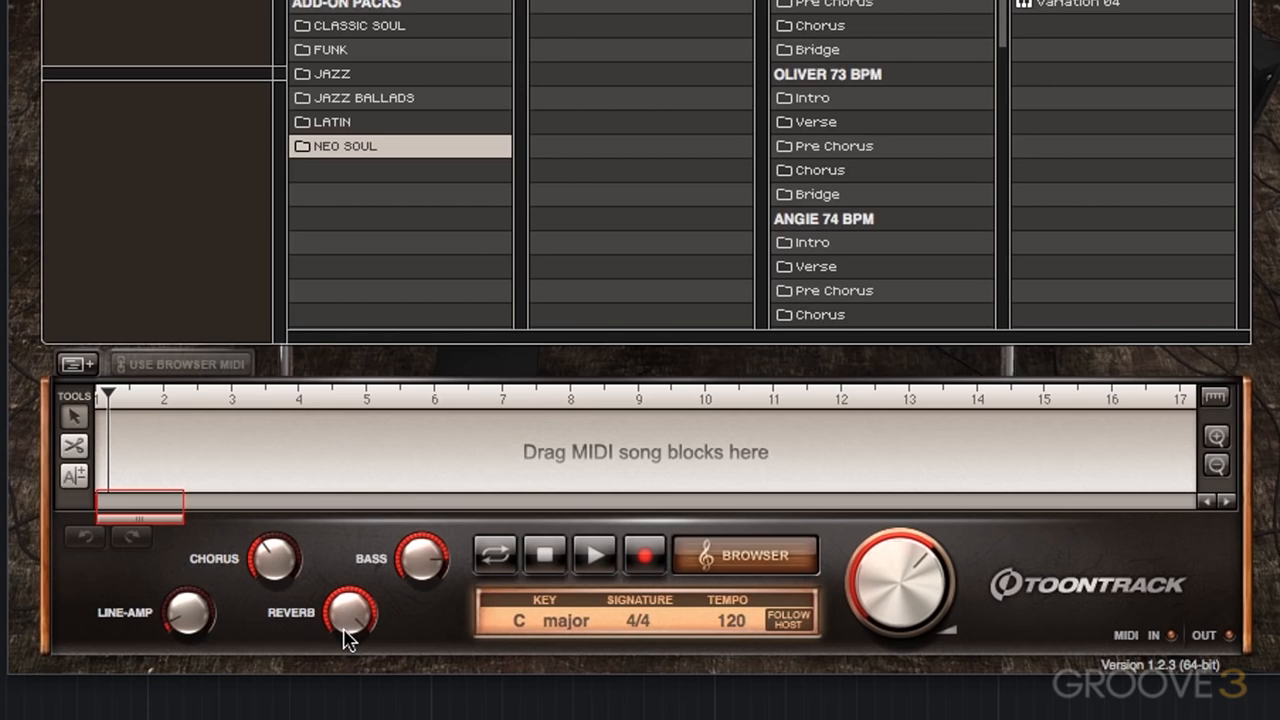
pyautogui.moveTo(330, 582)
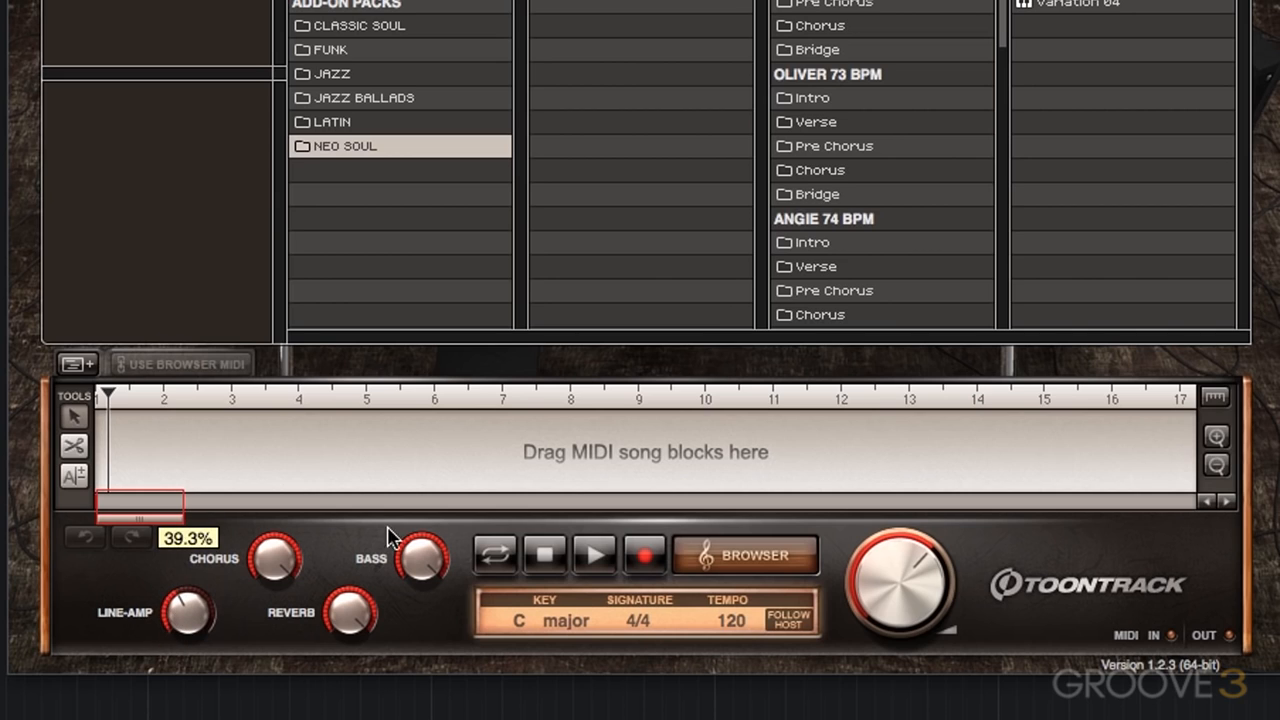
pyautogui.moveTo(420, 560); pyautogui.dragTo(420, 530)
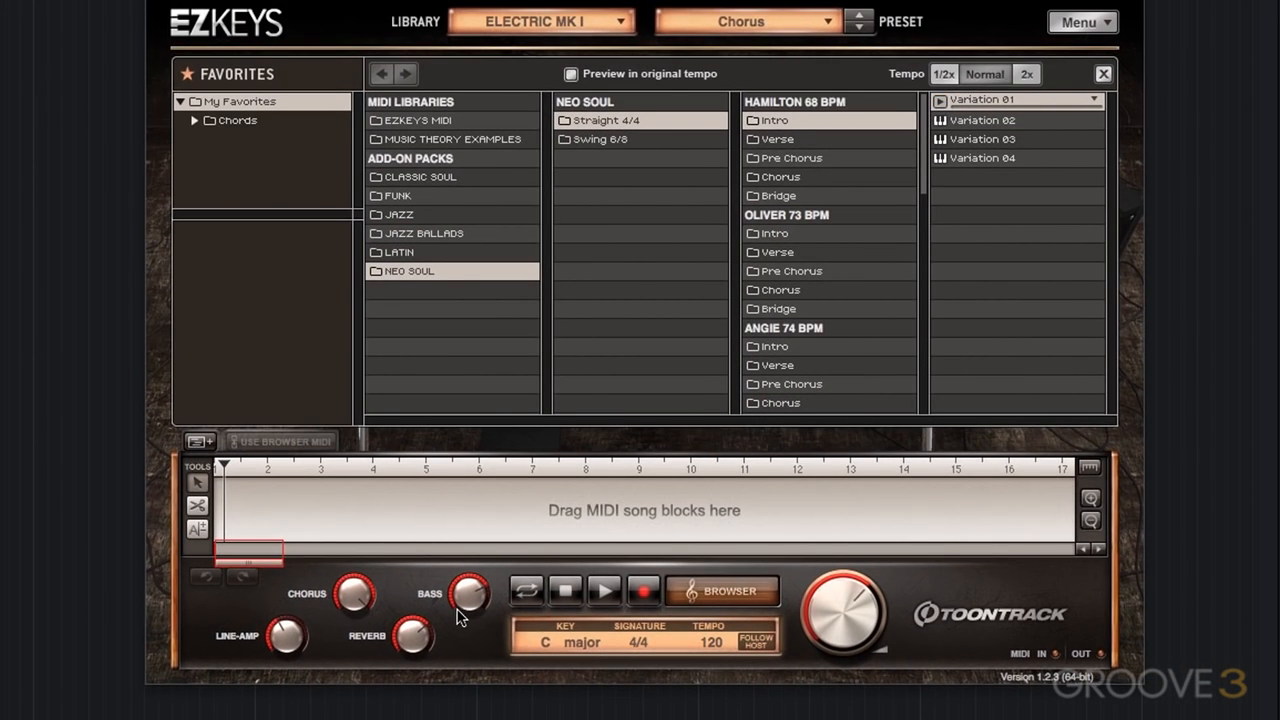
pyautogui.moveTo(447, 655)
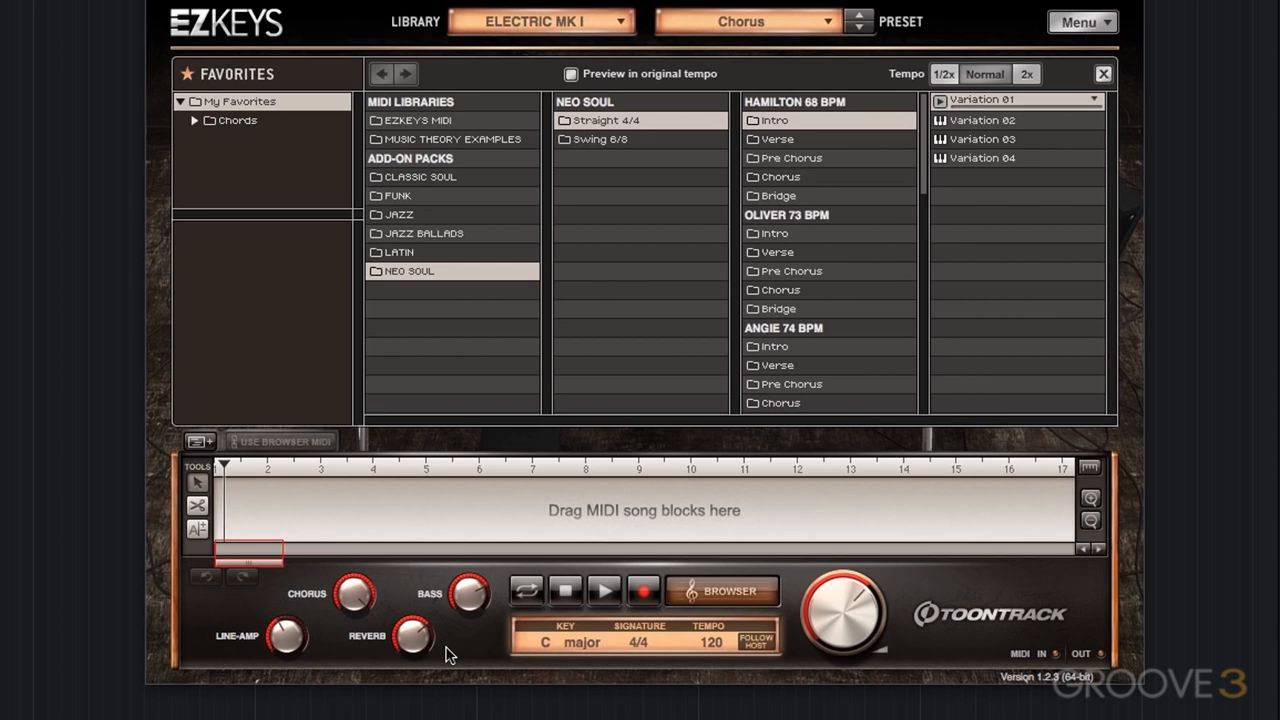
pyautogui.moveTo(270, 657)
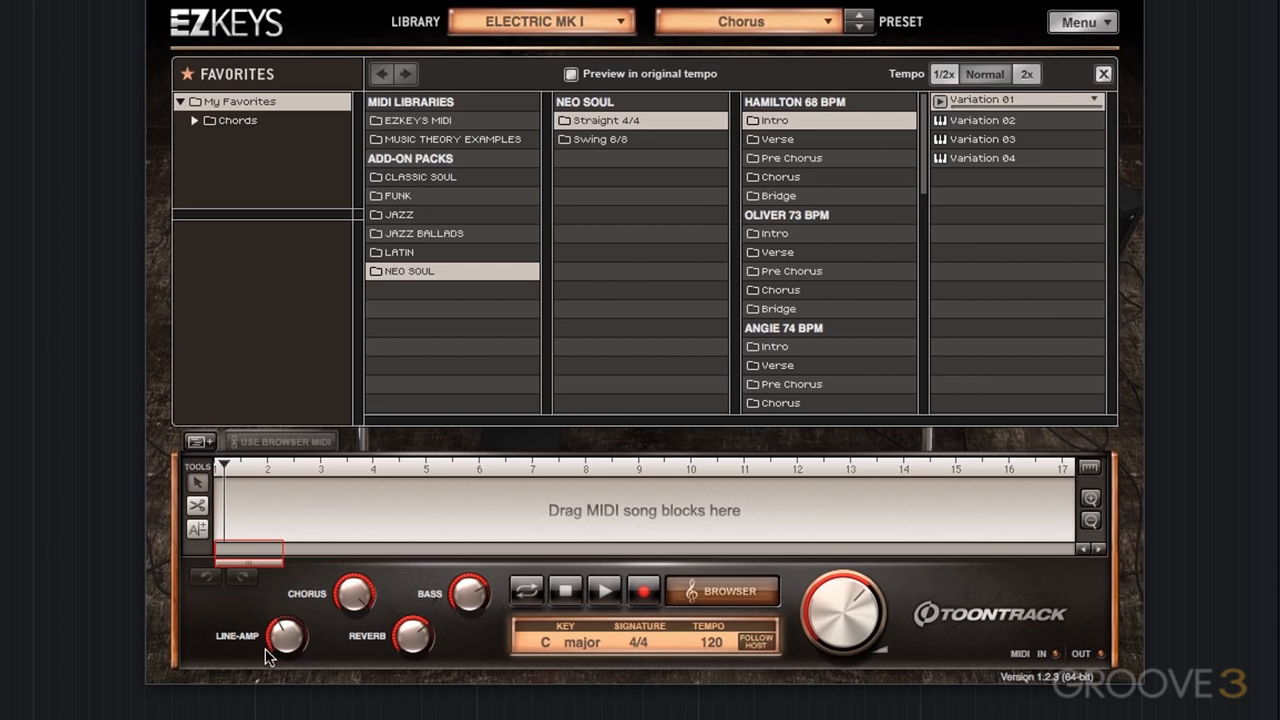
pyautogui.moveTo(278, 652)
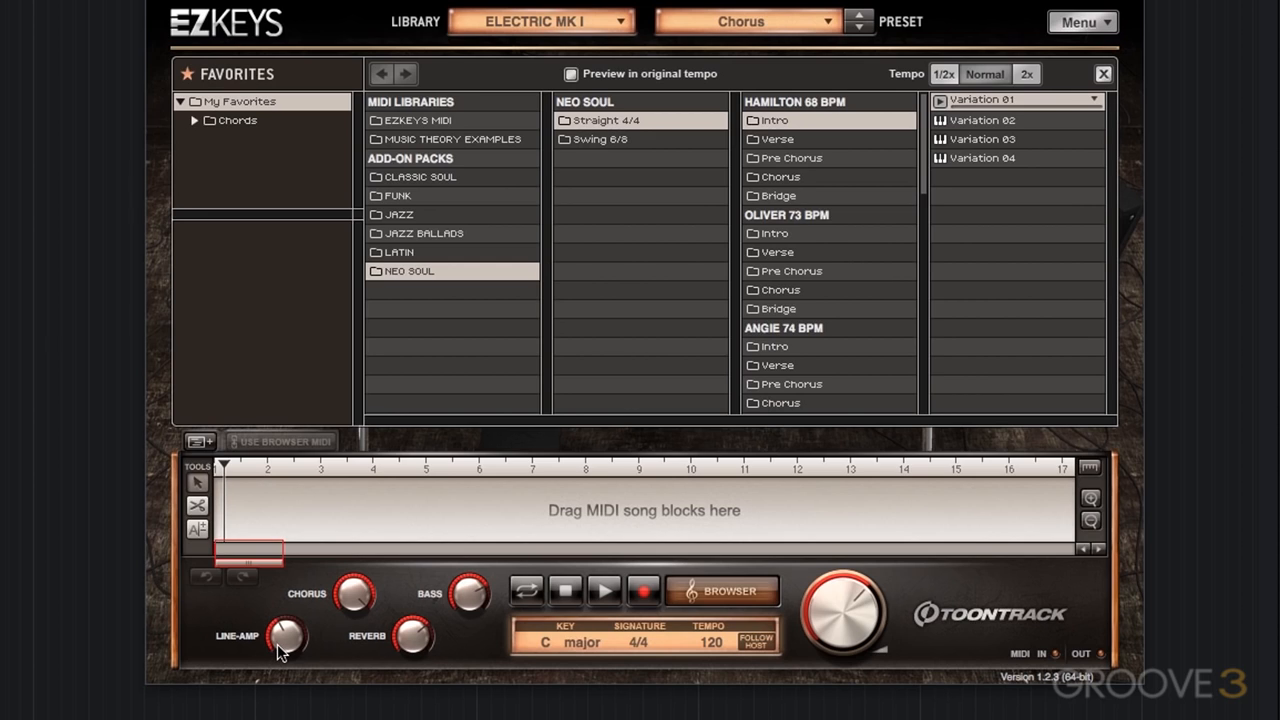
pyautogui.moveTo(475, 670)
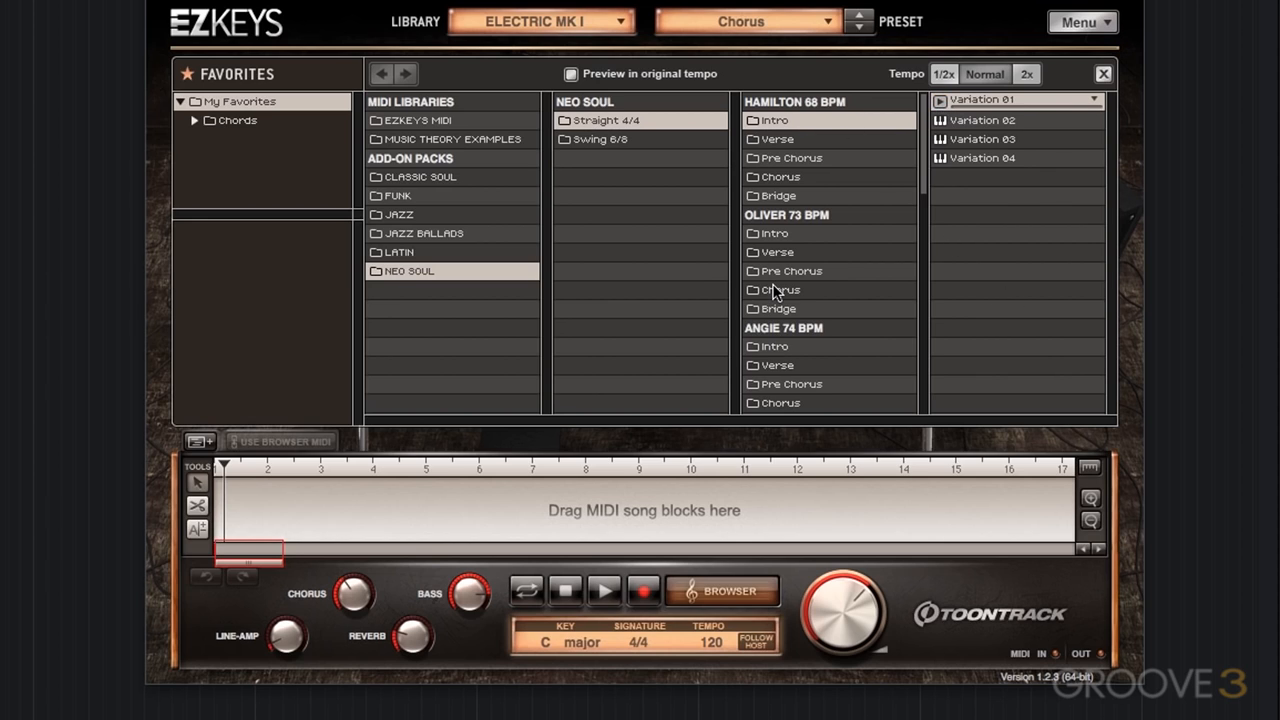
pyautogui.moveTo(779, 290)
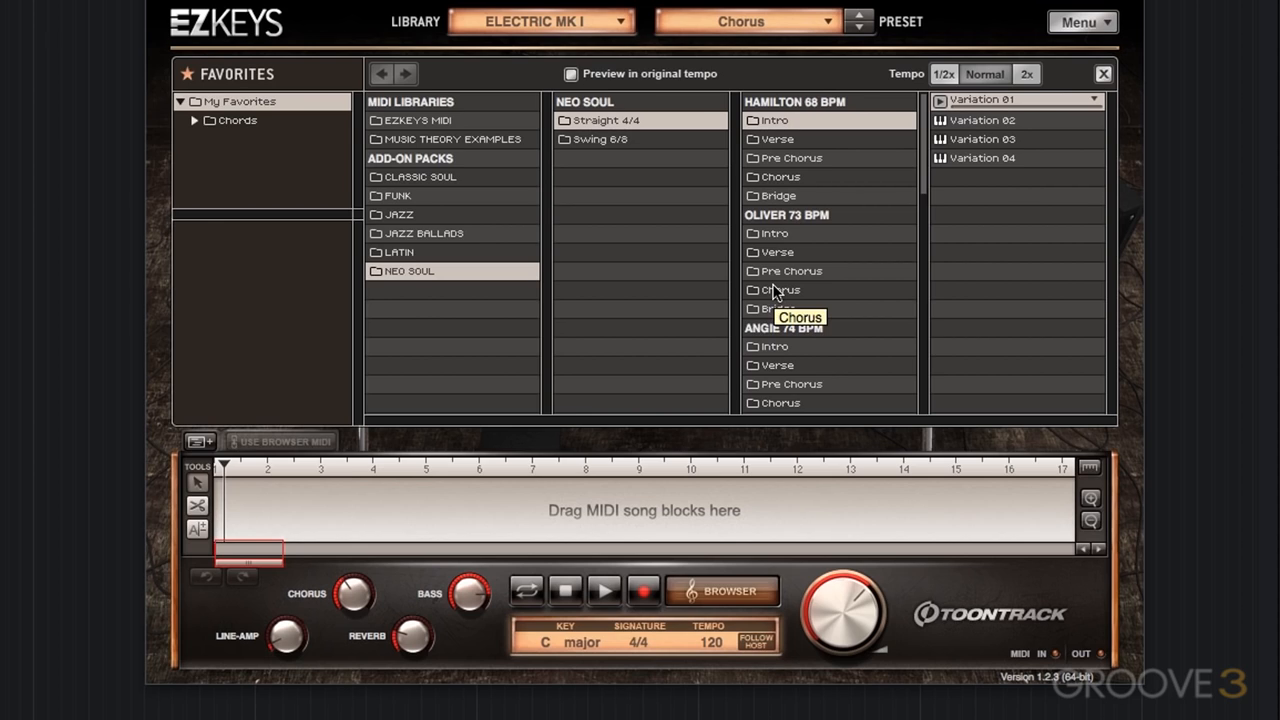
pyautogui.moveTo(775, 290)
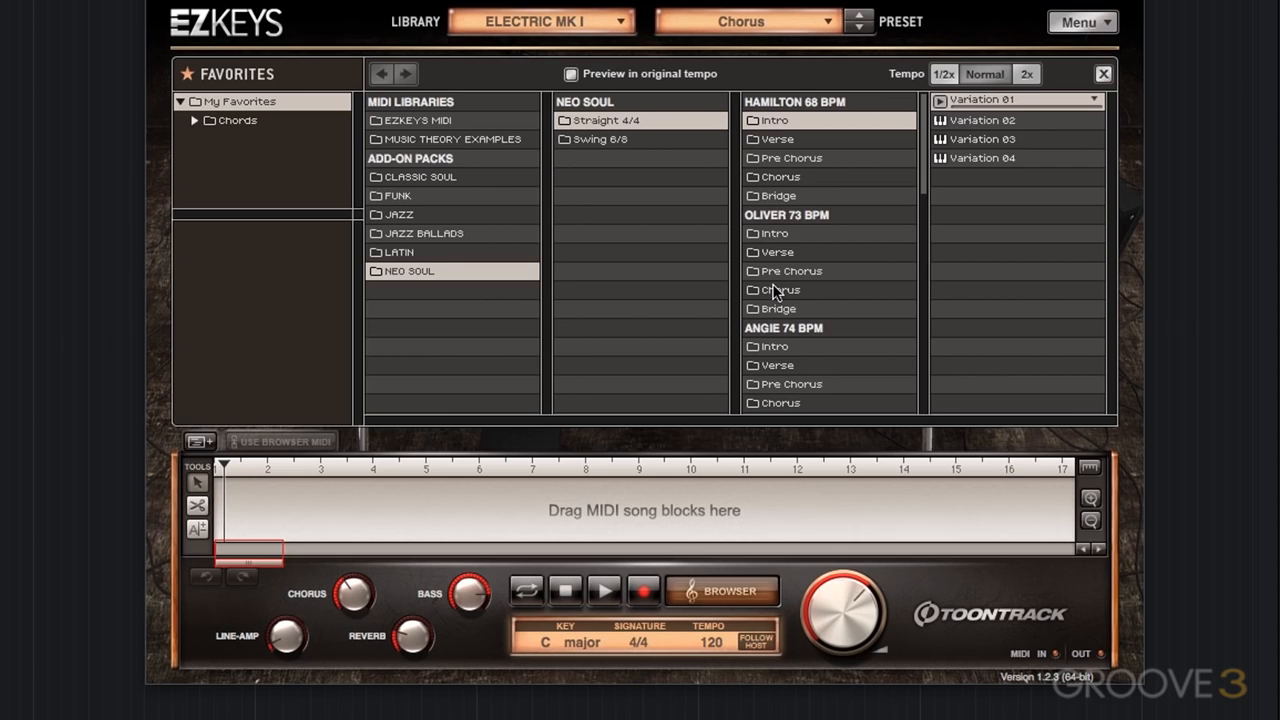
pyautogui.moveTo(785, 227)
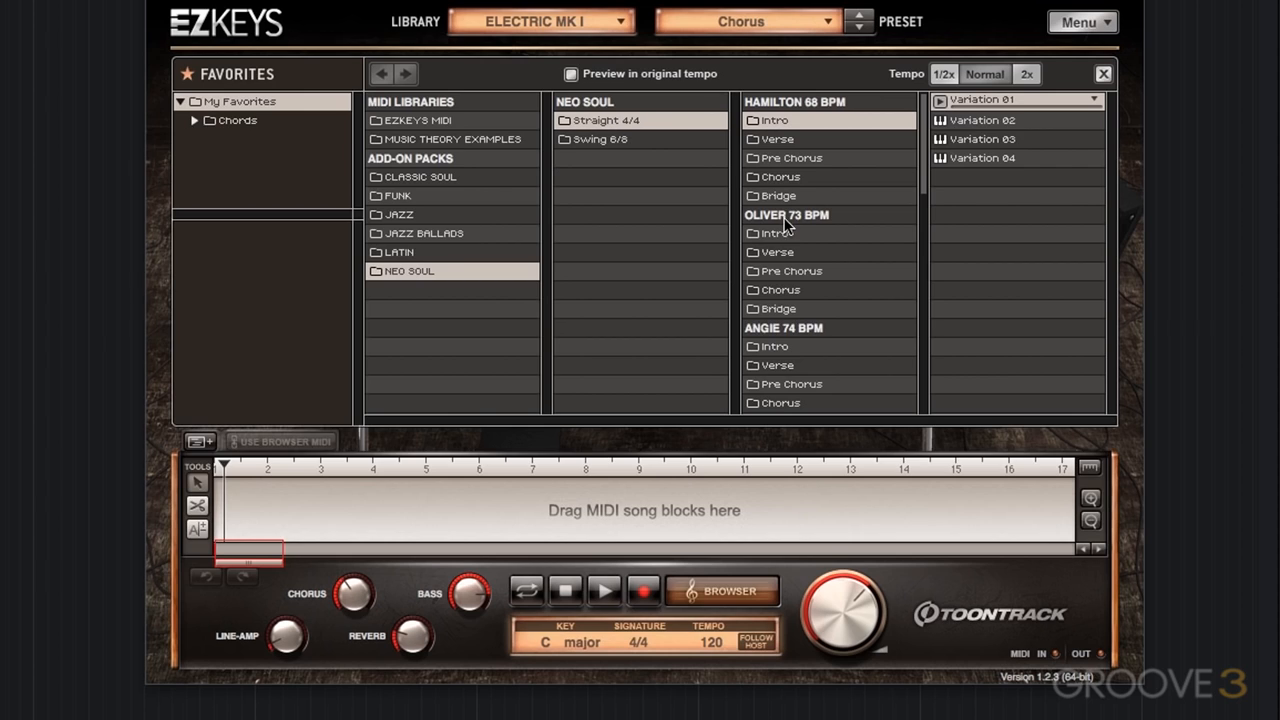
pyautogui.moveTo(778, 290)
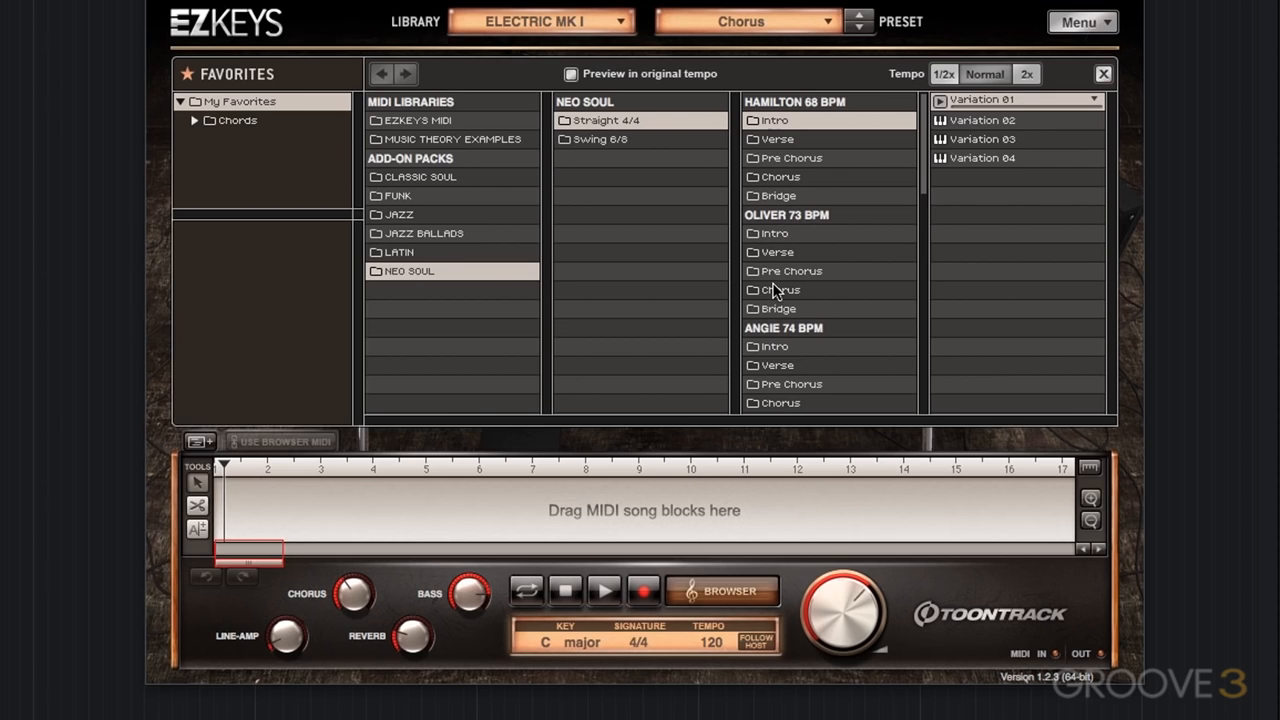
pyautogui.moveTo(782, 290)
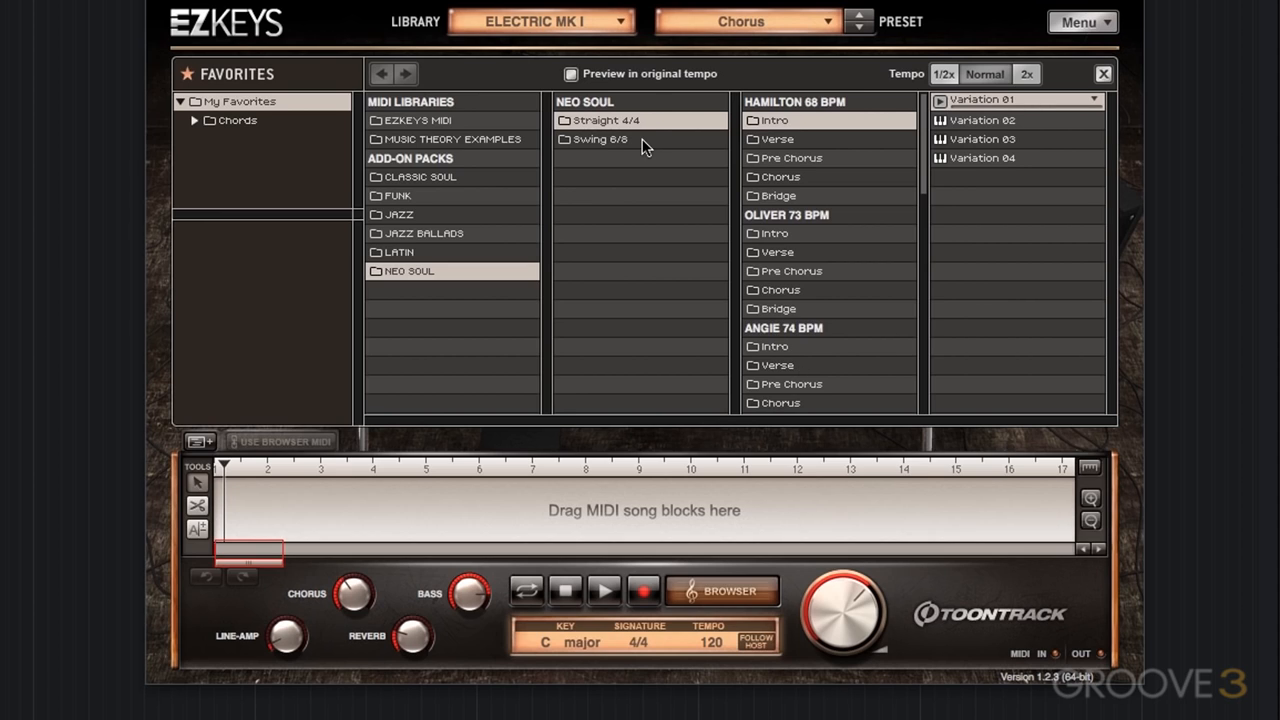
pyautogui.moveTo(587, 147)
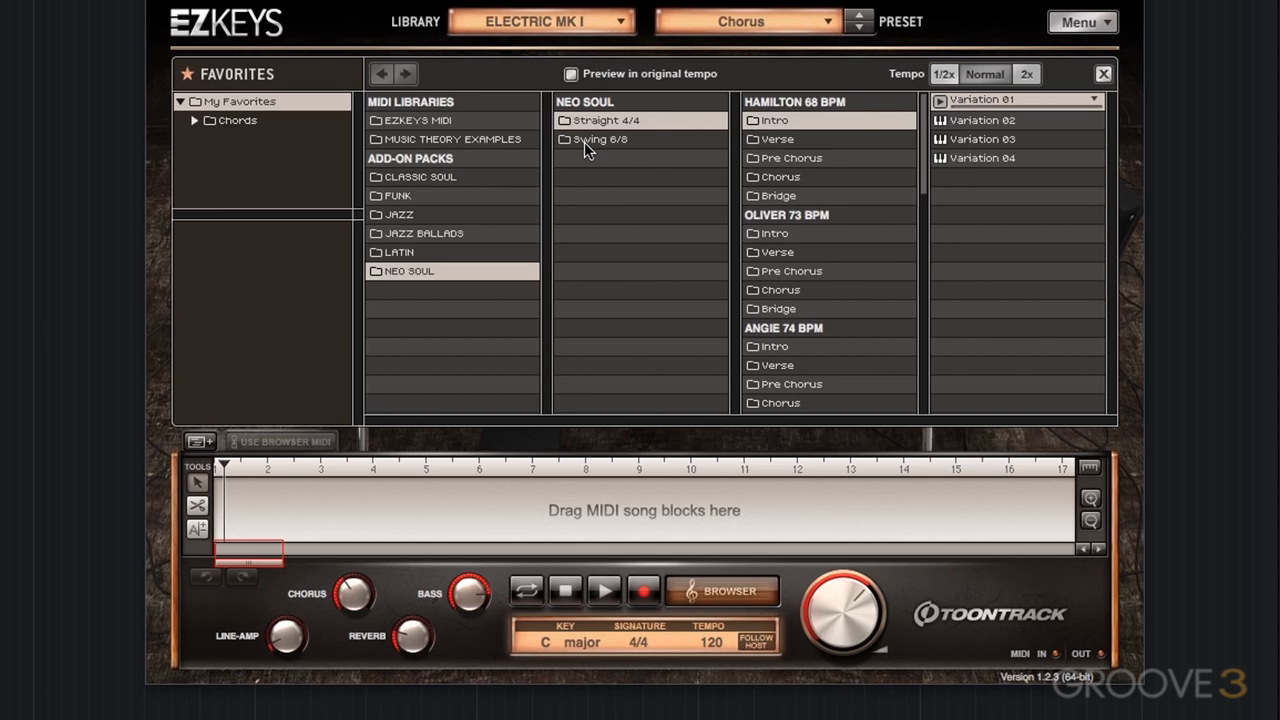
# - Open Neo Soul's Swing 6/8 folder to list Angel 57 BPM's five song sections
pyautogui.click(601, 139)
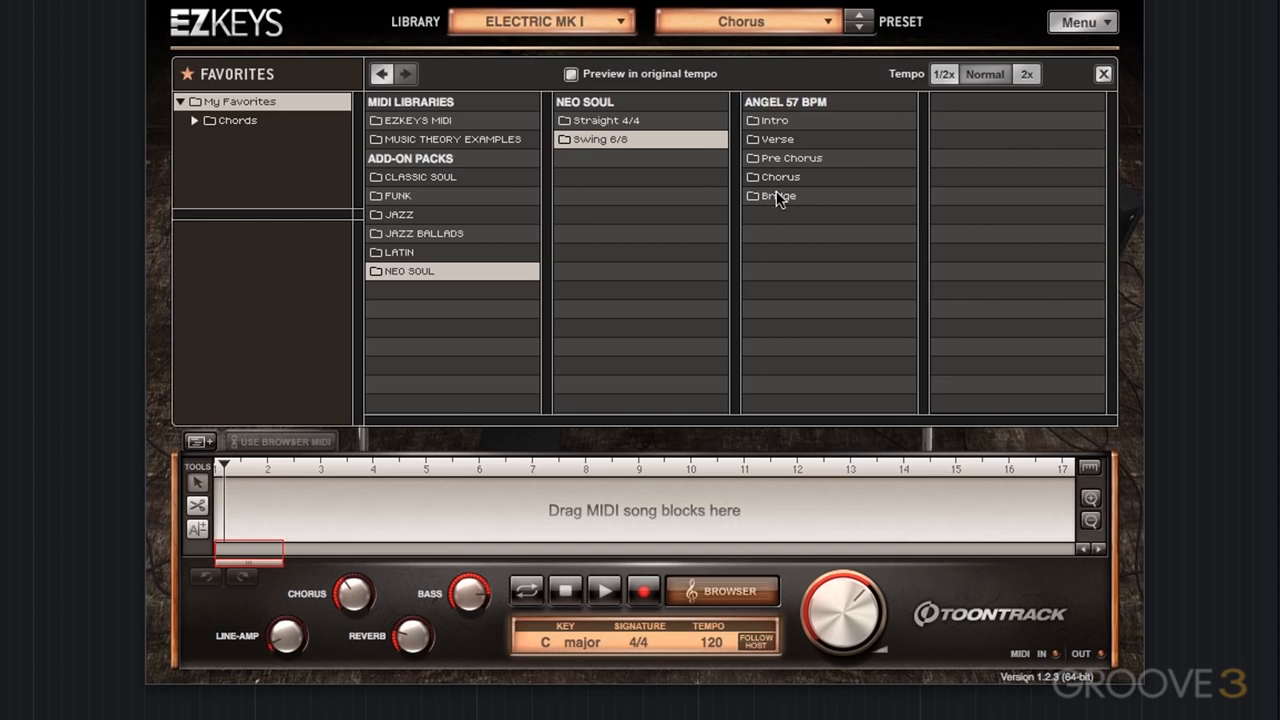
pyautogui.moveTo(825, 175)
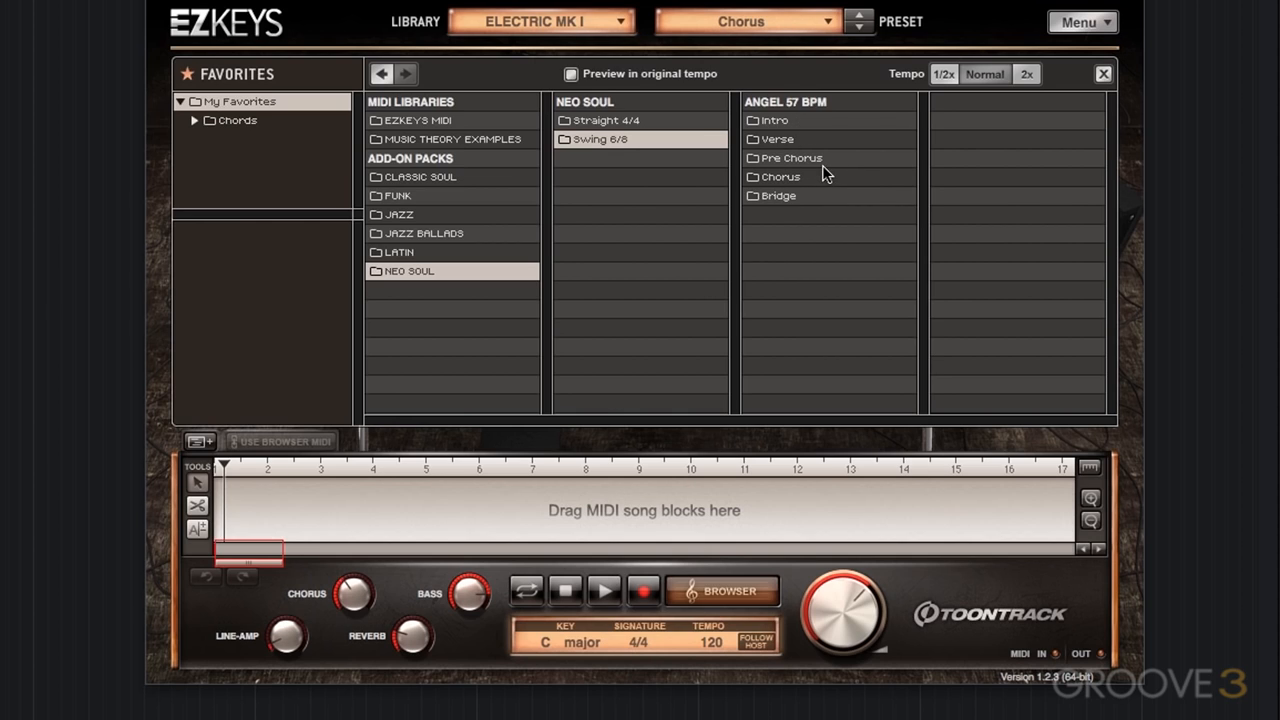
pyautogui.moveTo(820, 120)
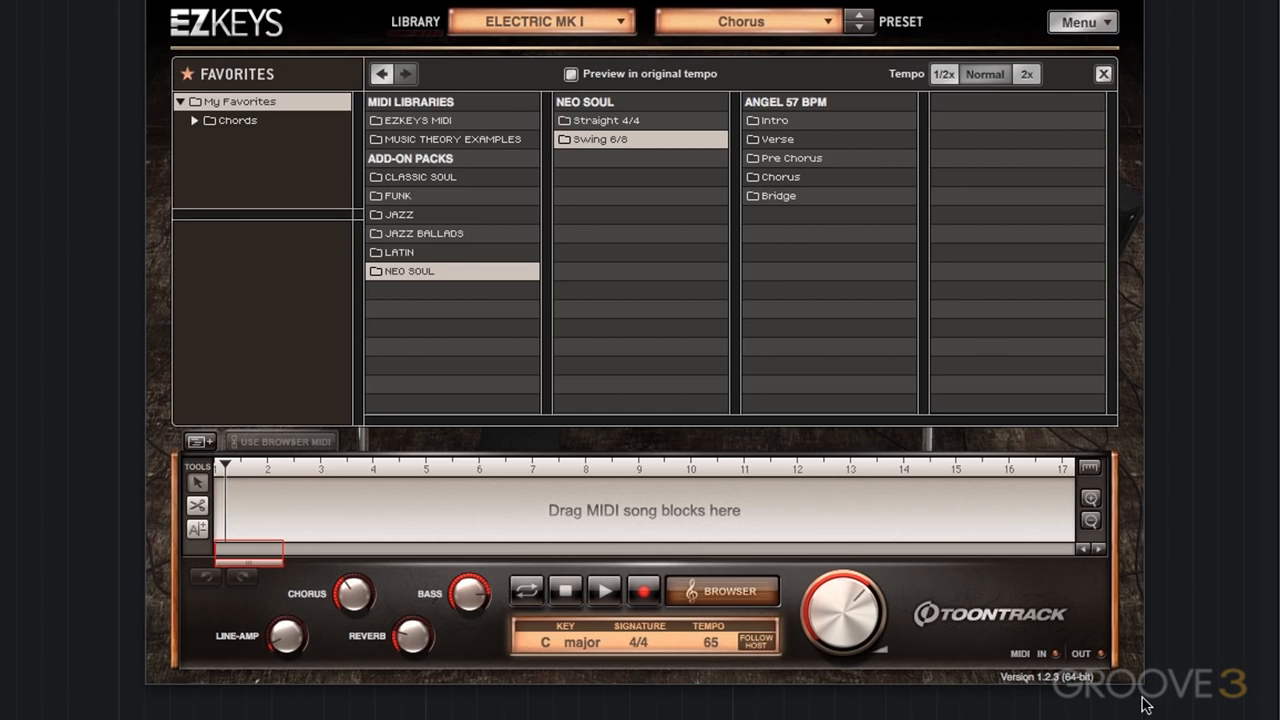
pyautogui.moveTo(783, 122)
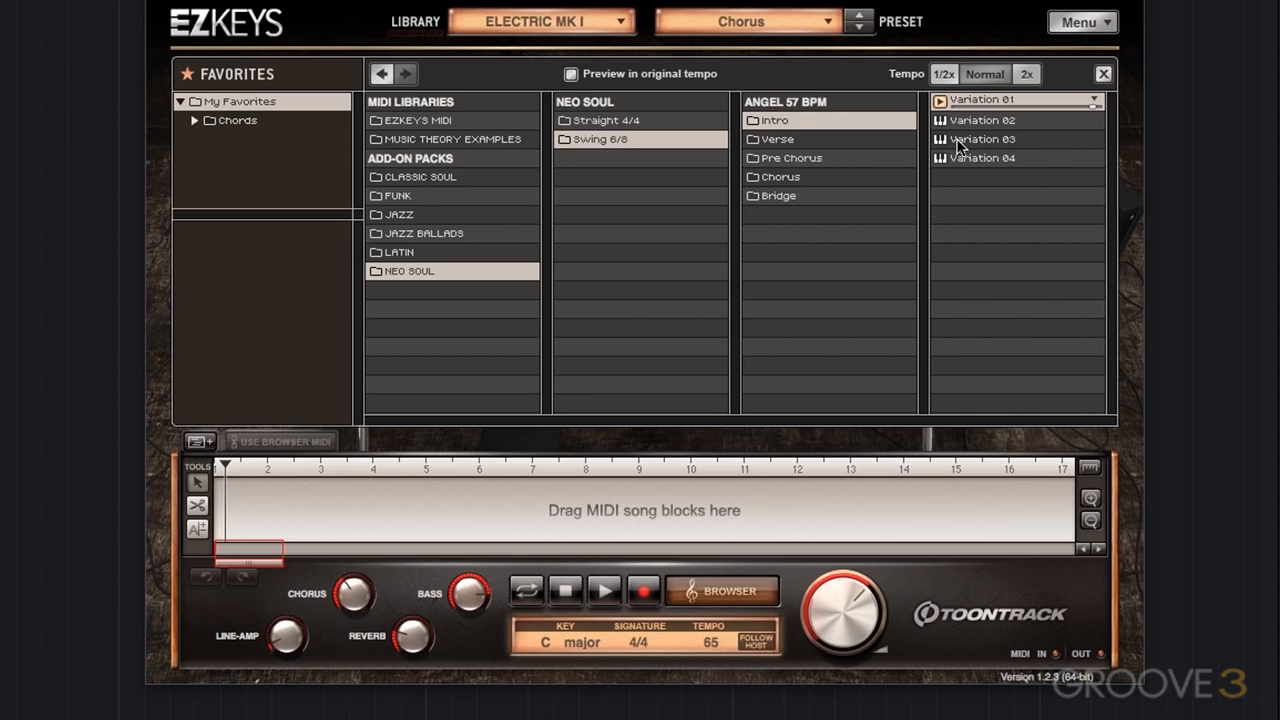
# - Preview Angel's Intro Variation 03 and Pre Chorus Variation 04
pyautogui.click(982, 139)
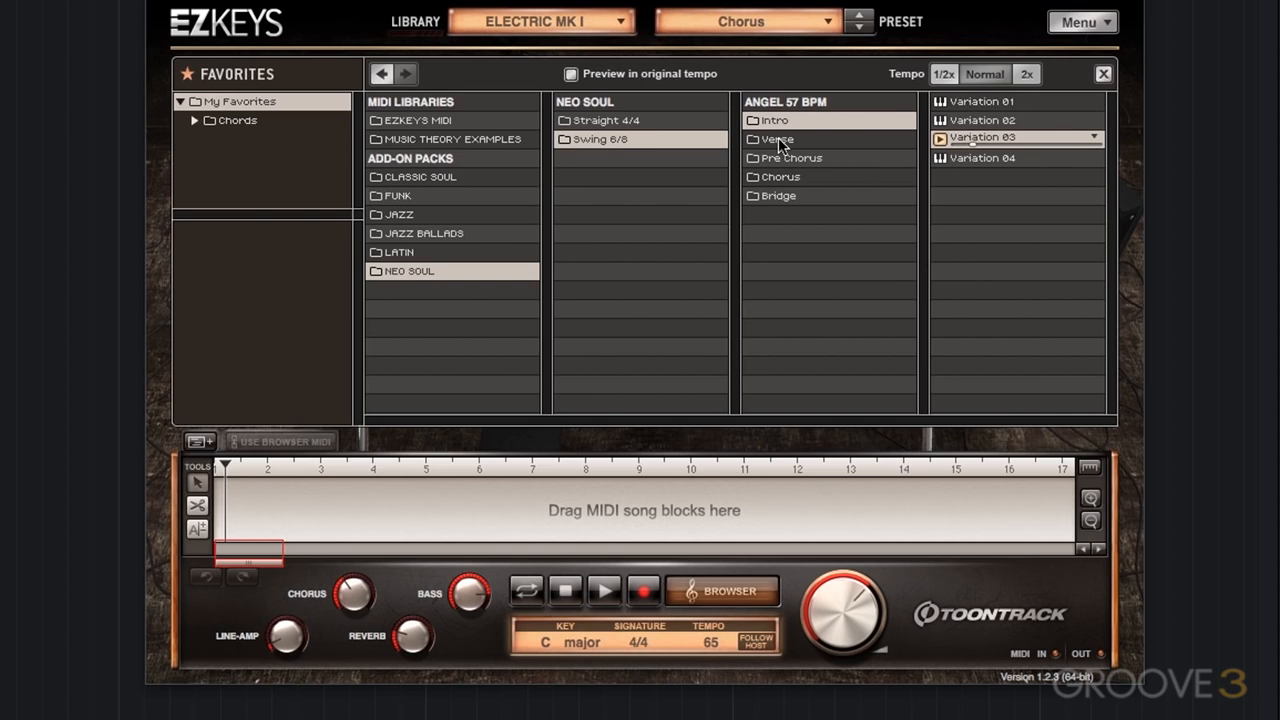
pyautogui.moveTo(777, 139)
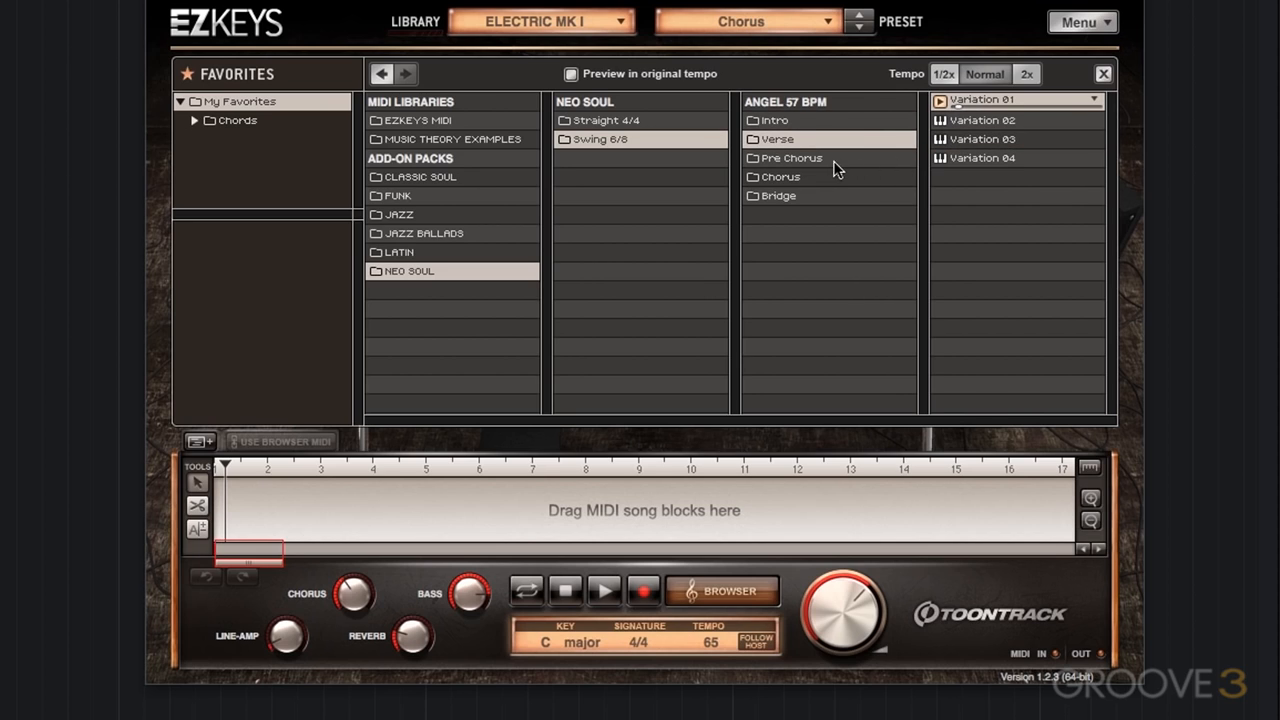
pyautogui.moveTo(815, 158)
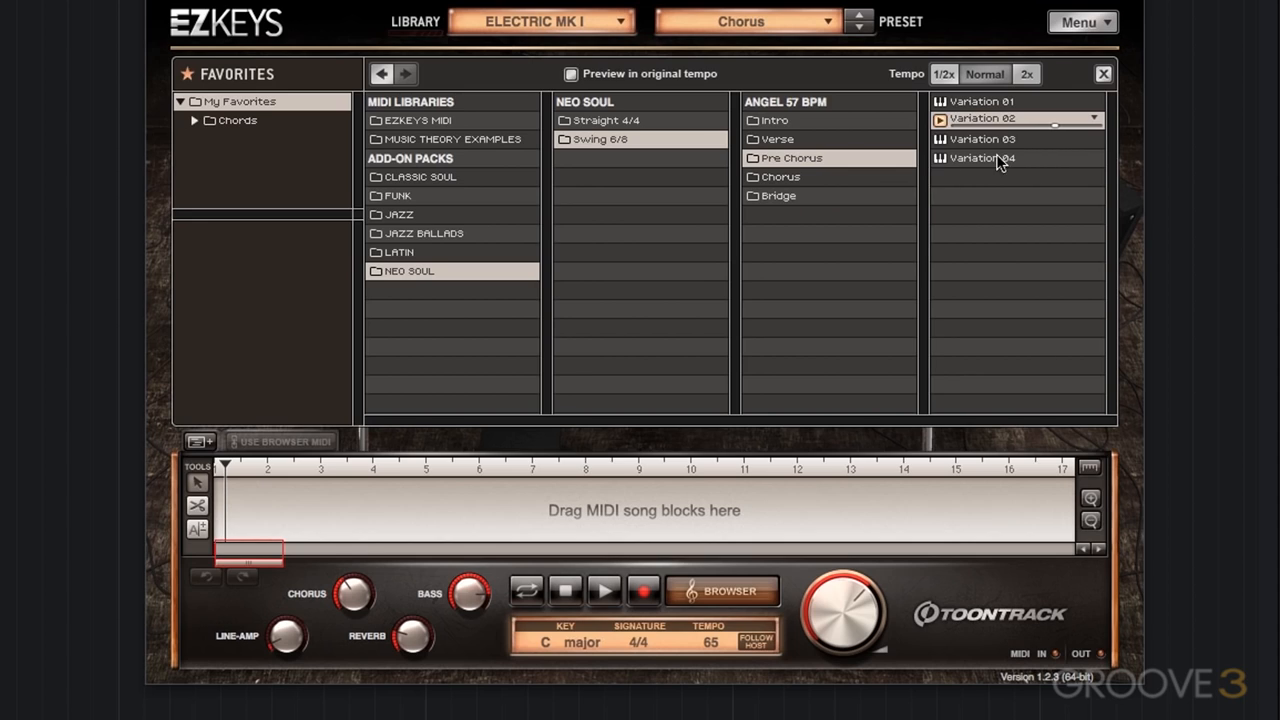
pyautogui.moveTo(982, 158)
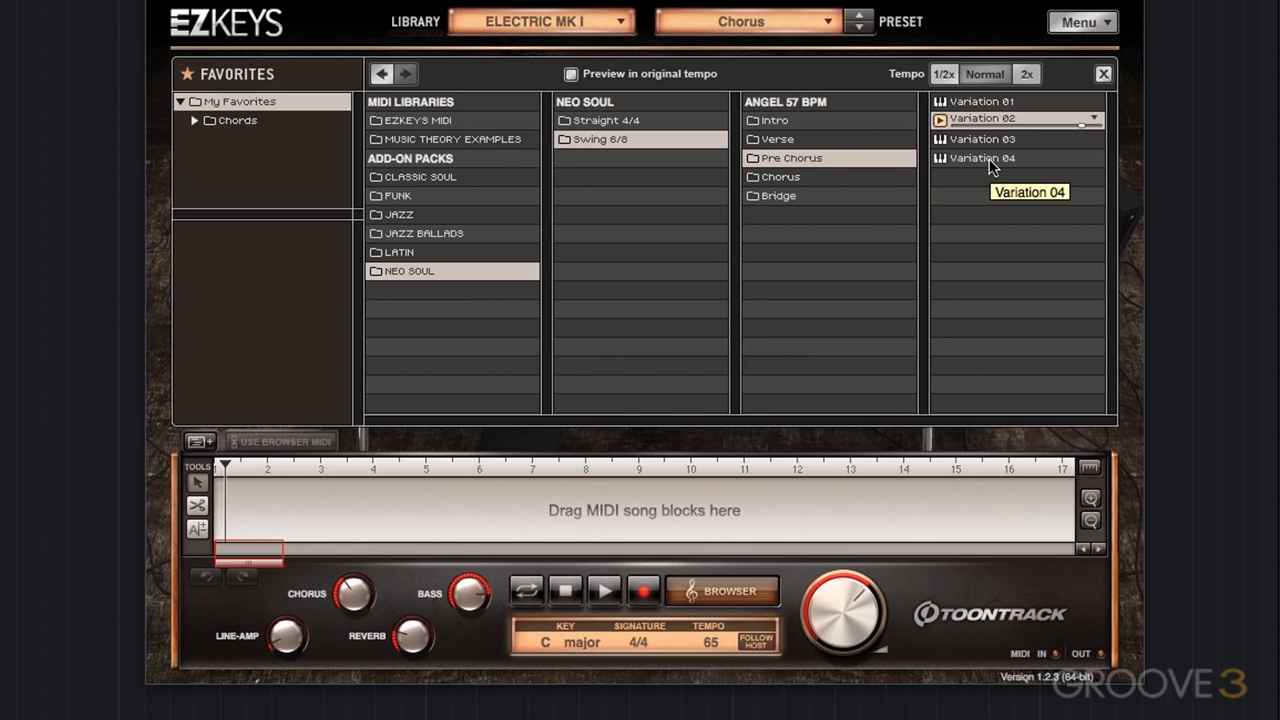
pyautogui.click(982, 157)
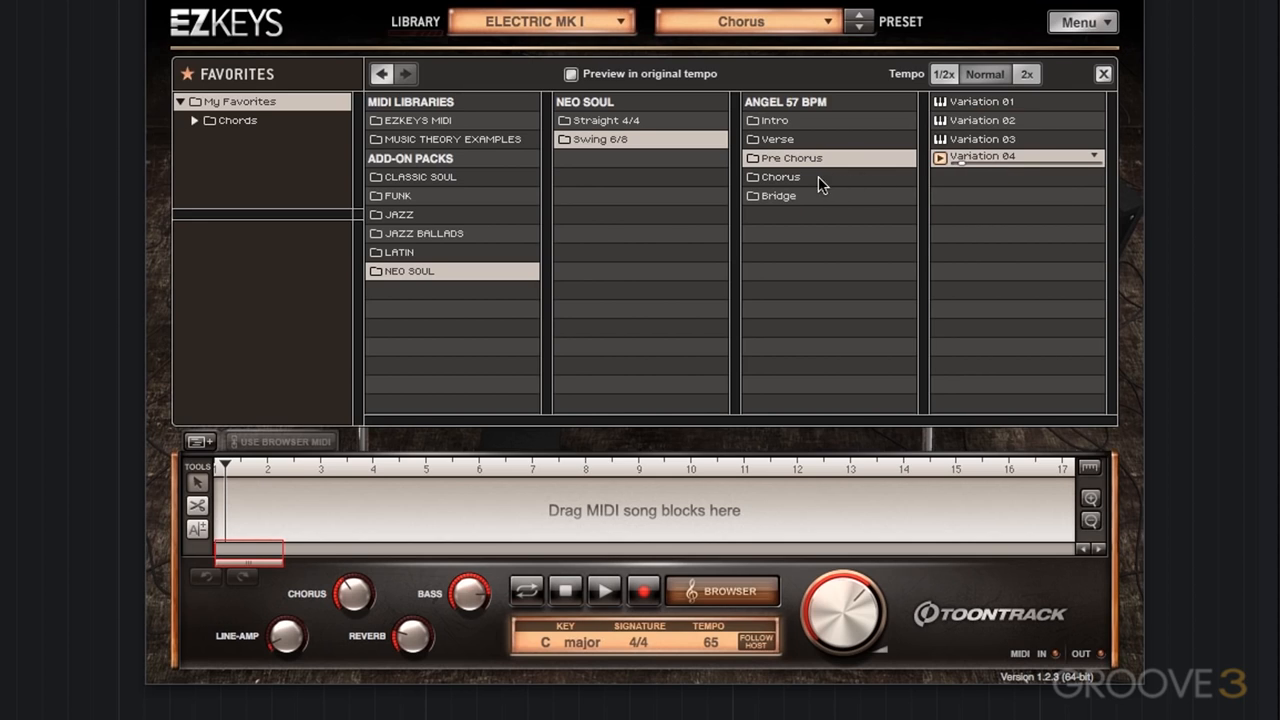
pyautogui.moveTo(785, 189)
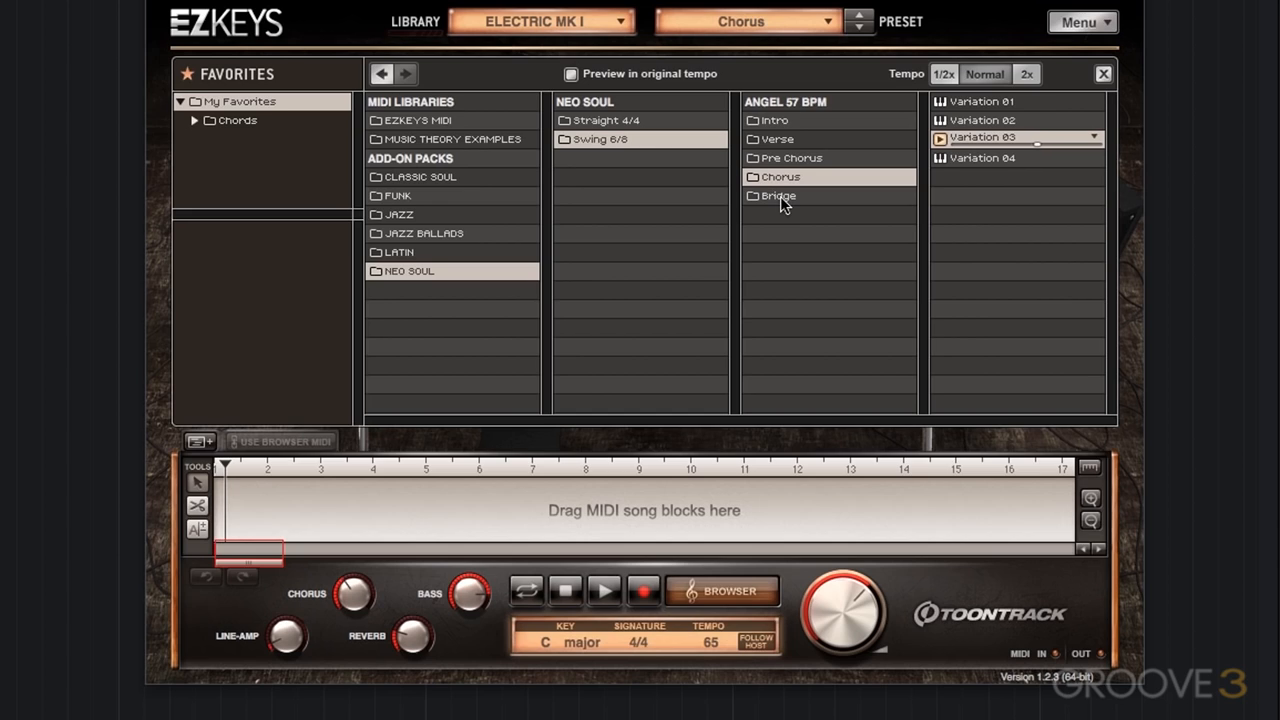
pyautogui.moveTo(778, 196)
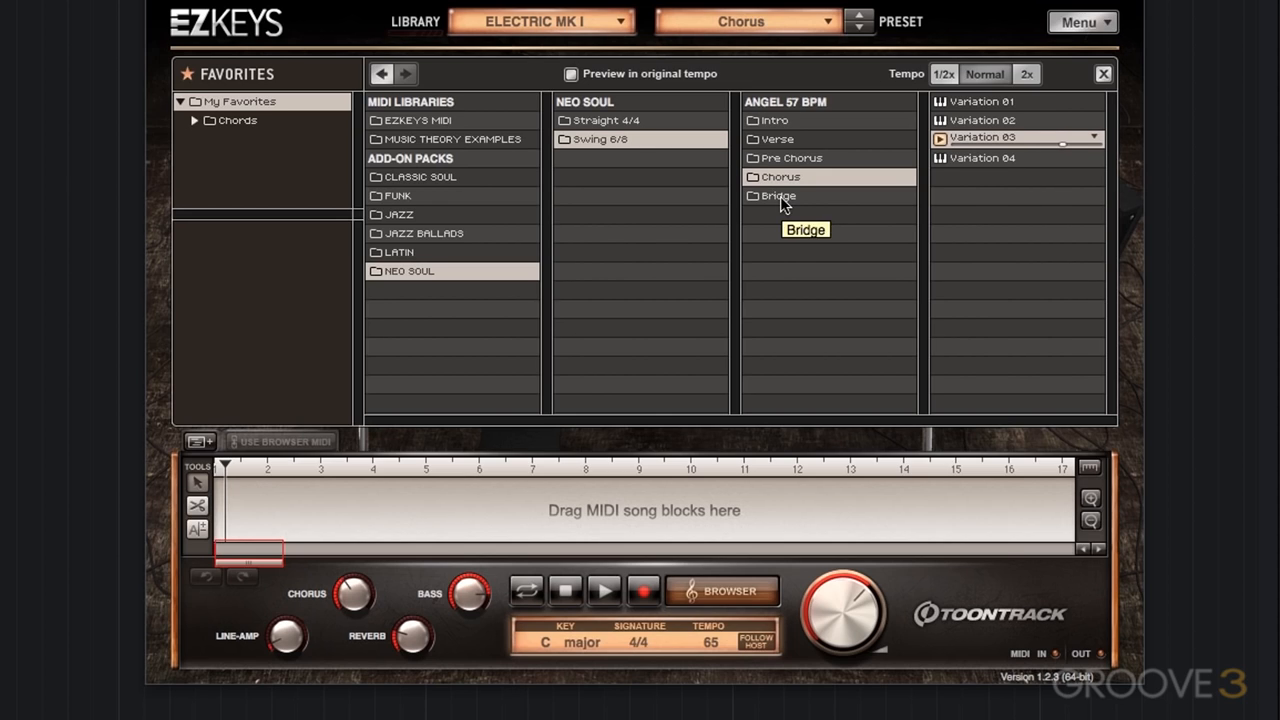
pyautogui.moveTo(783, 200)
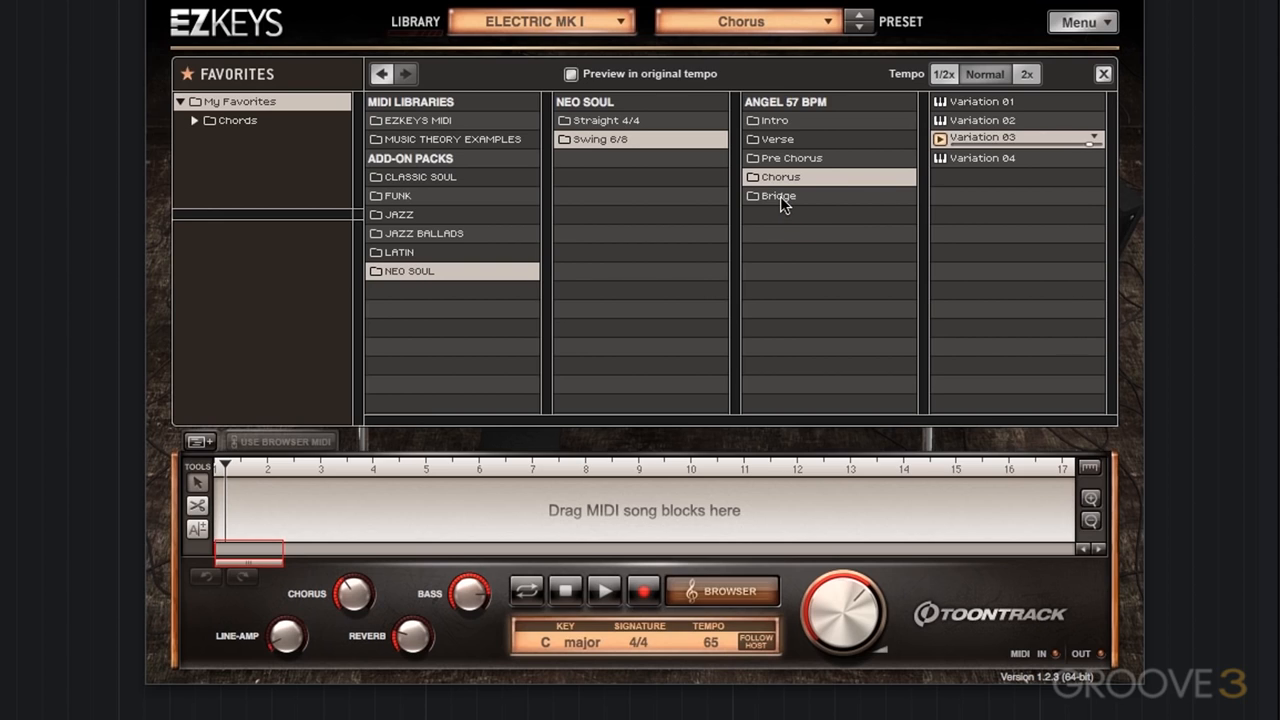
# - Open Angel's Bridge section and preview its Variation 04
pyautogui.click(778, 195)
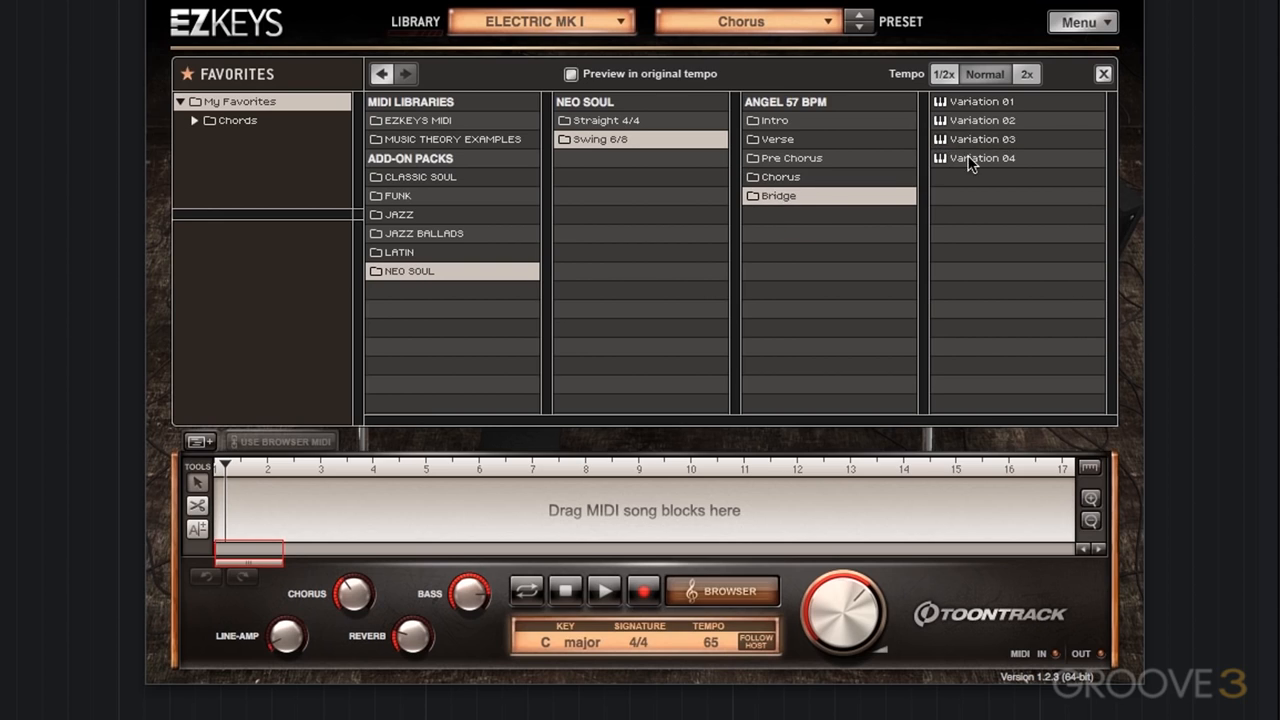
pyautogui.click(980, 157)
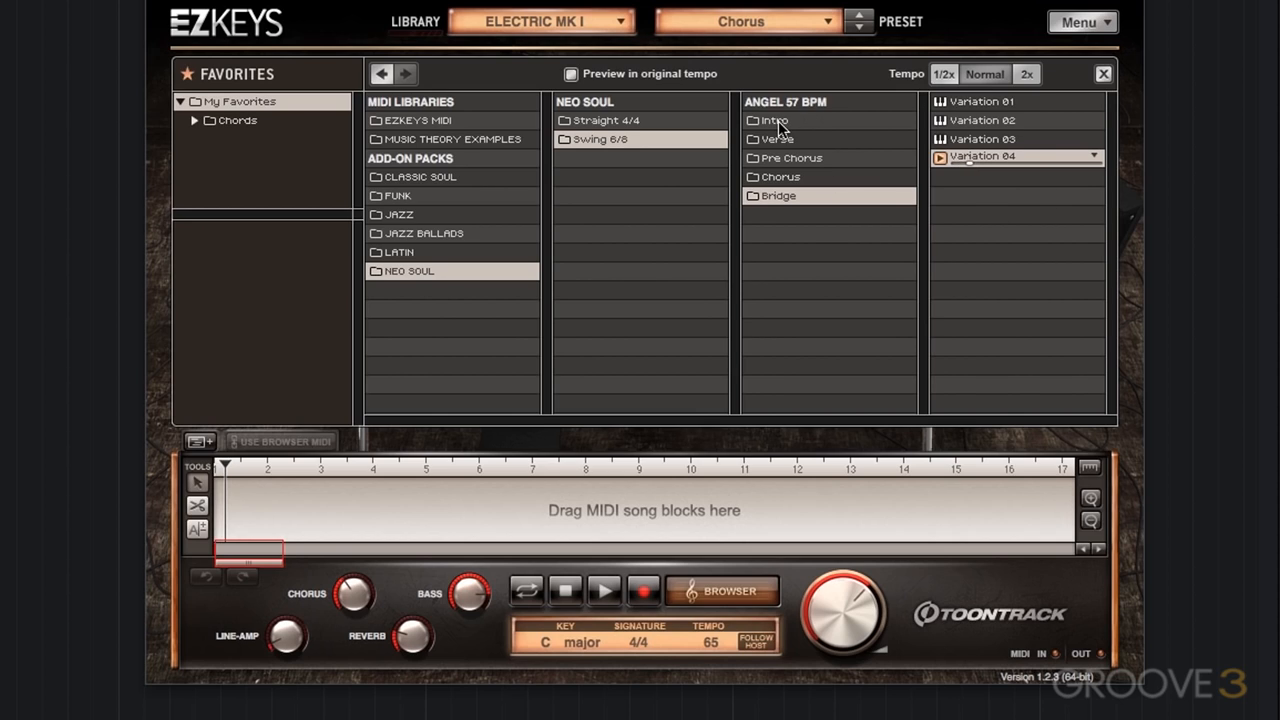
pyautogui.moveTo(775, 121)
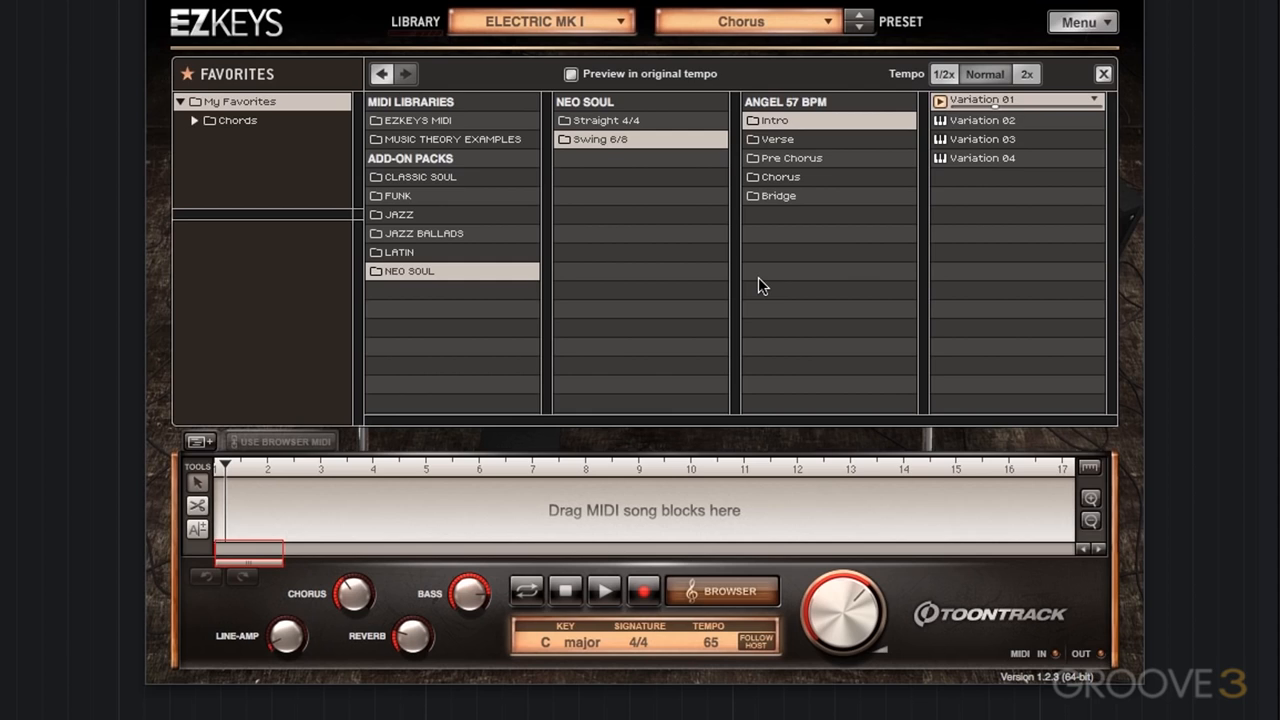
pyautogui.moveTo(815, 398)
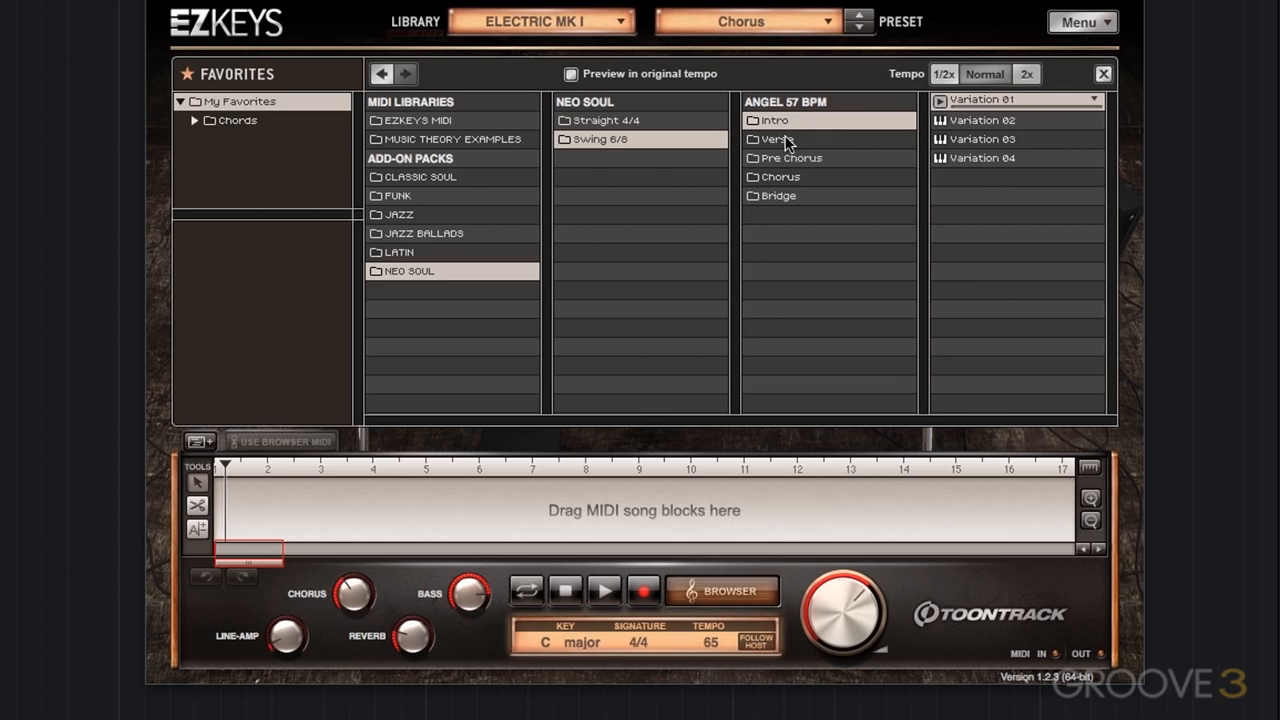
pyautogui.moveTo(838, 263)
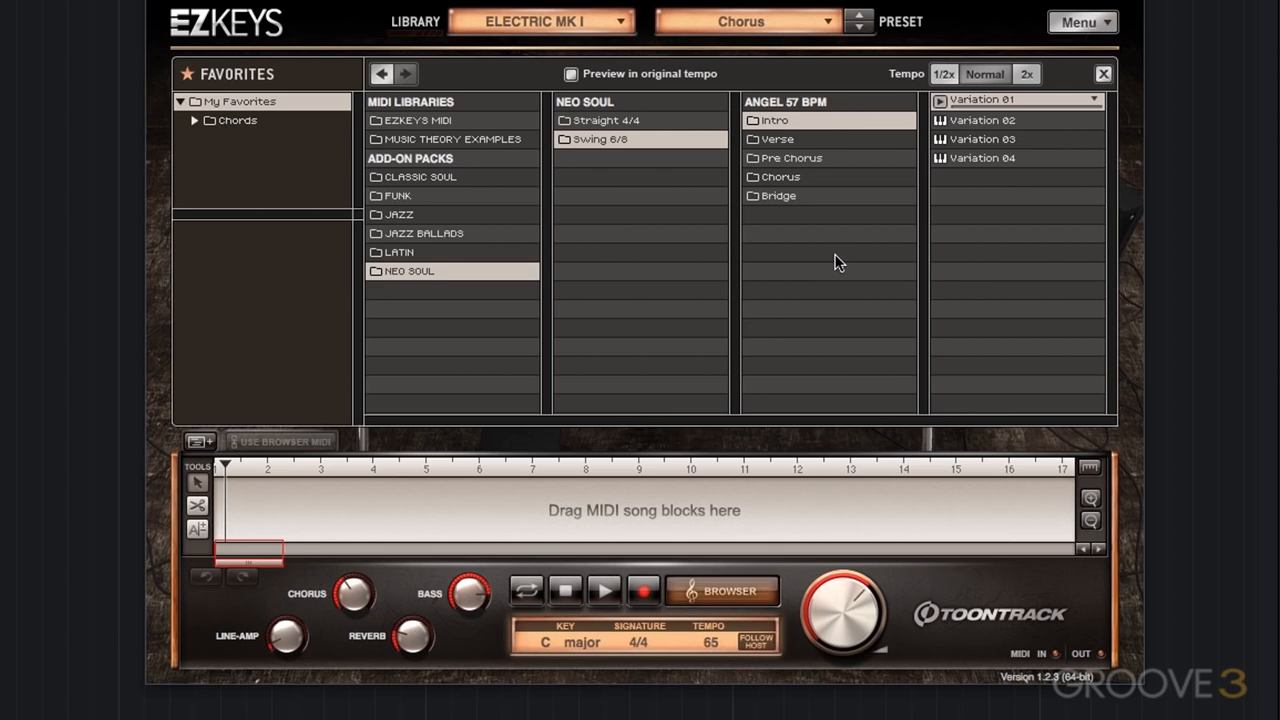